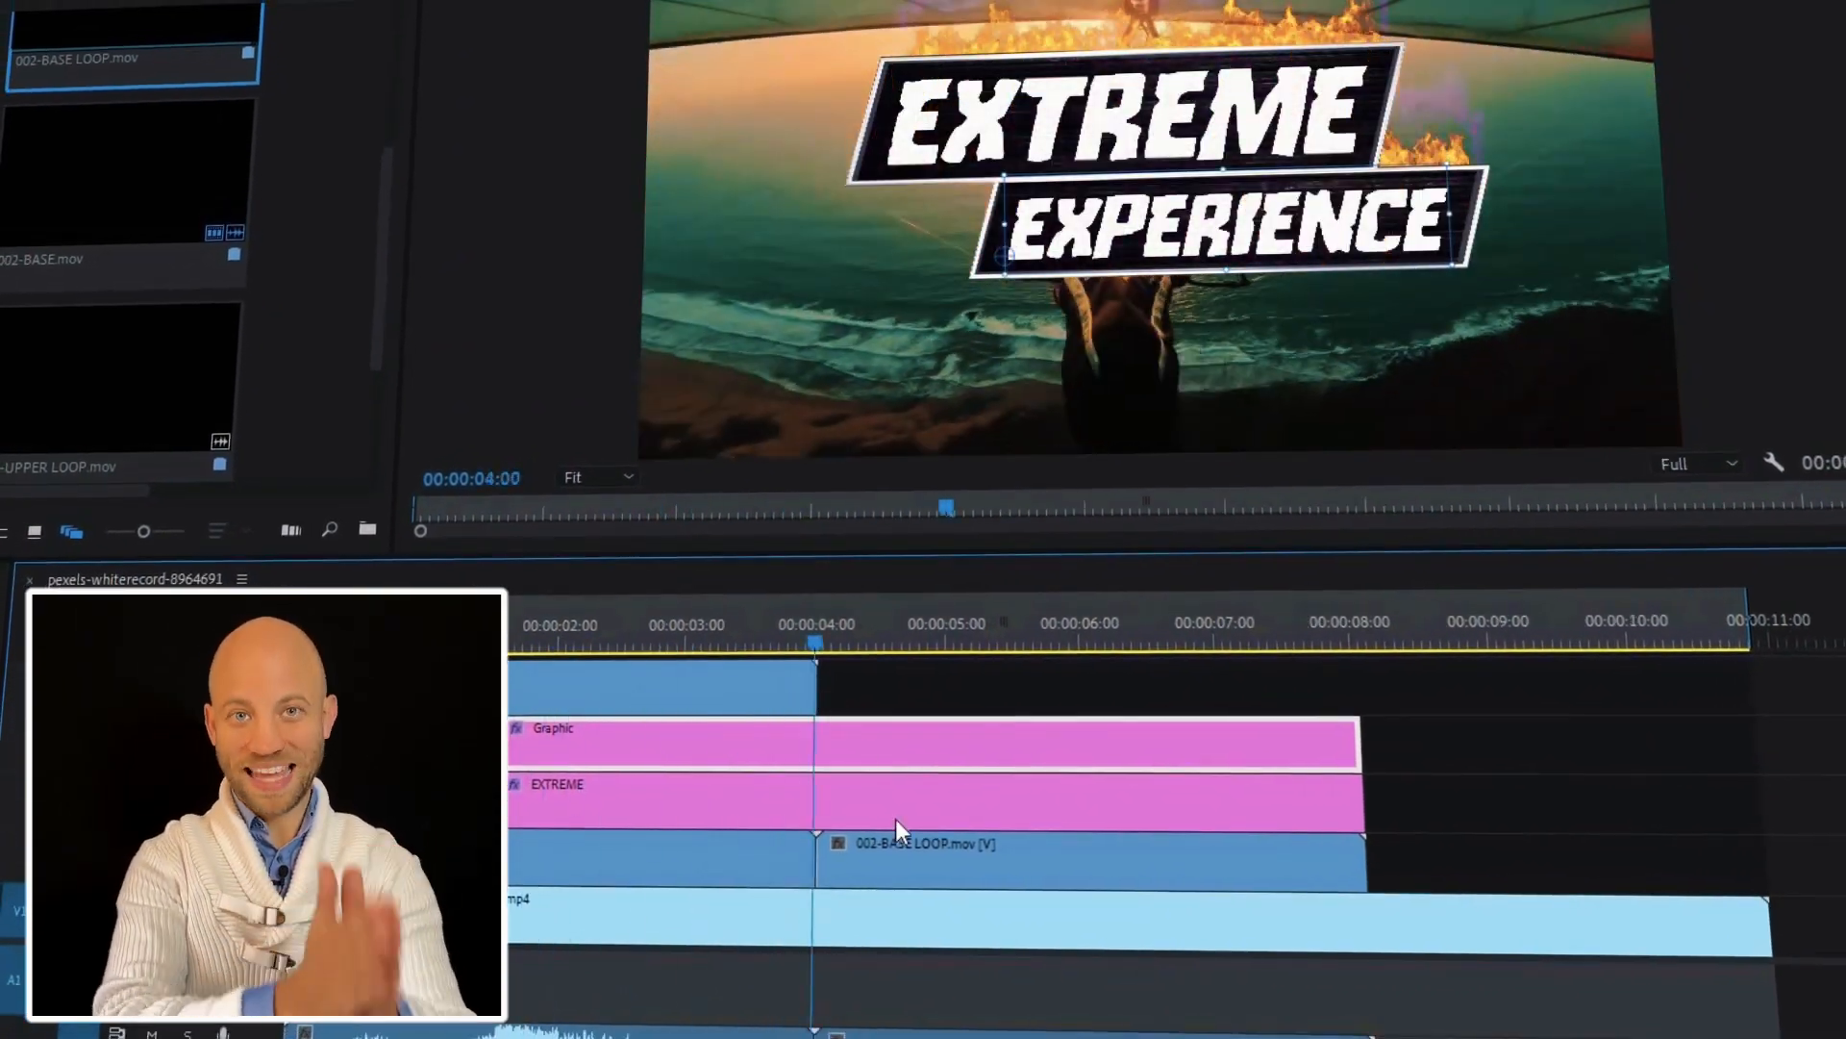
Leave the Premiere Pro preview and place 002-BASE.mov alone in After Effects Comp 1.
{"action": "left_click", "coordinate": [566, 652]}
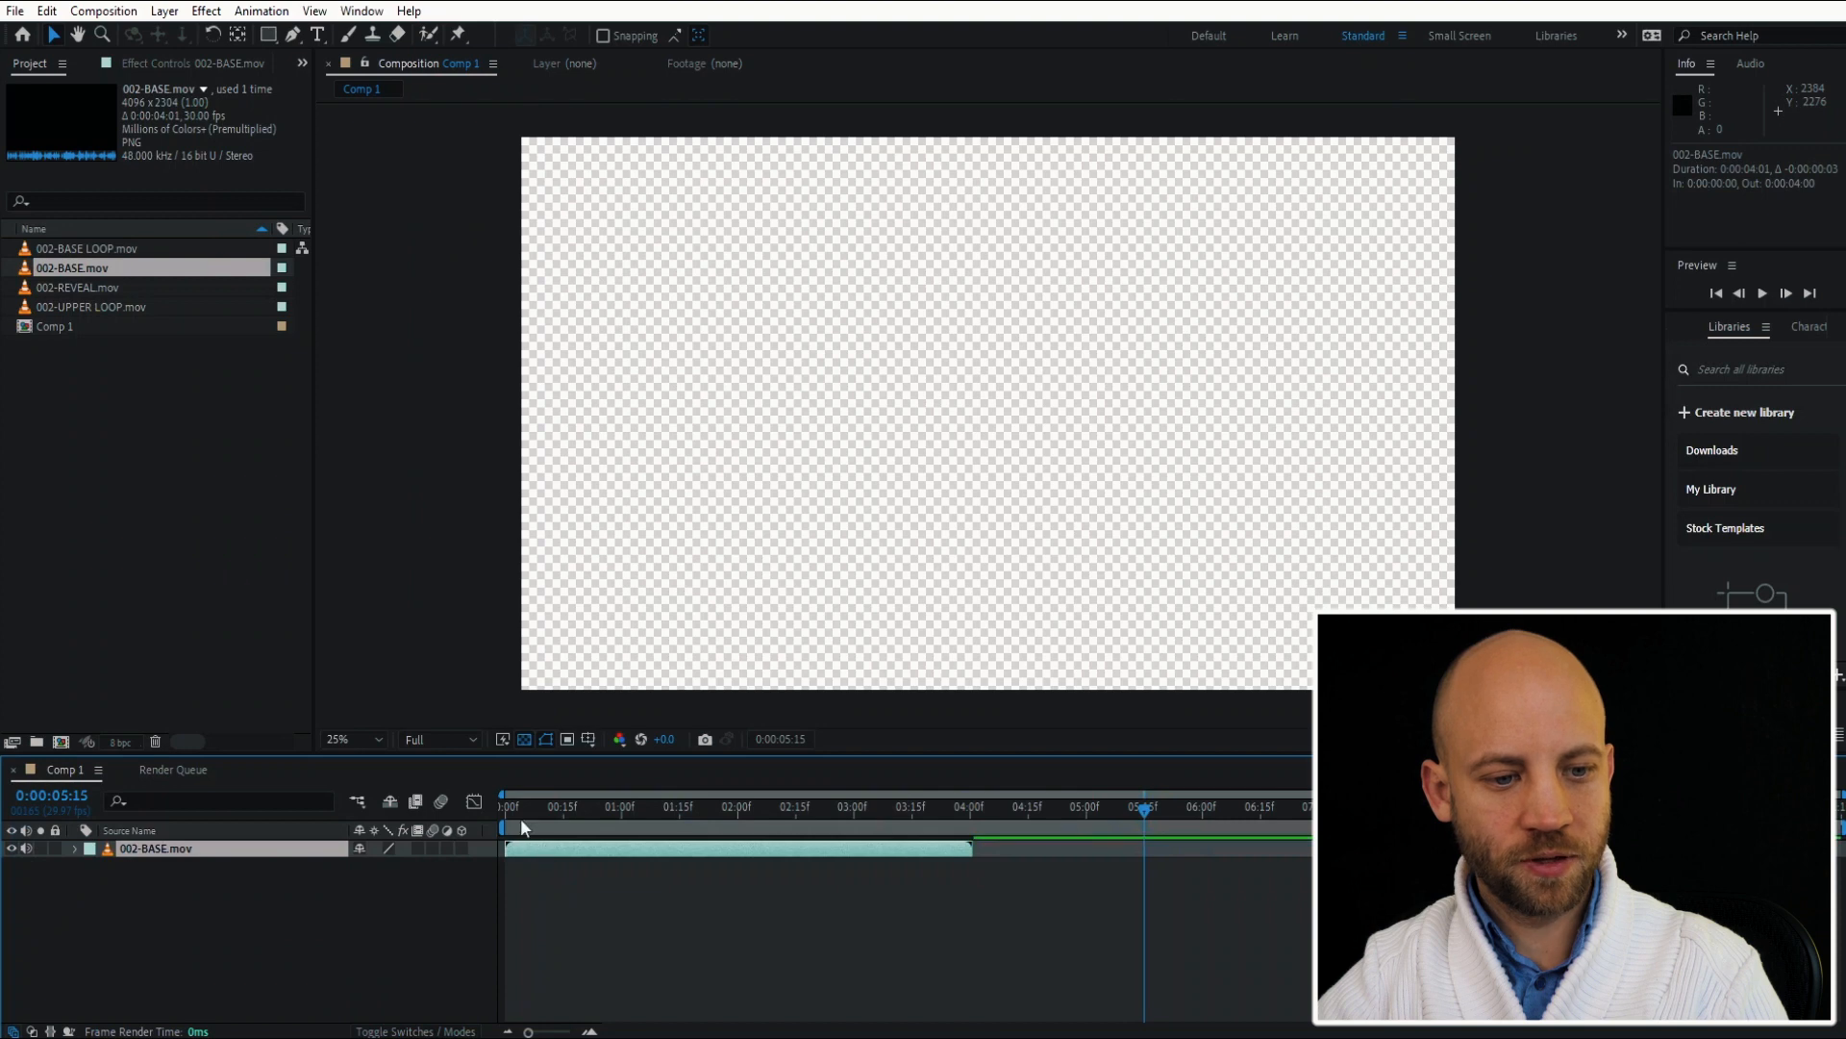
Add 002-REVEAL, 002-BASE LOOP and 002-UPPER LOOP over the base plate, loops starting at the base clip's end.
{"action": "left_click", "coordinate": [752, 805]}
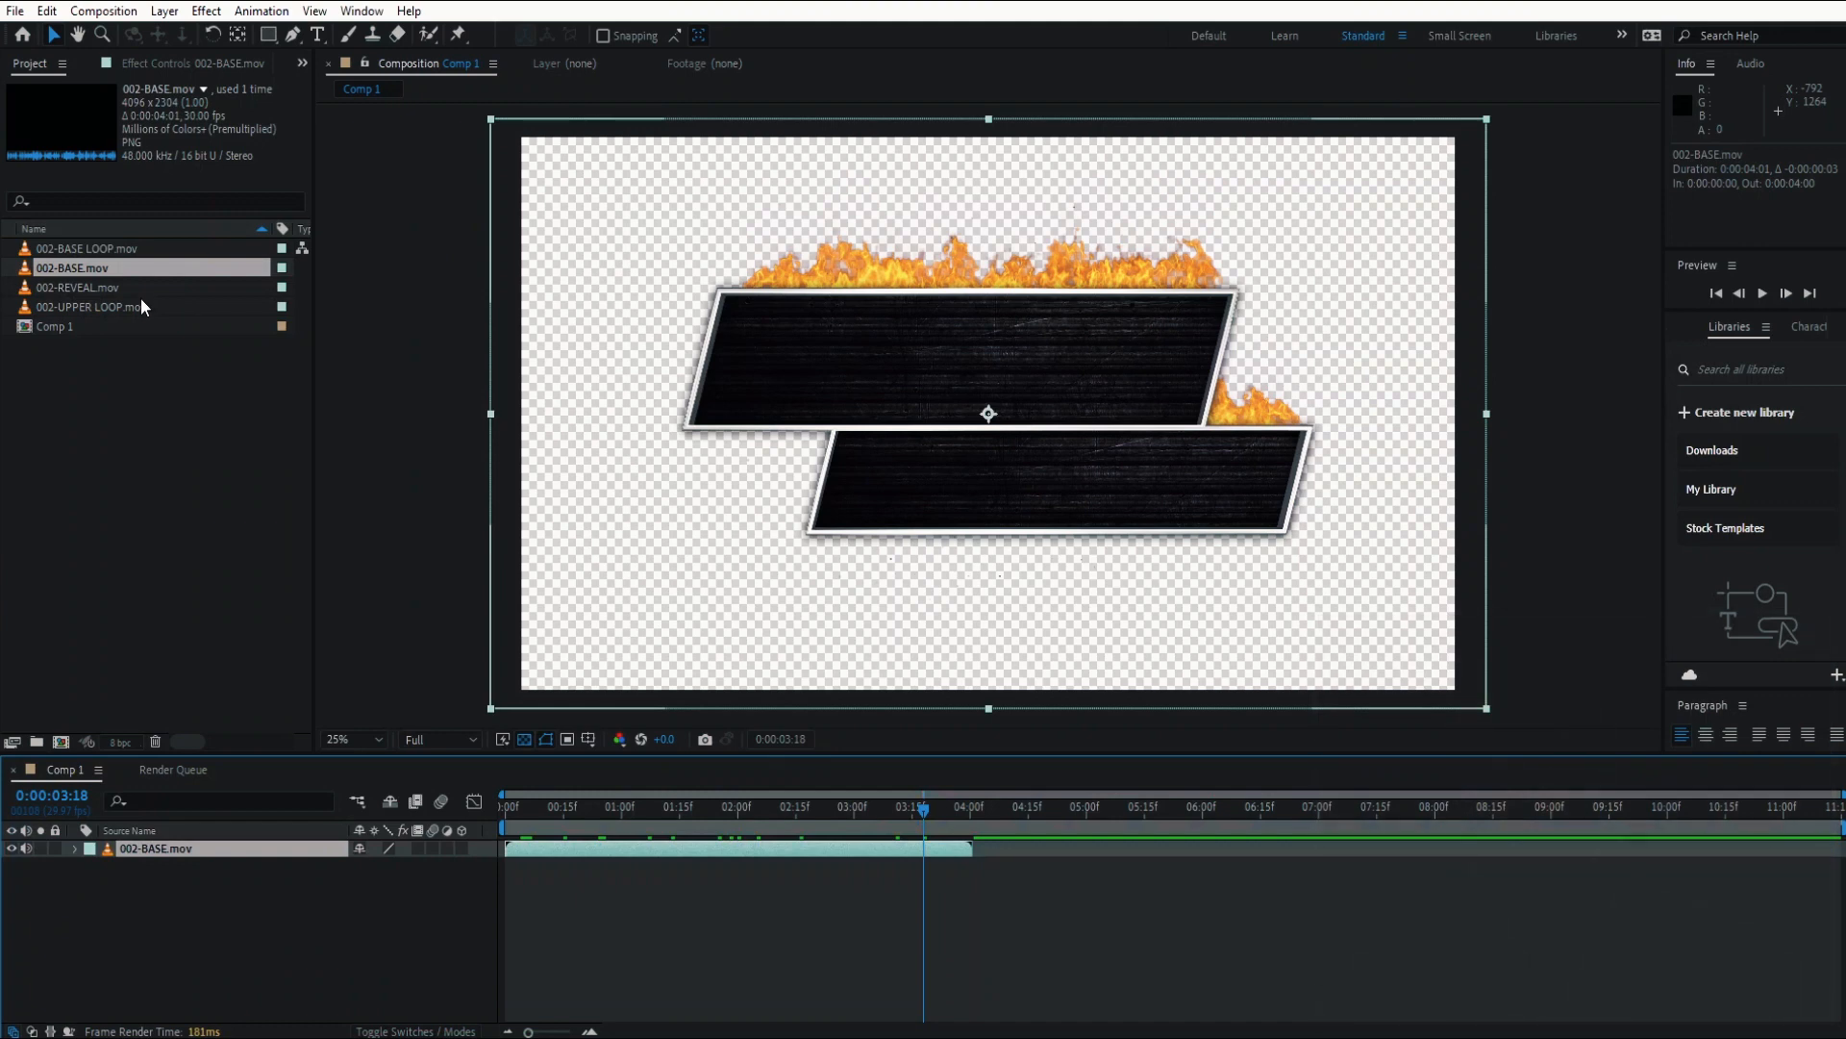
{"action": "left_click", "coordinate": [86, 248]}
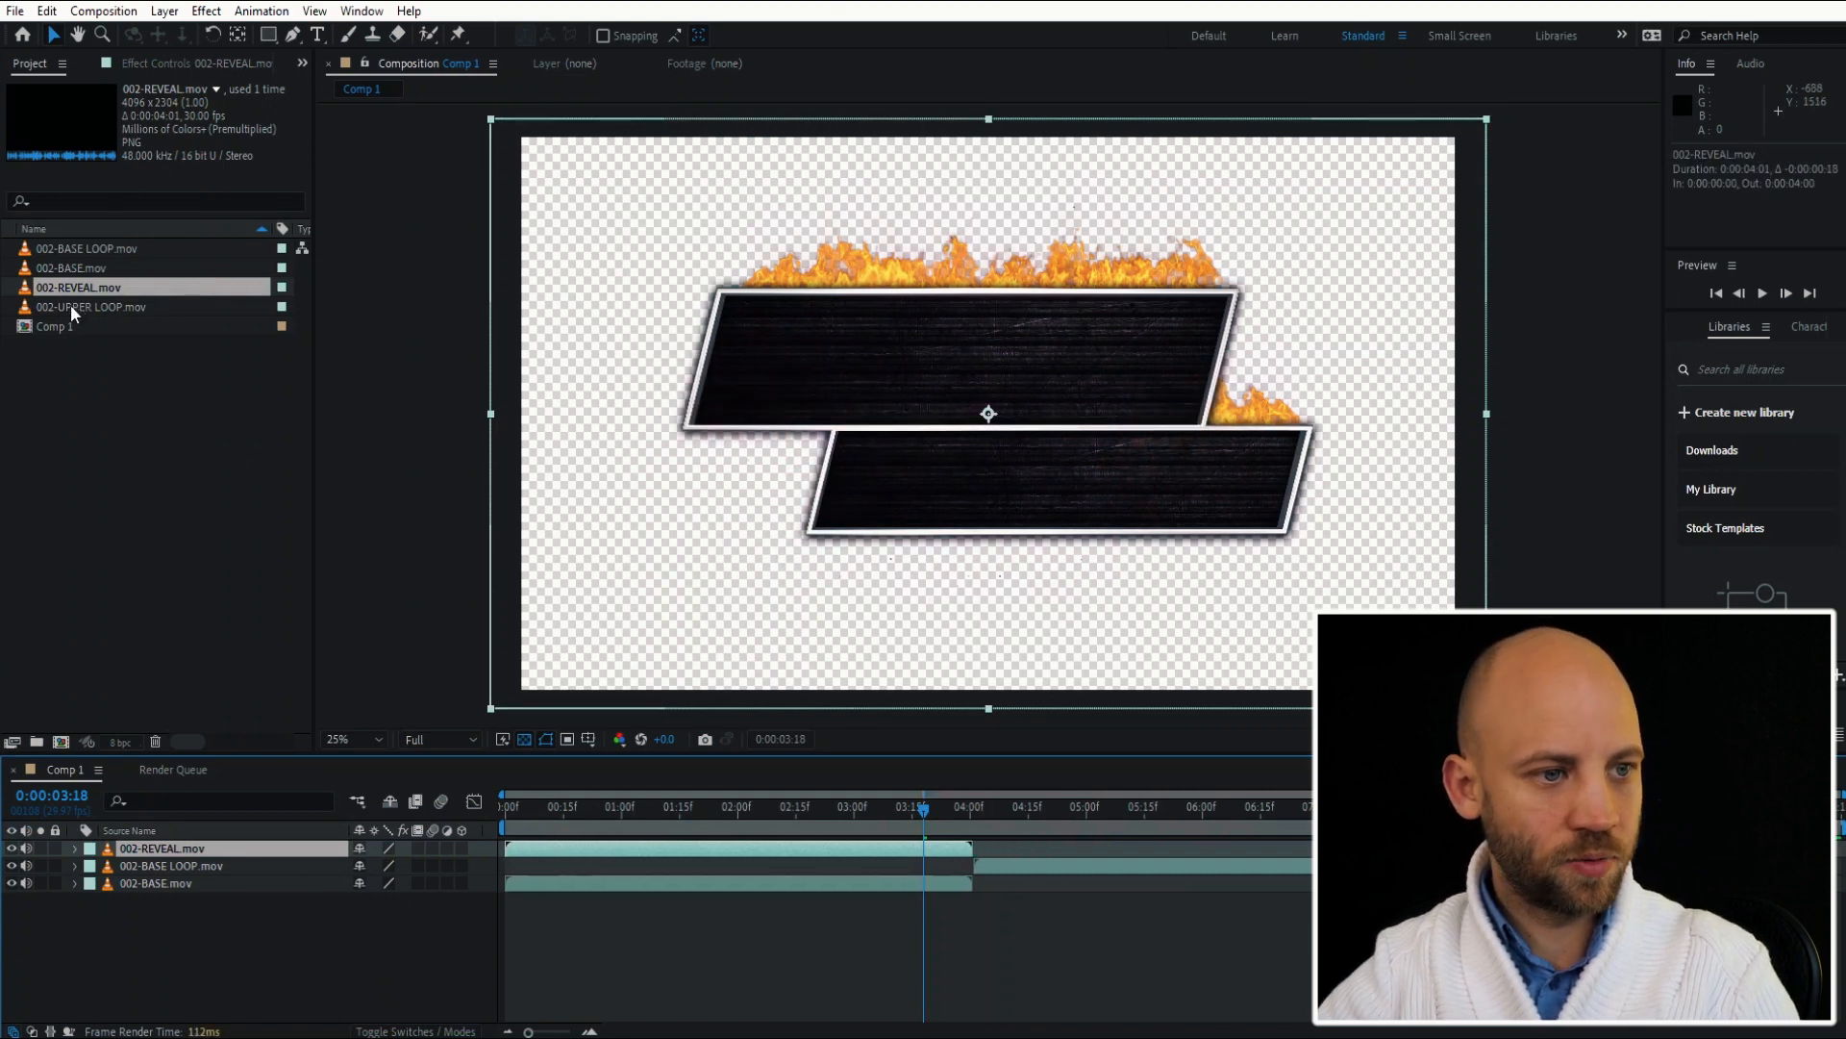
{"action": "left_click", "coordinate": [92, 306]}
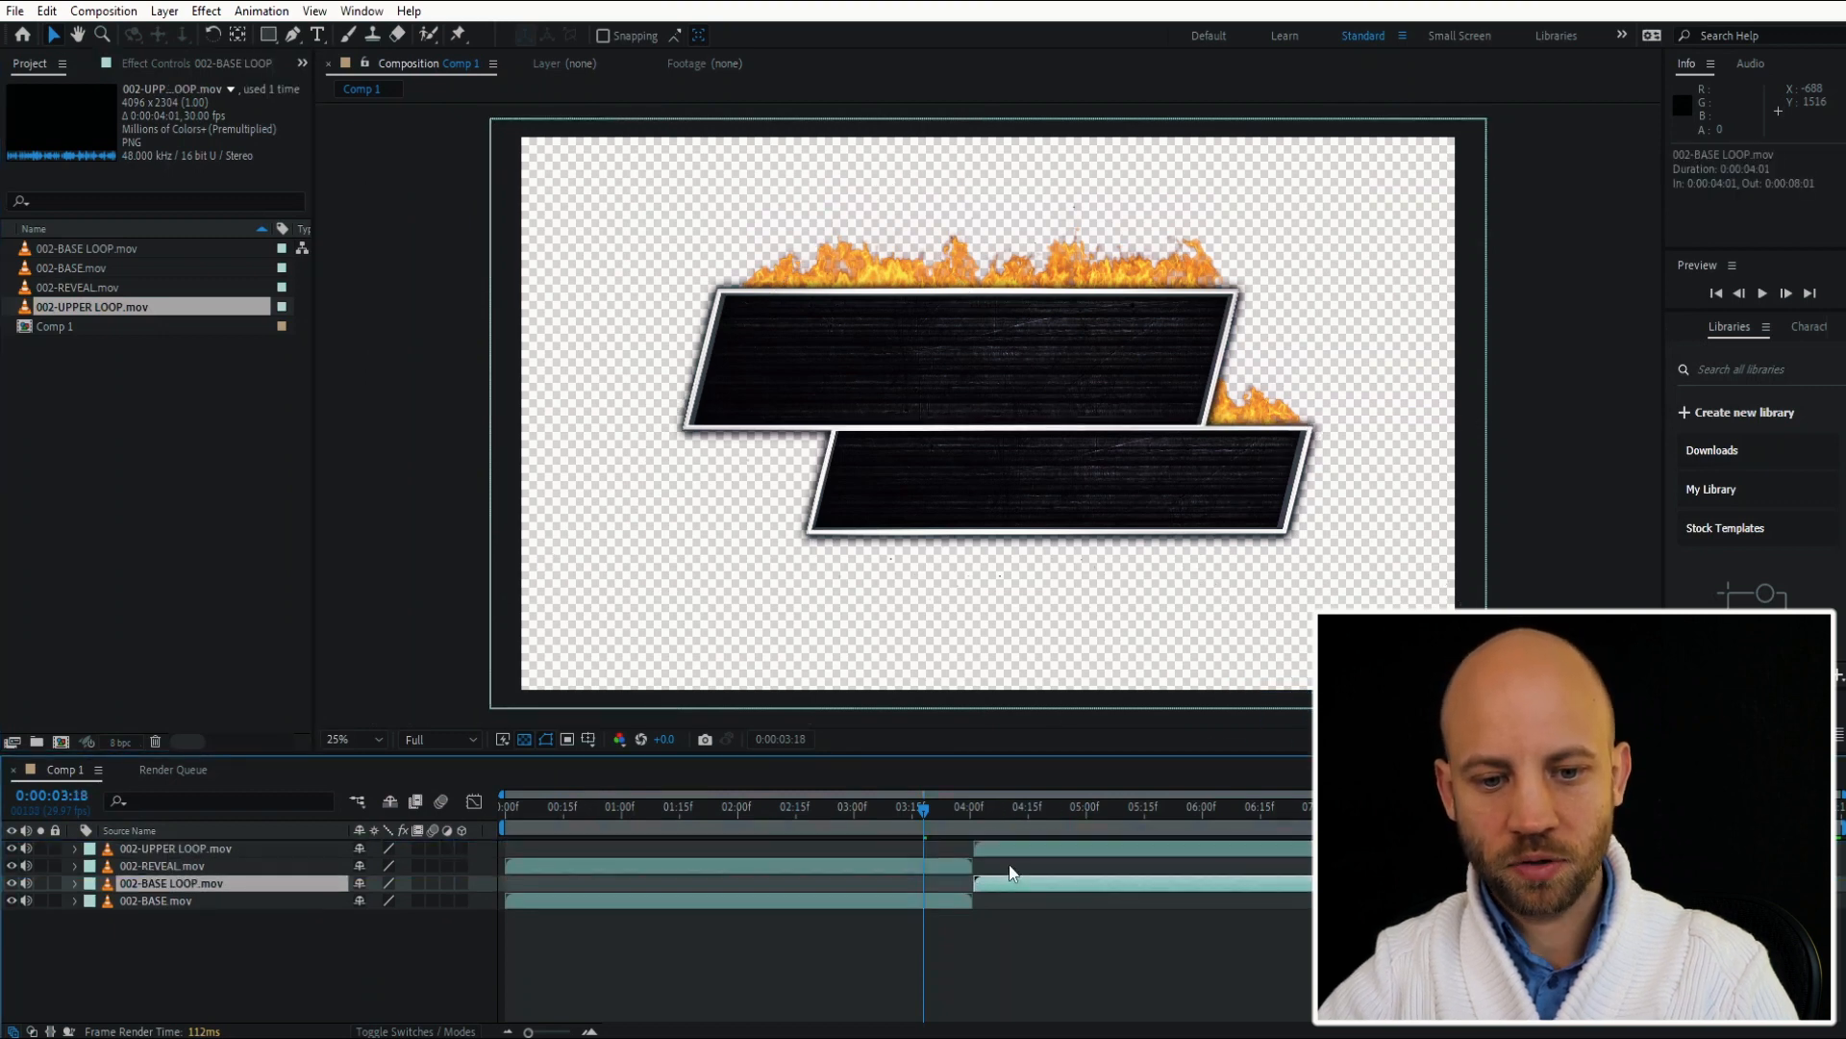
{"action": "mouse_move", "coordinate": [704, 811]}
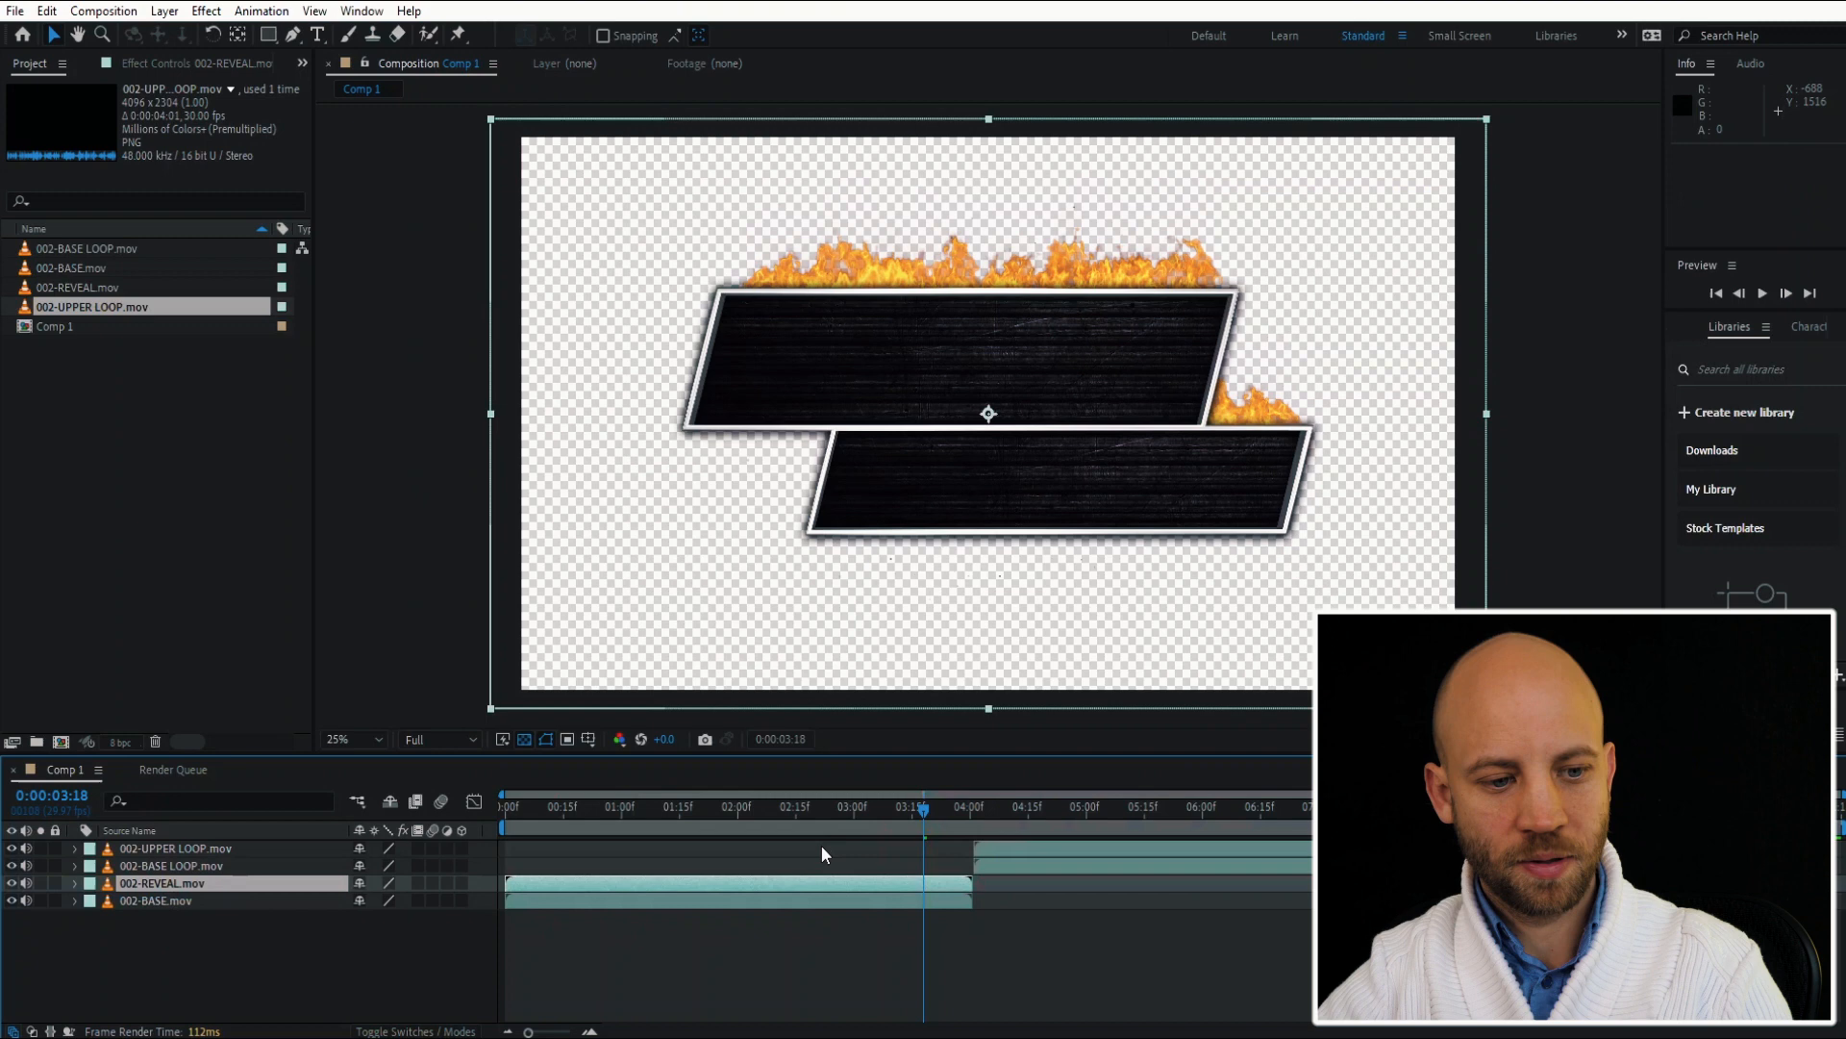
{"action": "left_click", "coordinate": [508, 806]}
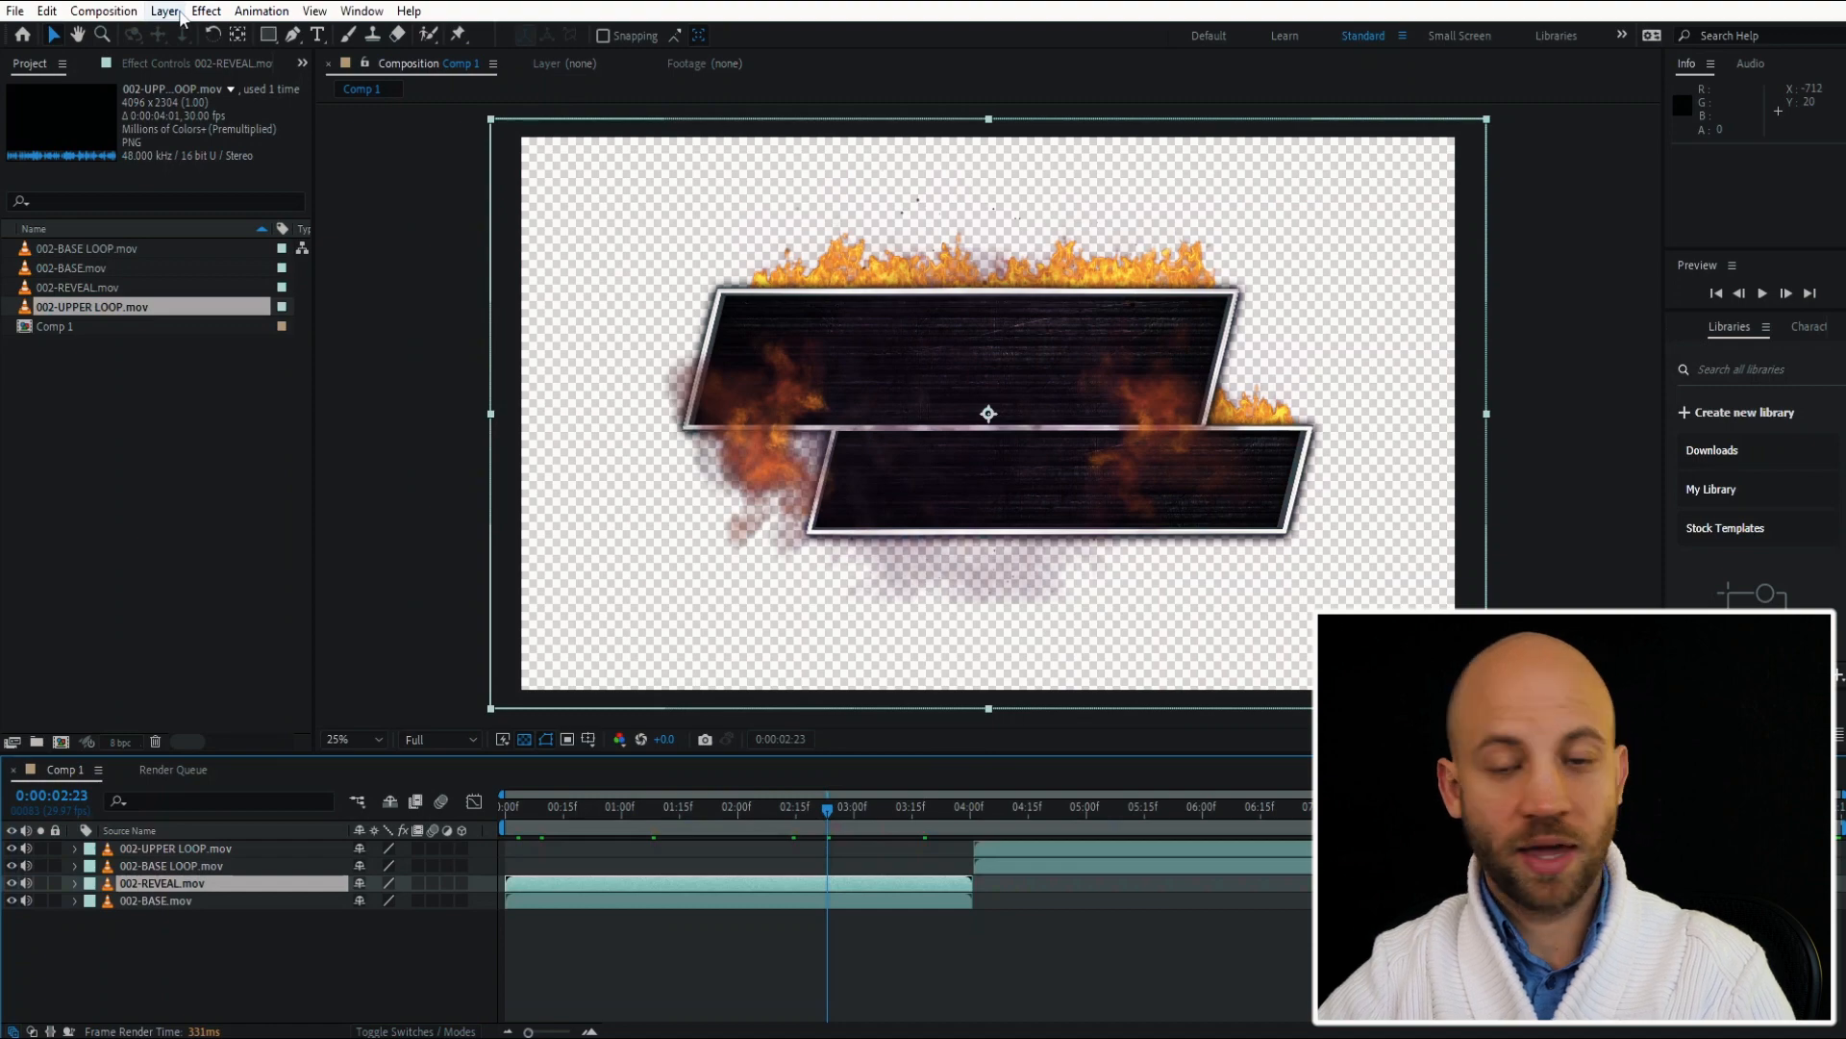
Create two Impact text layers reading NEW TEXT HERE and MORE TEXT on the plates.
{"action": "left_click", "coordinate": [163, 12]}
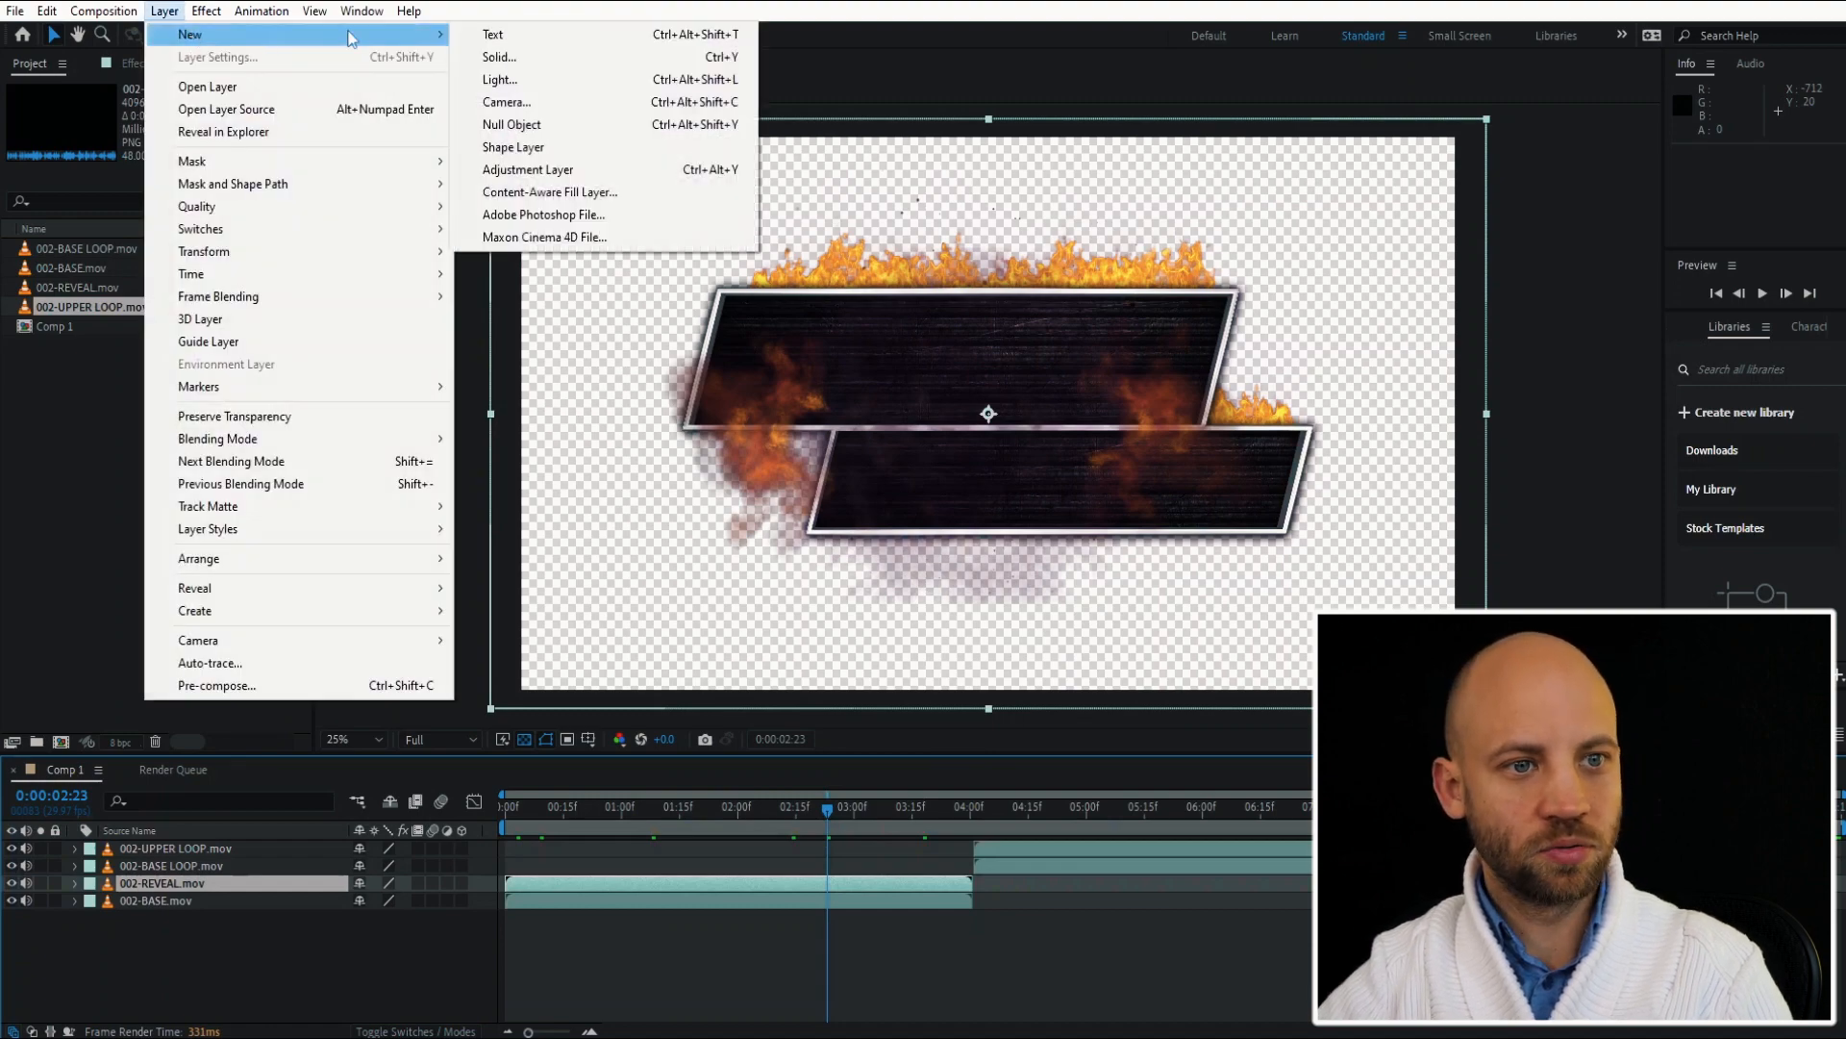
{"action": "left_click", "coordinate": [494, 33]}
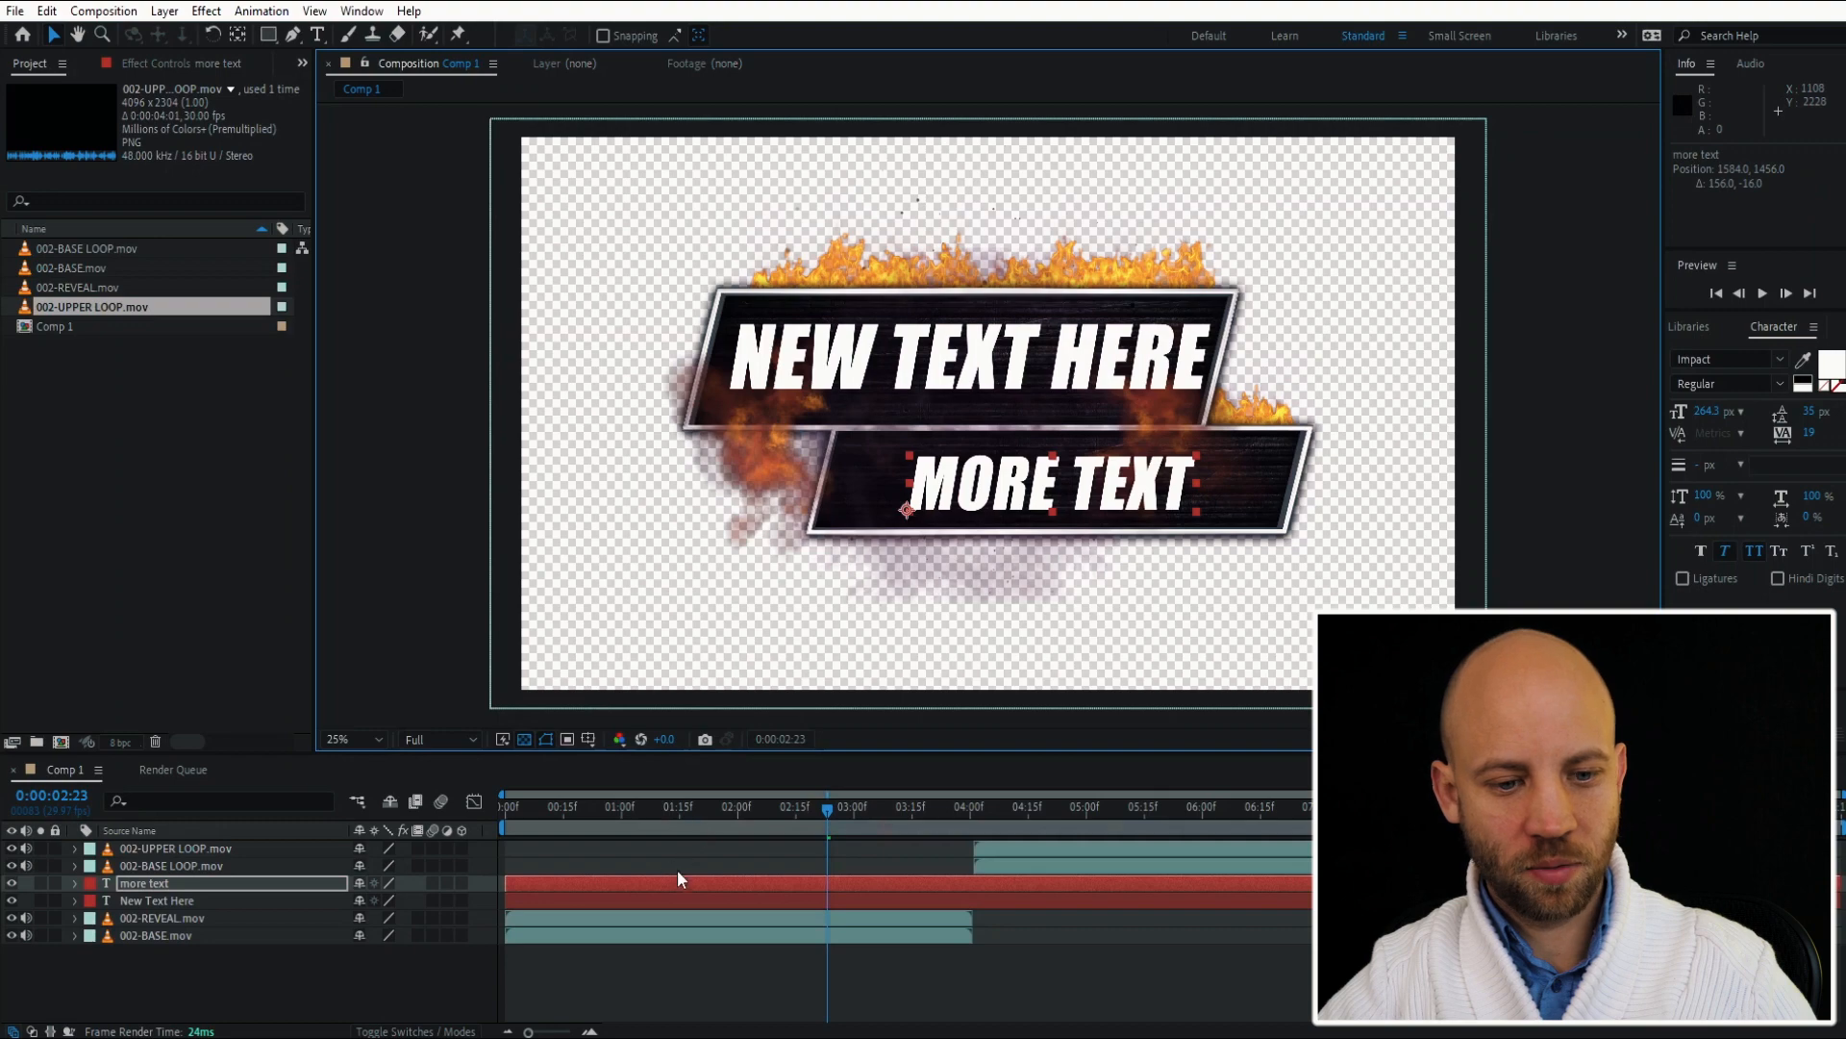
{"action": "left_click", "coordinate": [556, 806]}
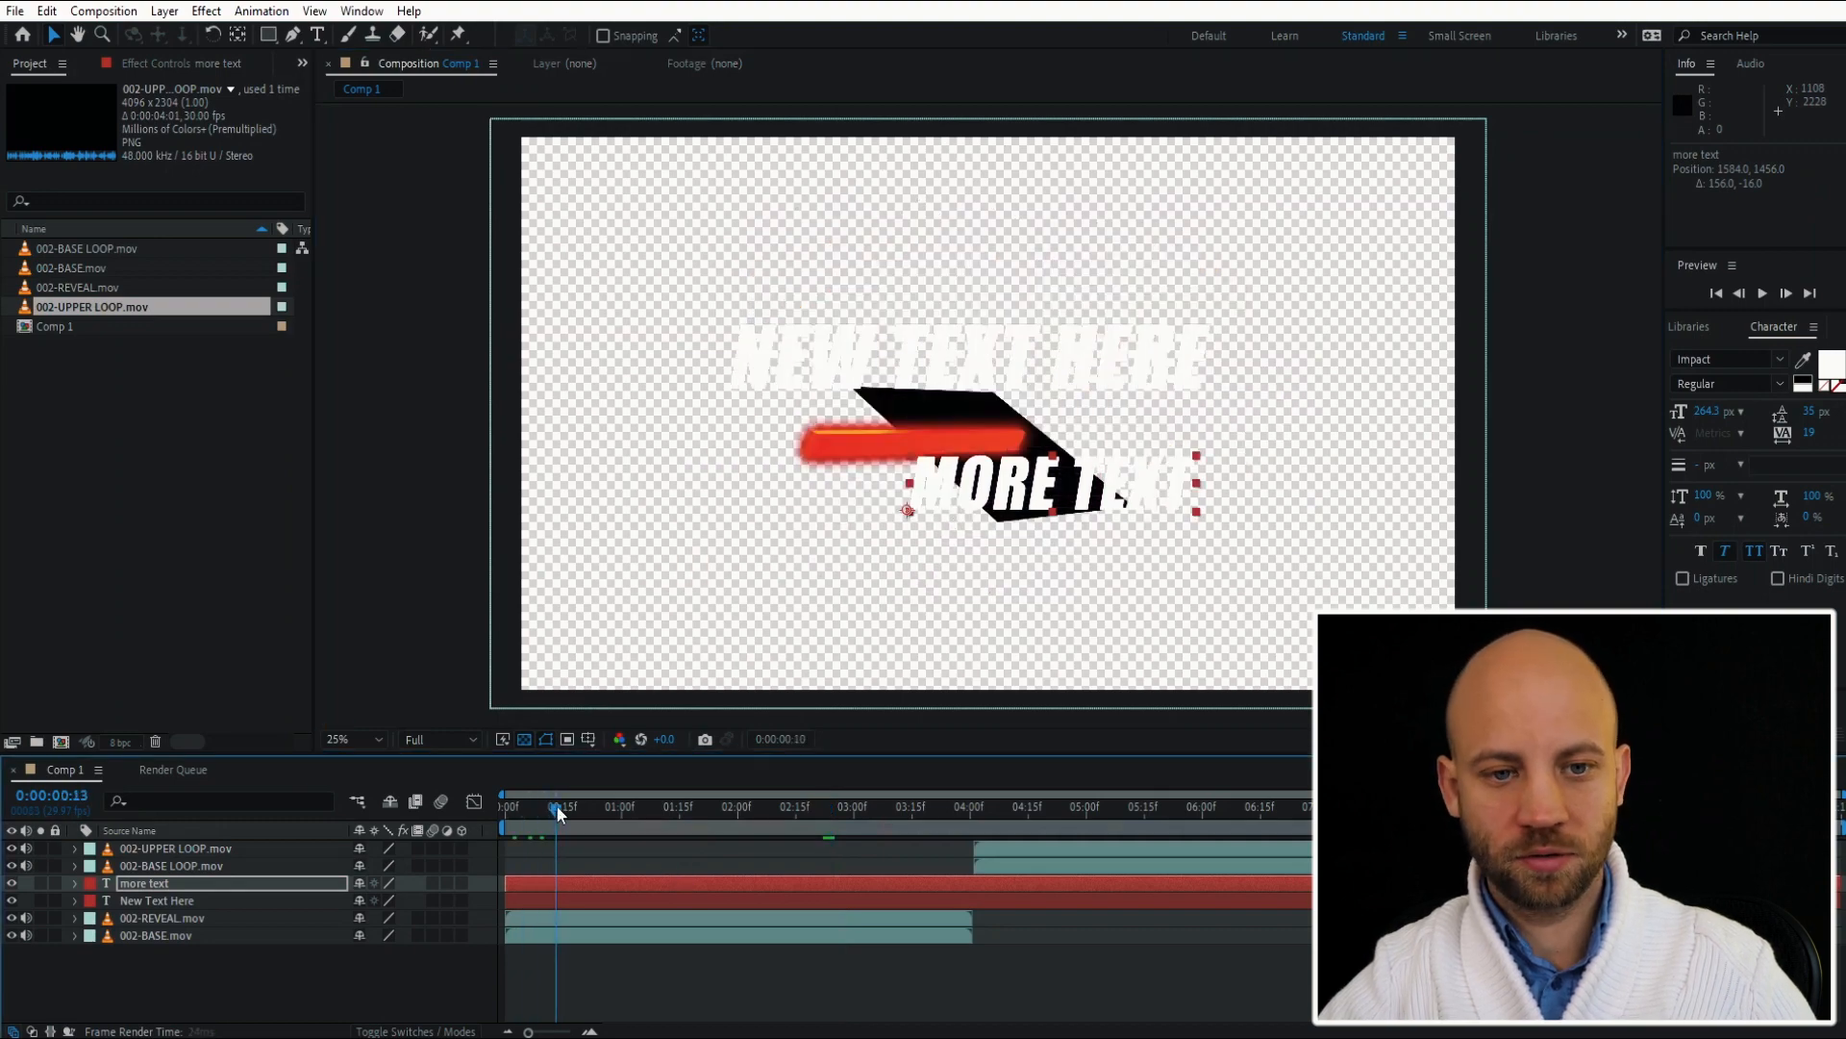
{"action": "left_click", "coordinate": [779, 806]}
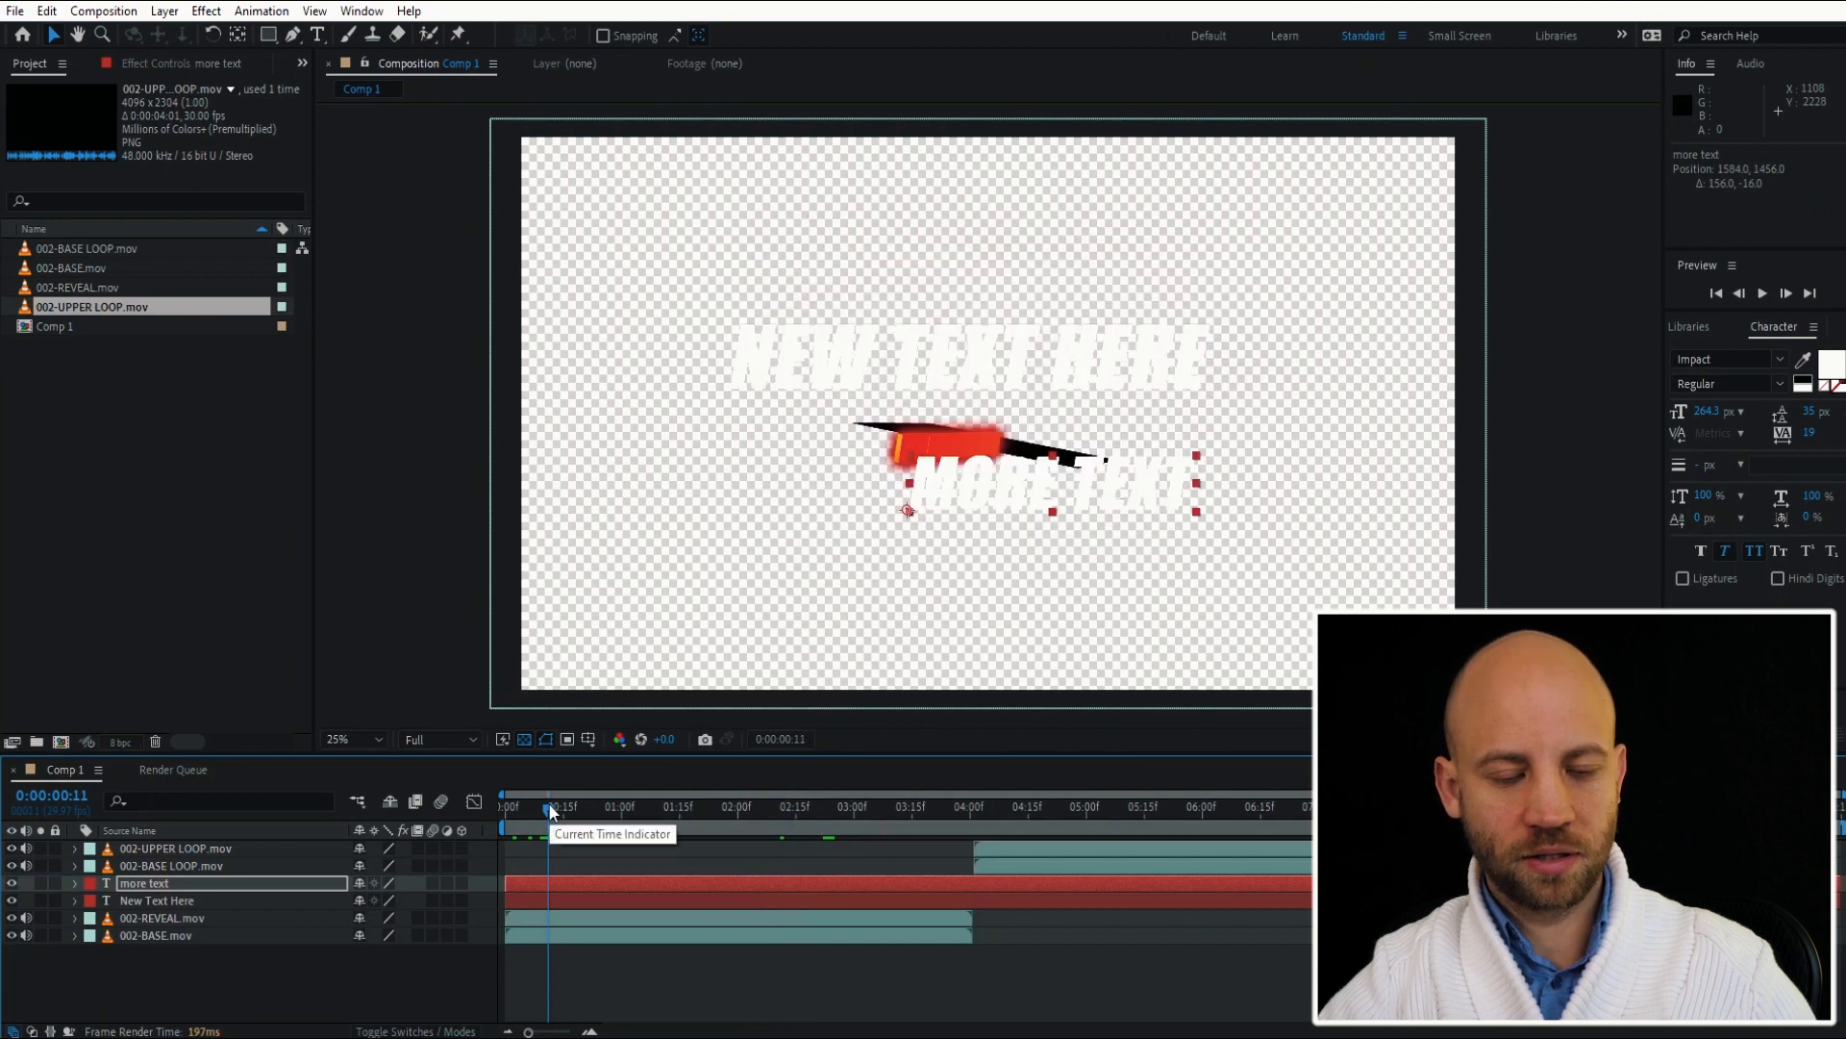
{"action": "mouse_move", "coordinate": [527, 739]}
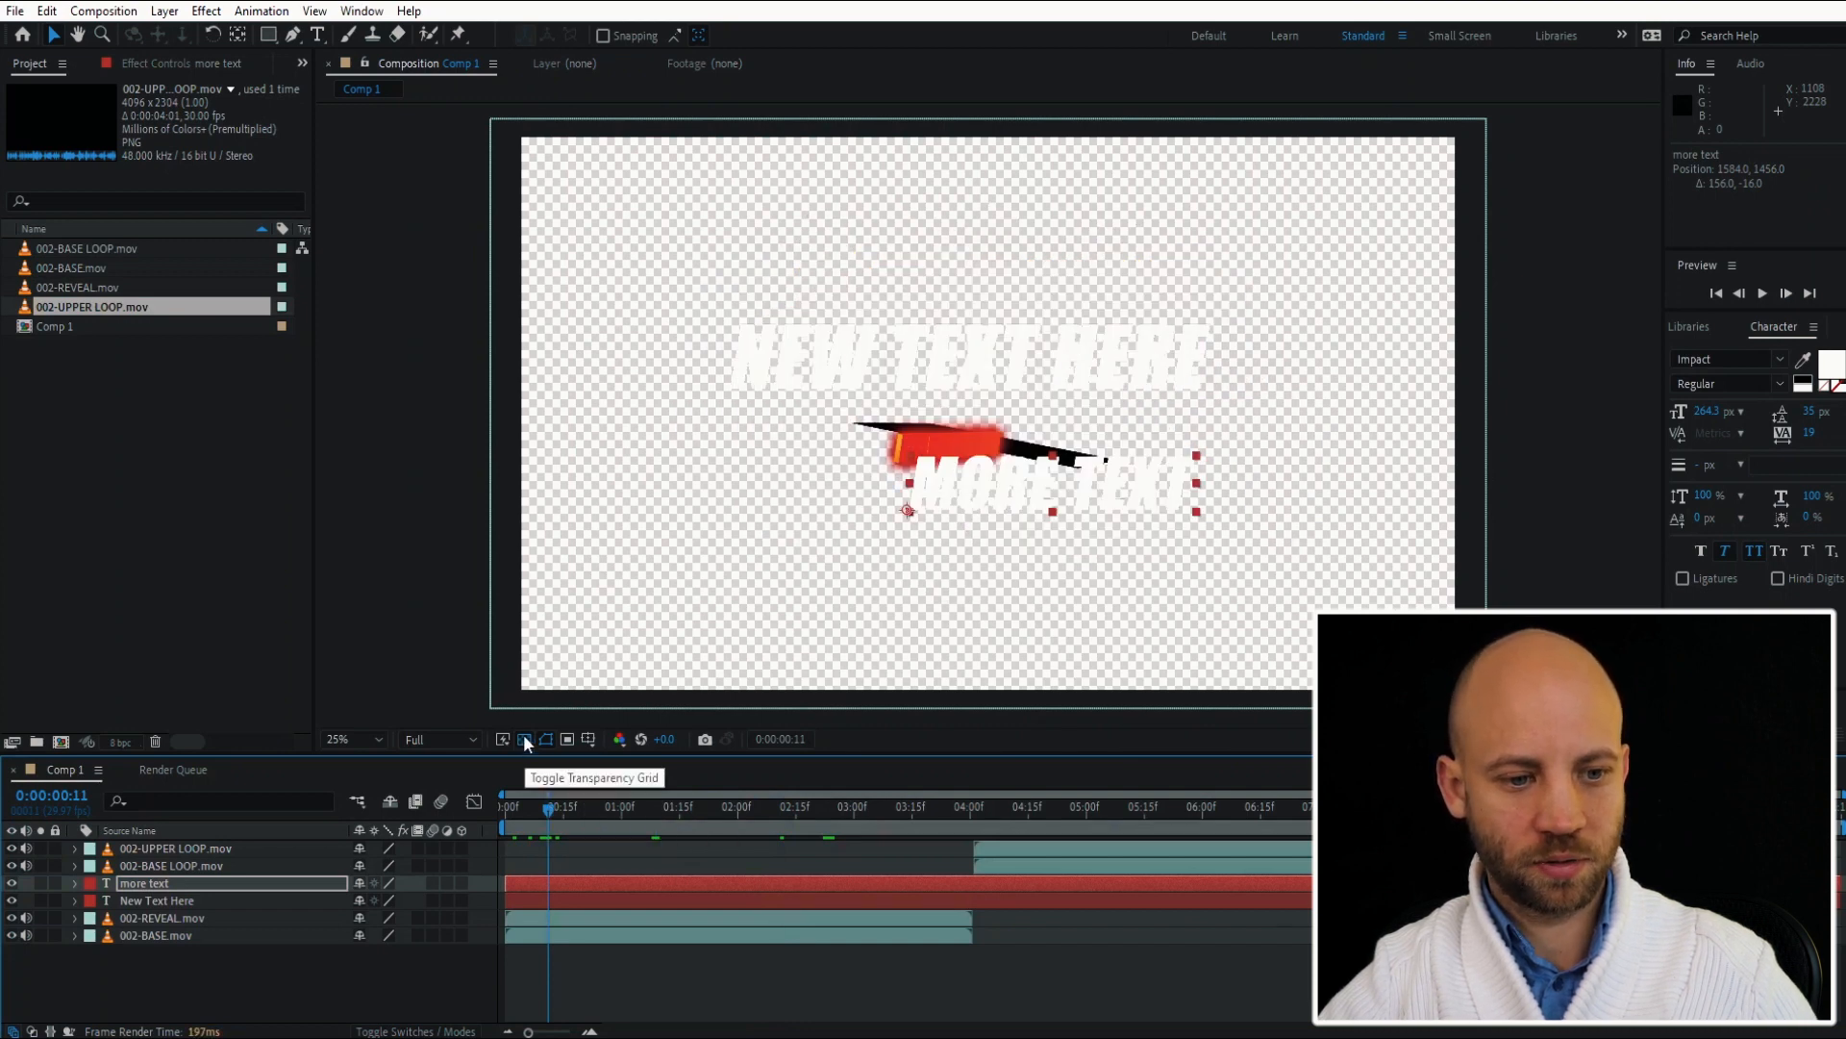
Show the composition on black via the transparency grid toggle and check it around one second.
{"action": "left_click", "coordinate": [525, 739]}
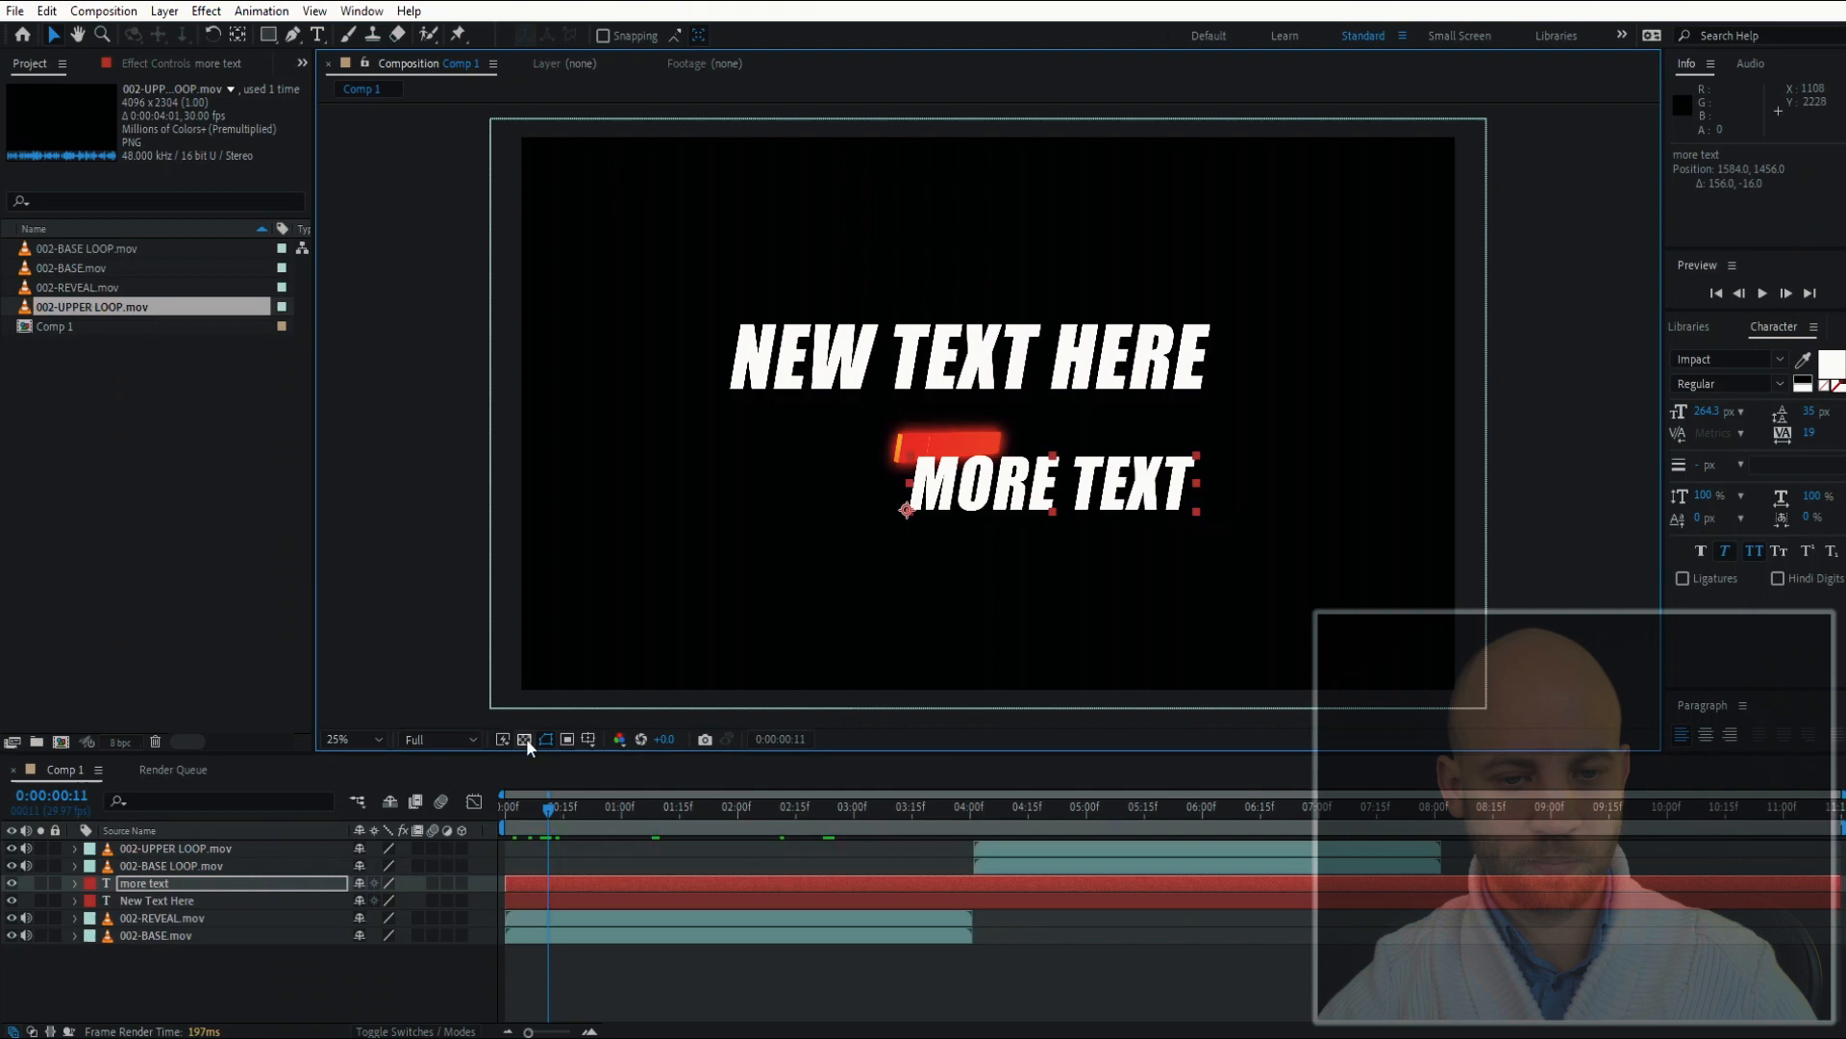
{"action": "left_click", "coordinate": [633, 806]}
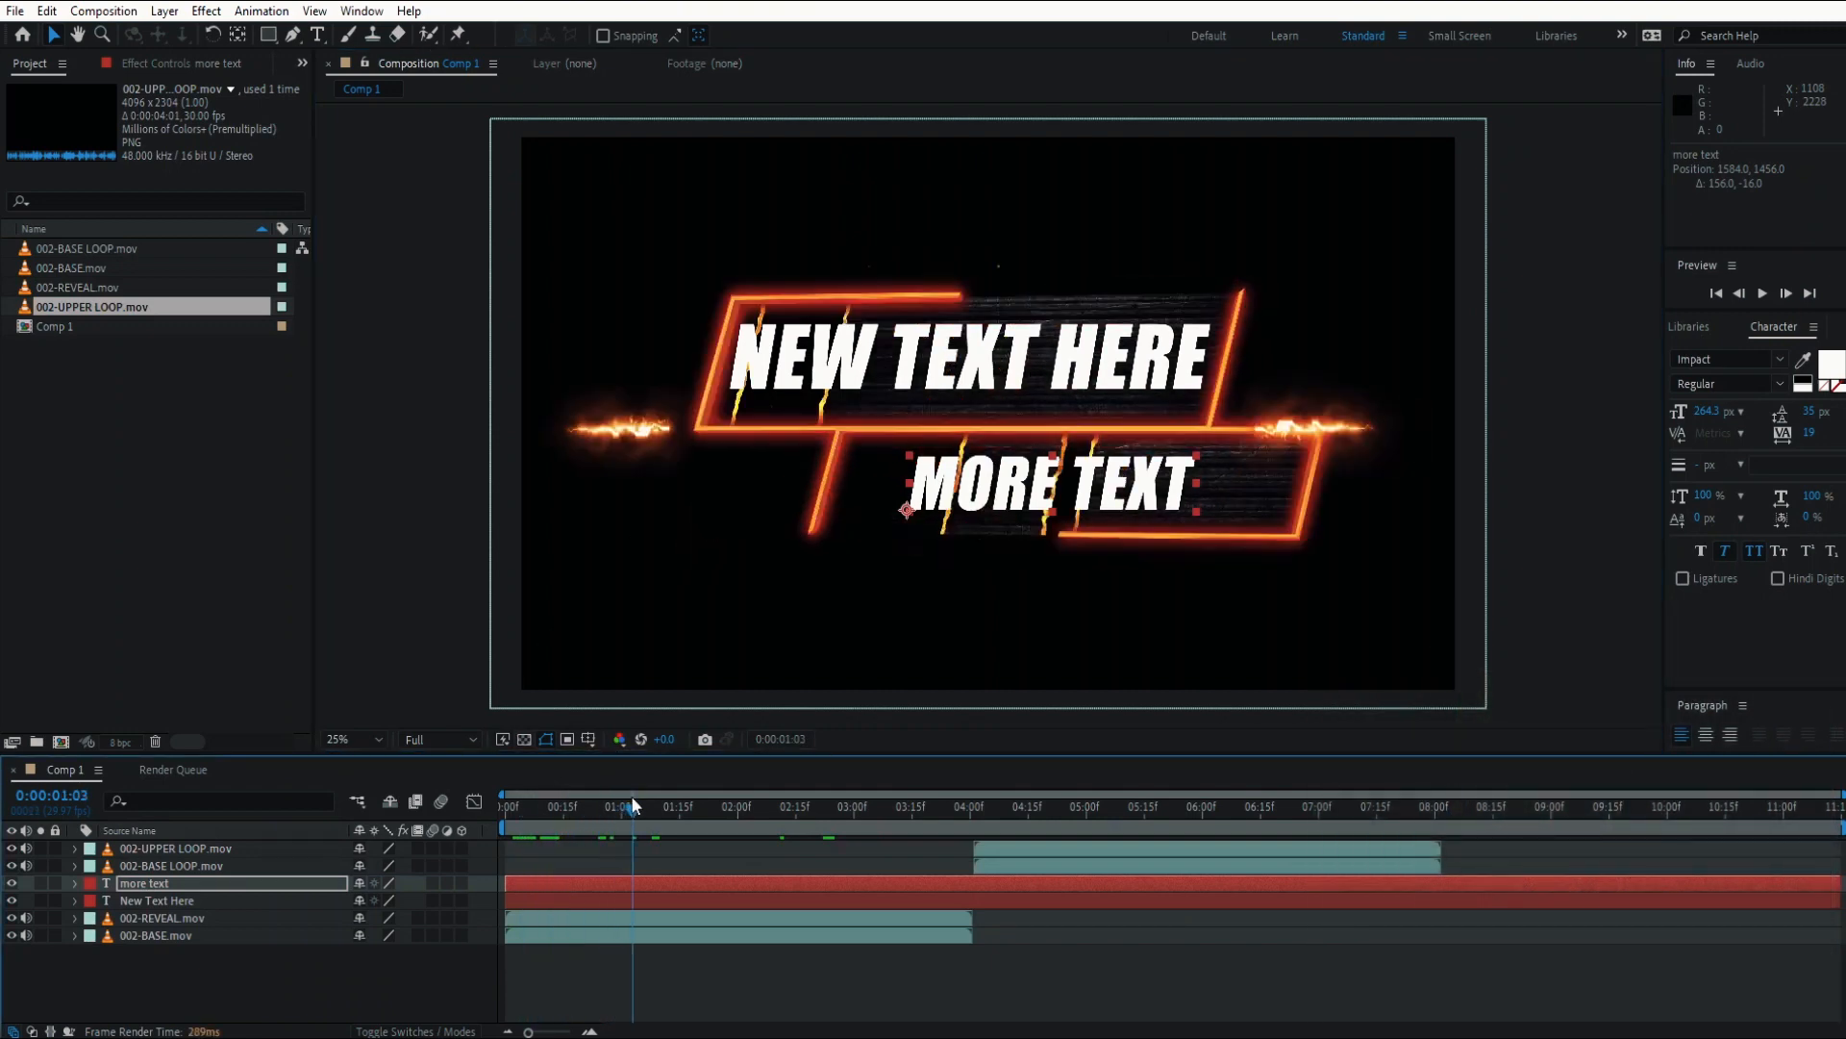
{"action": "left_click", "coordinate": [628, 806]}
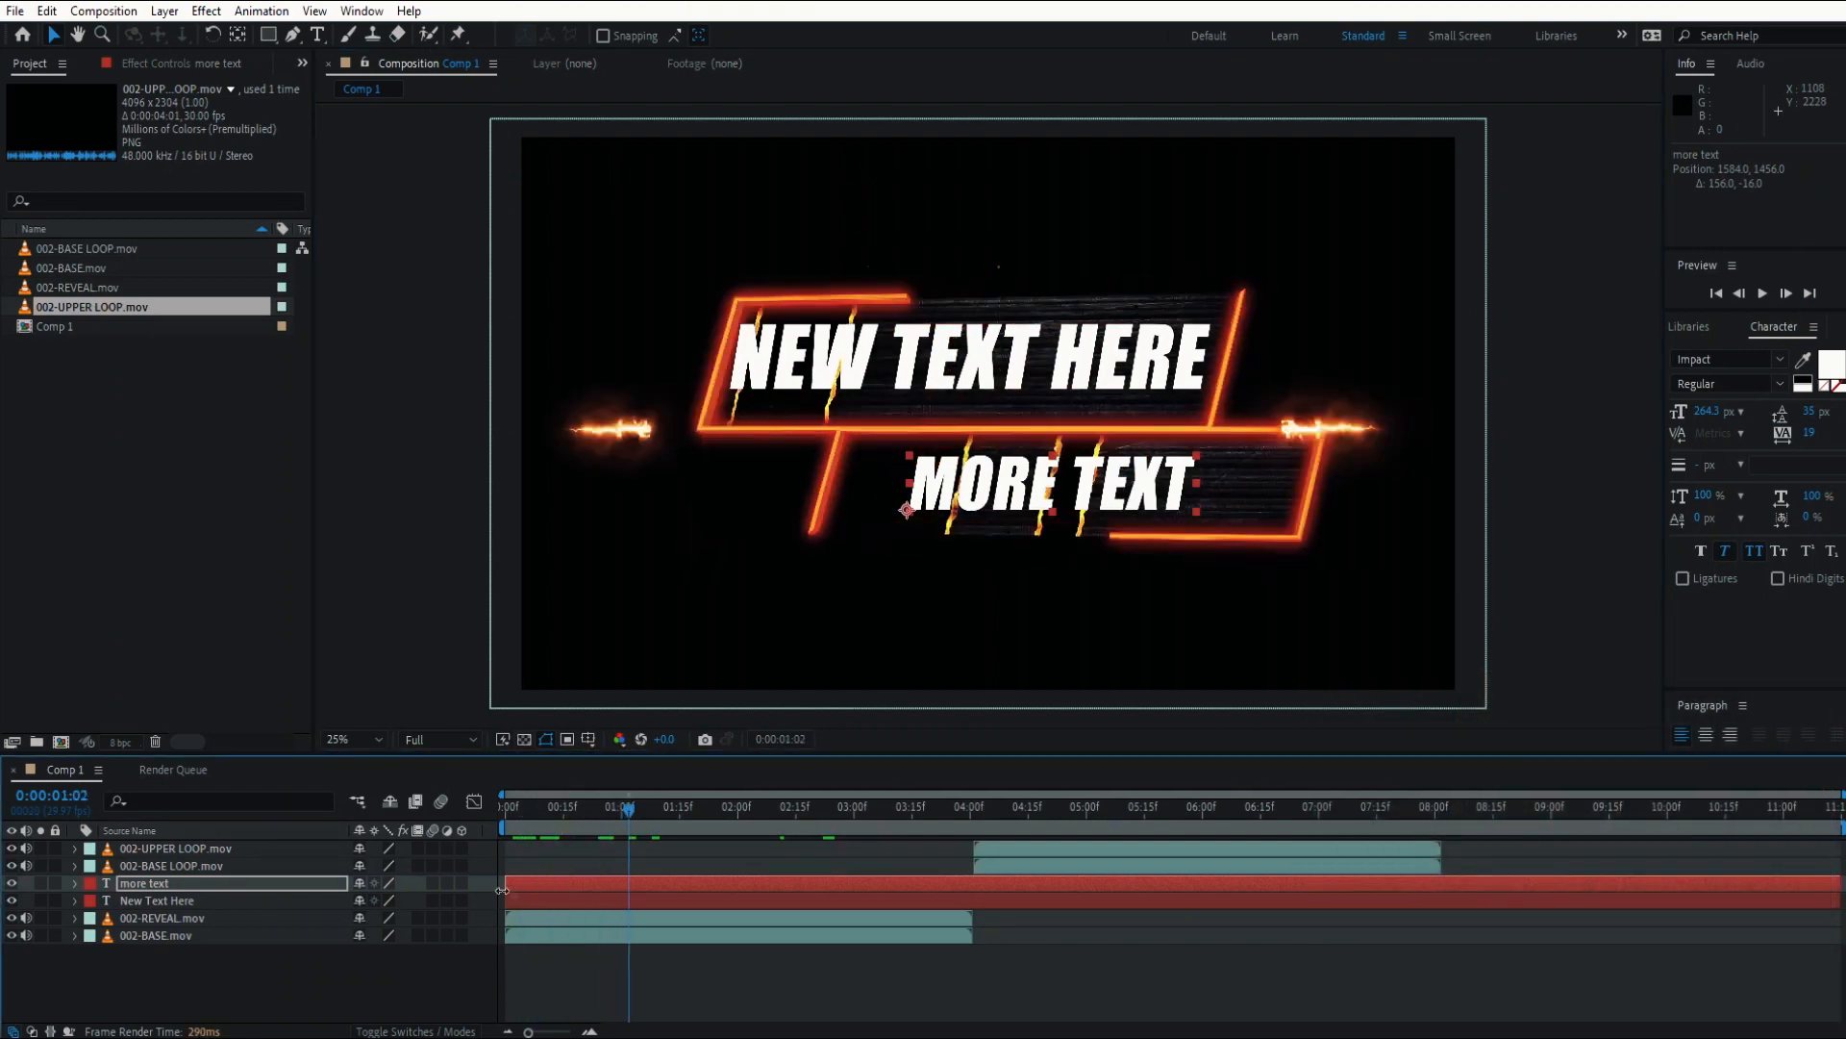
Trim the text layers so they begin where the fireball bursts during the reveal.
{"action": "left_click", "coordinate": [160, 918]}
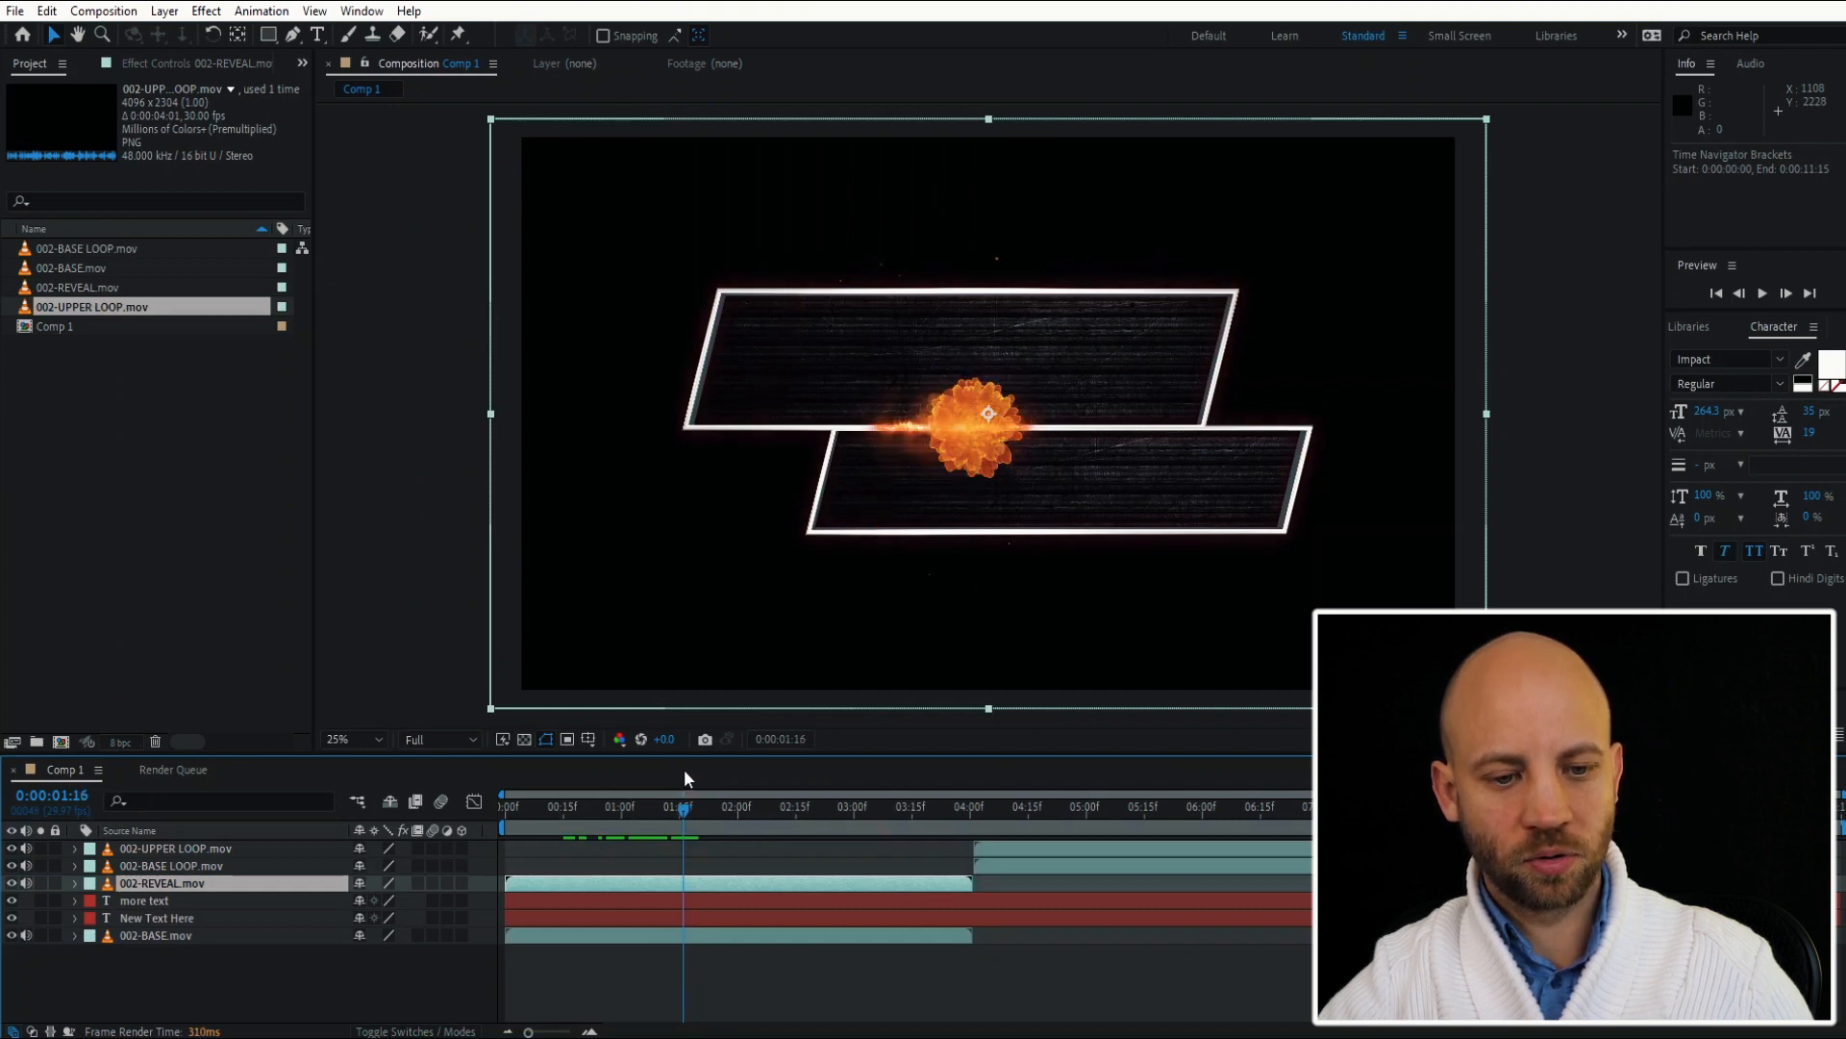
{"action": "left_click", "coordinate": [142, 900]}
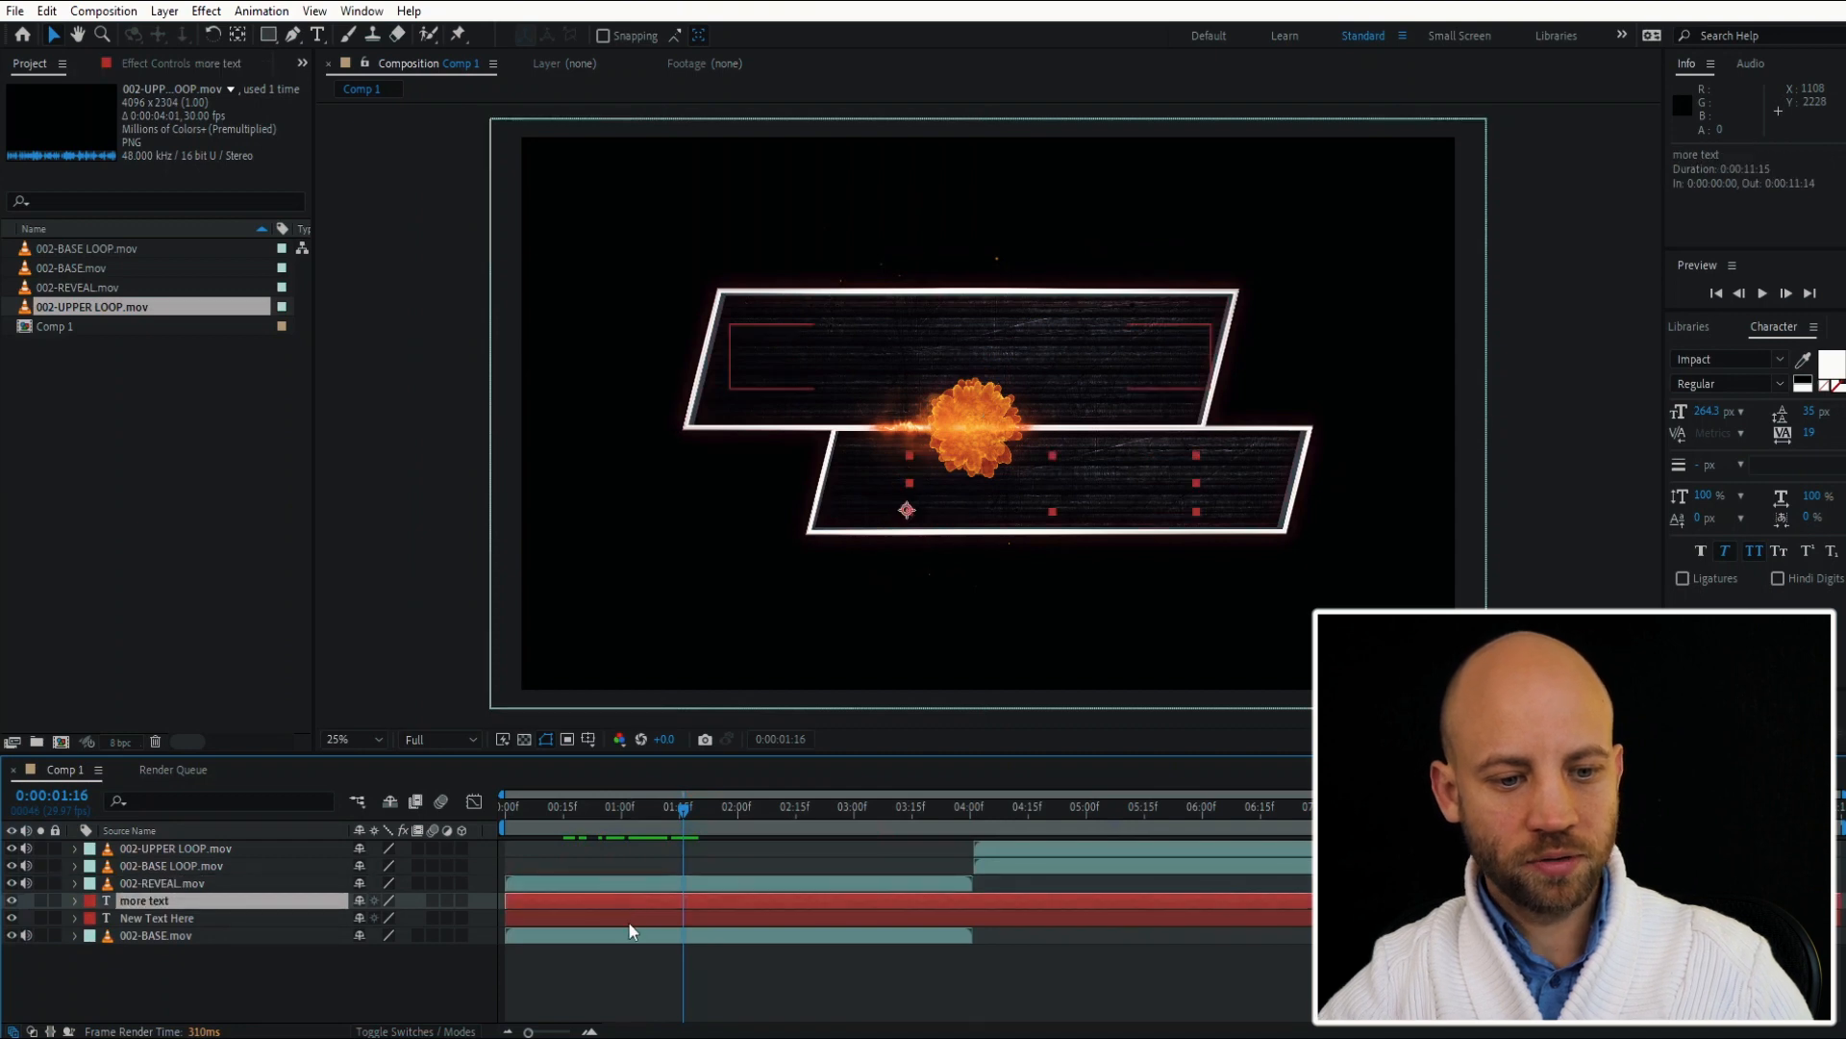
{"action": "left_click", "coordinate": [156, 918]}
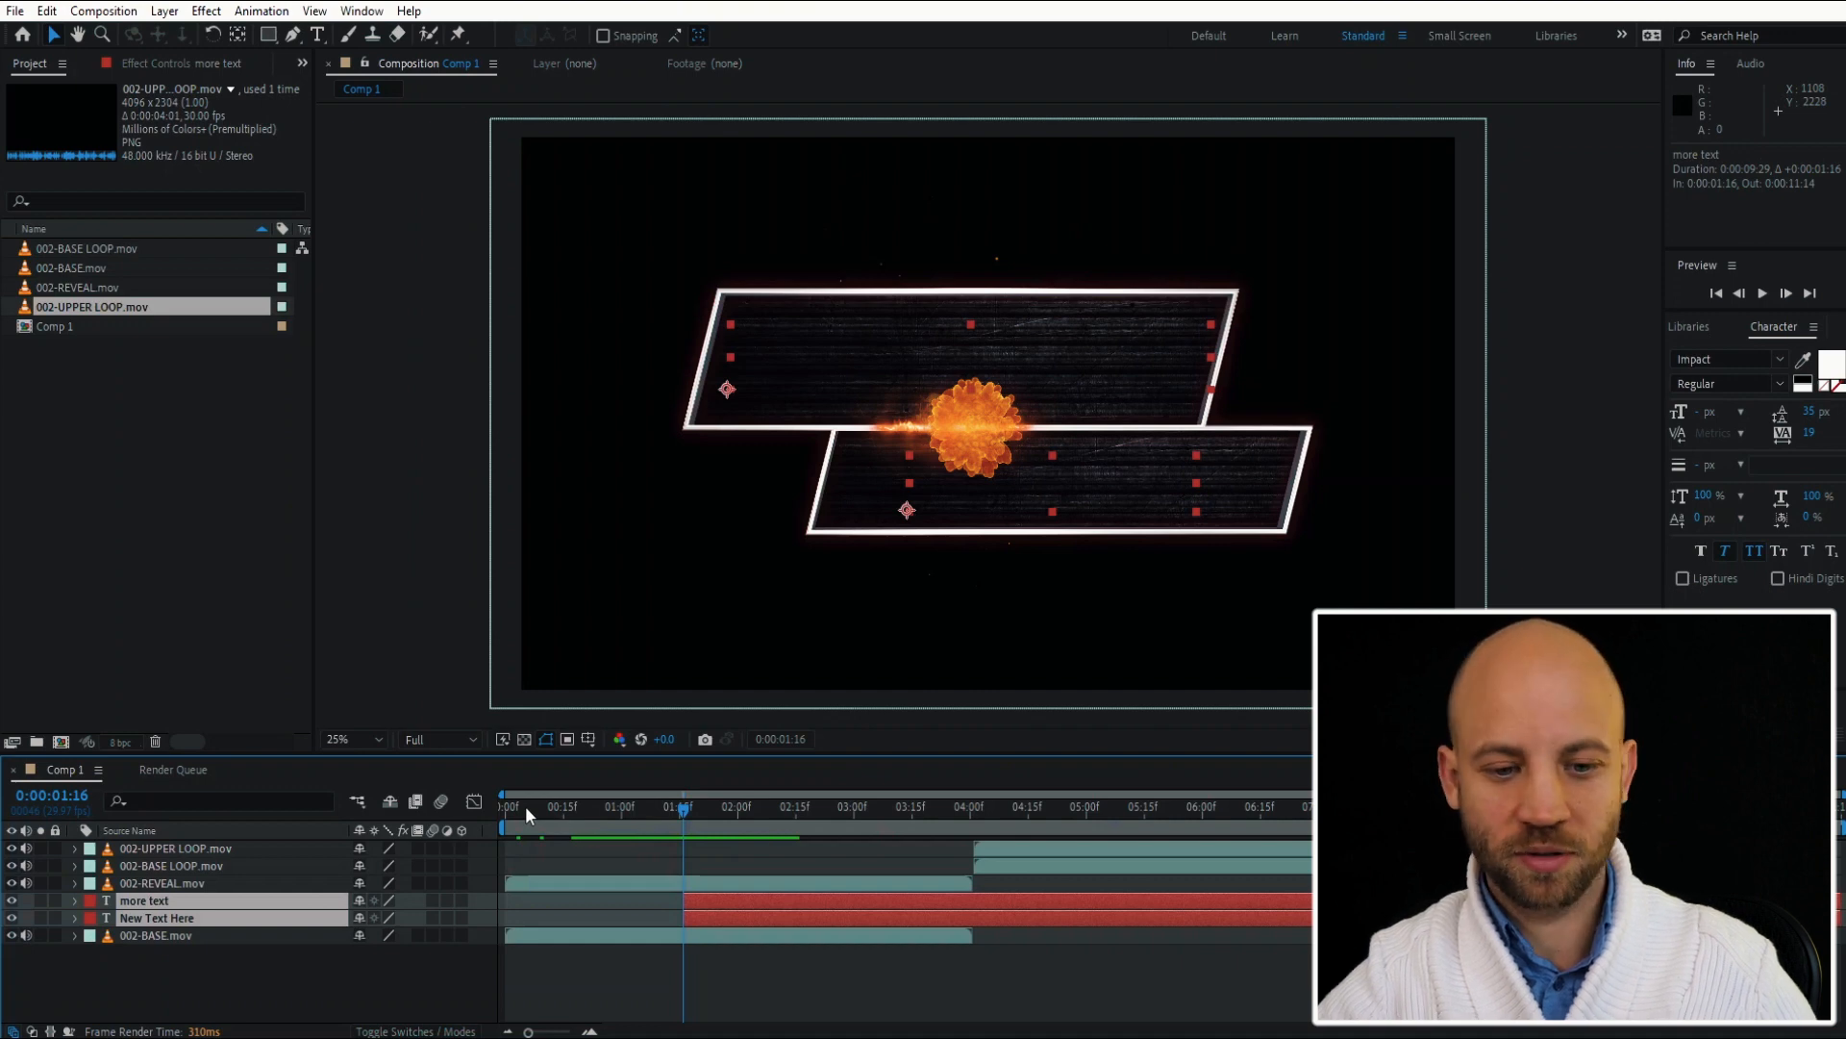
{"action": "left_click", "coordinate": [506, 806]}
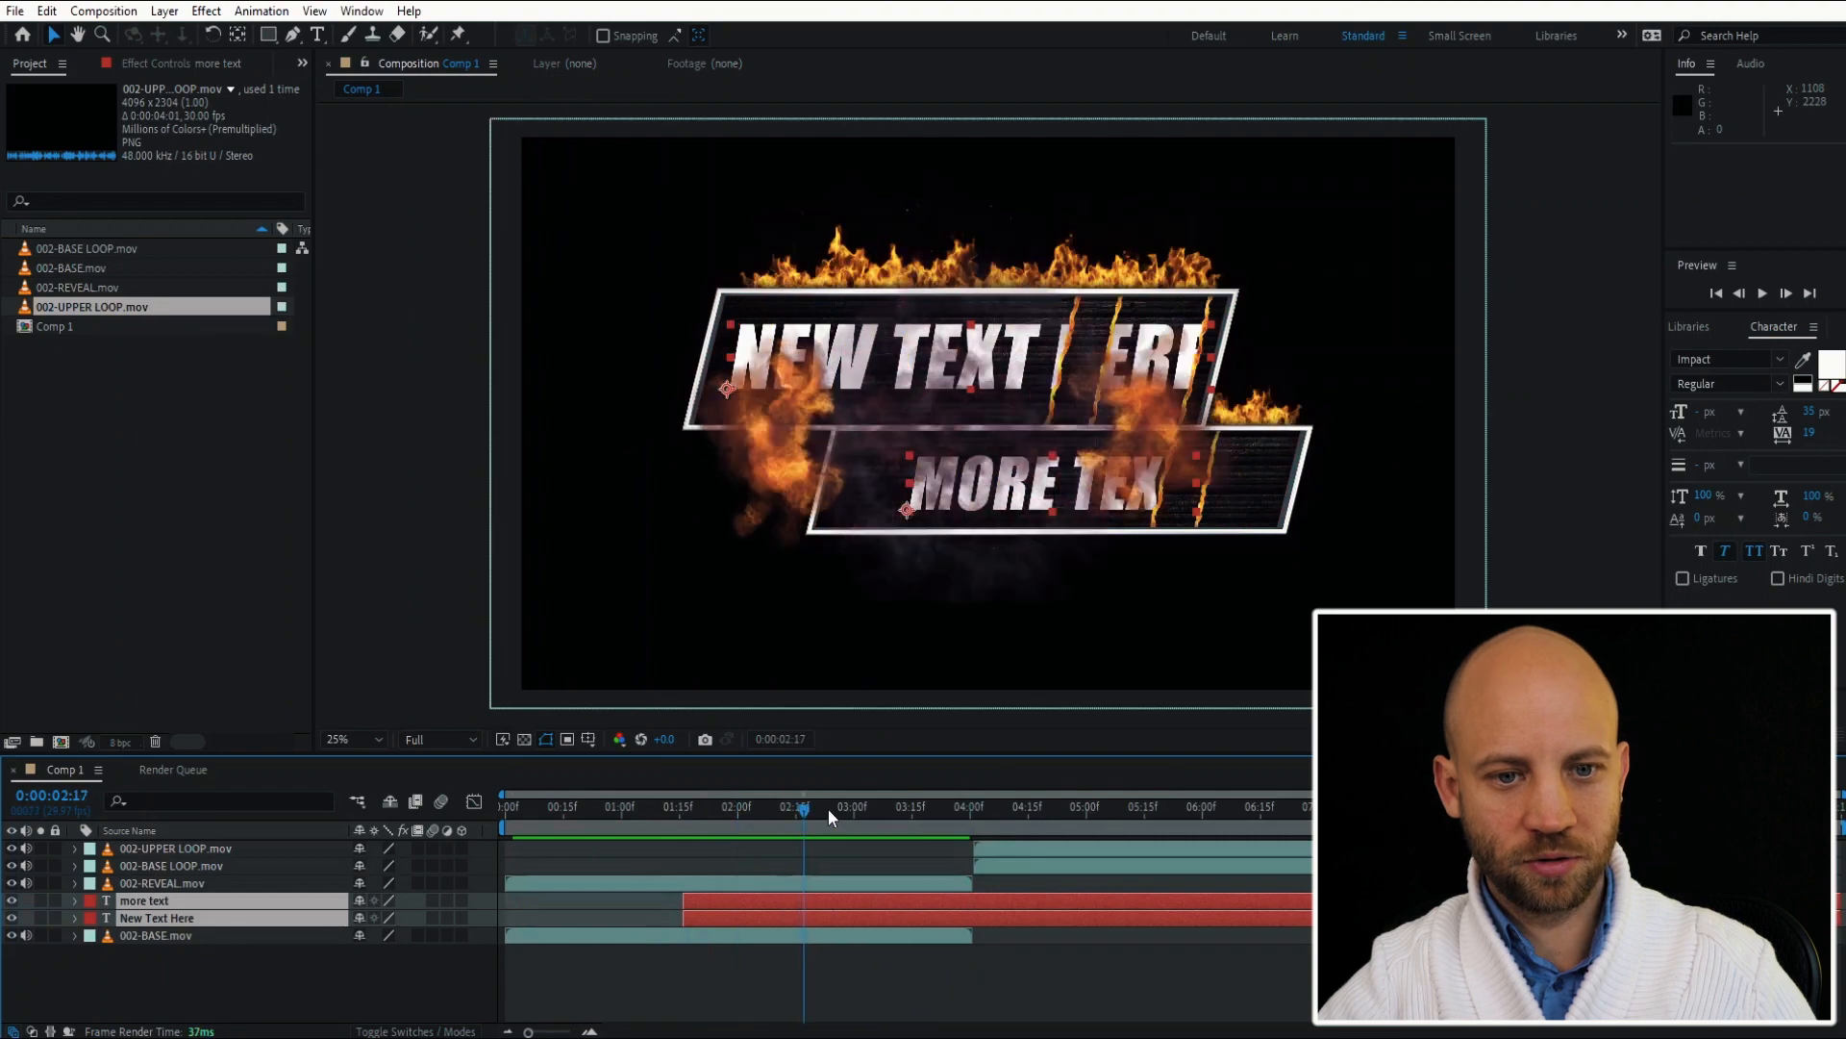
Reorder the stack so the upper fire loop starts where the reveal animation ends.
{"action": "left_click", "coordinate": [554, 805]}
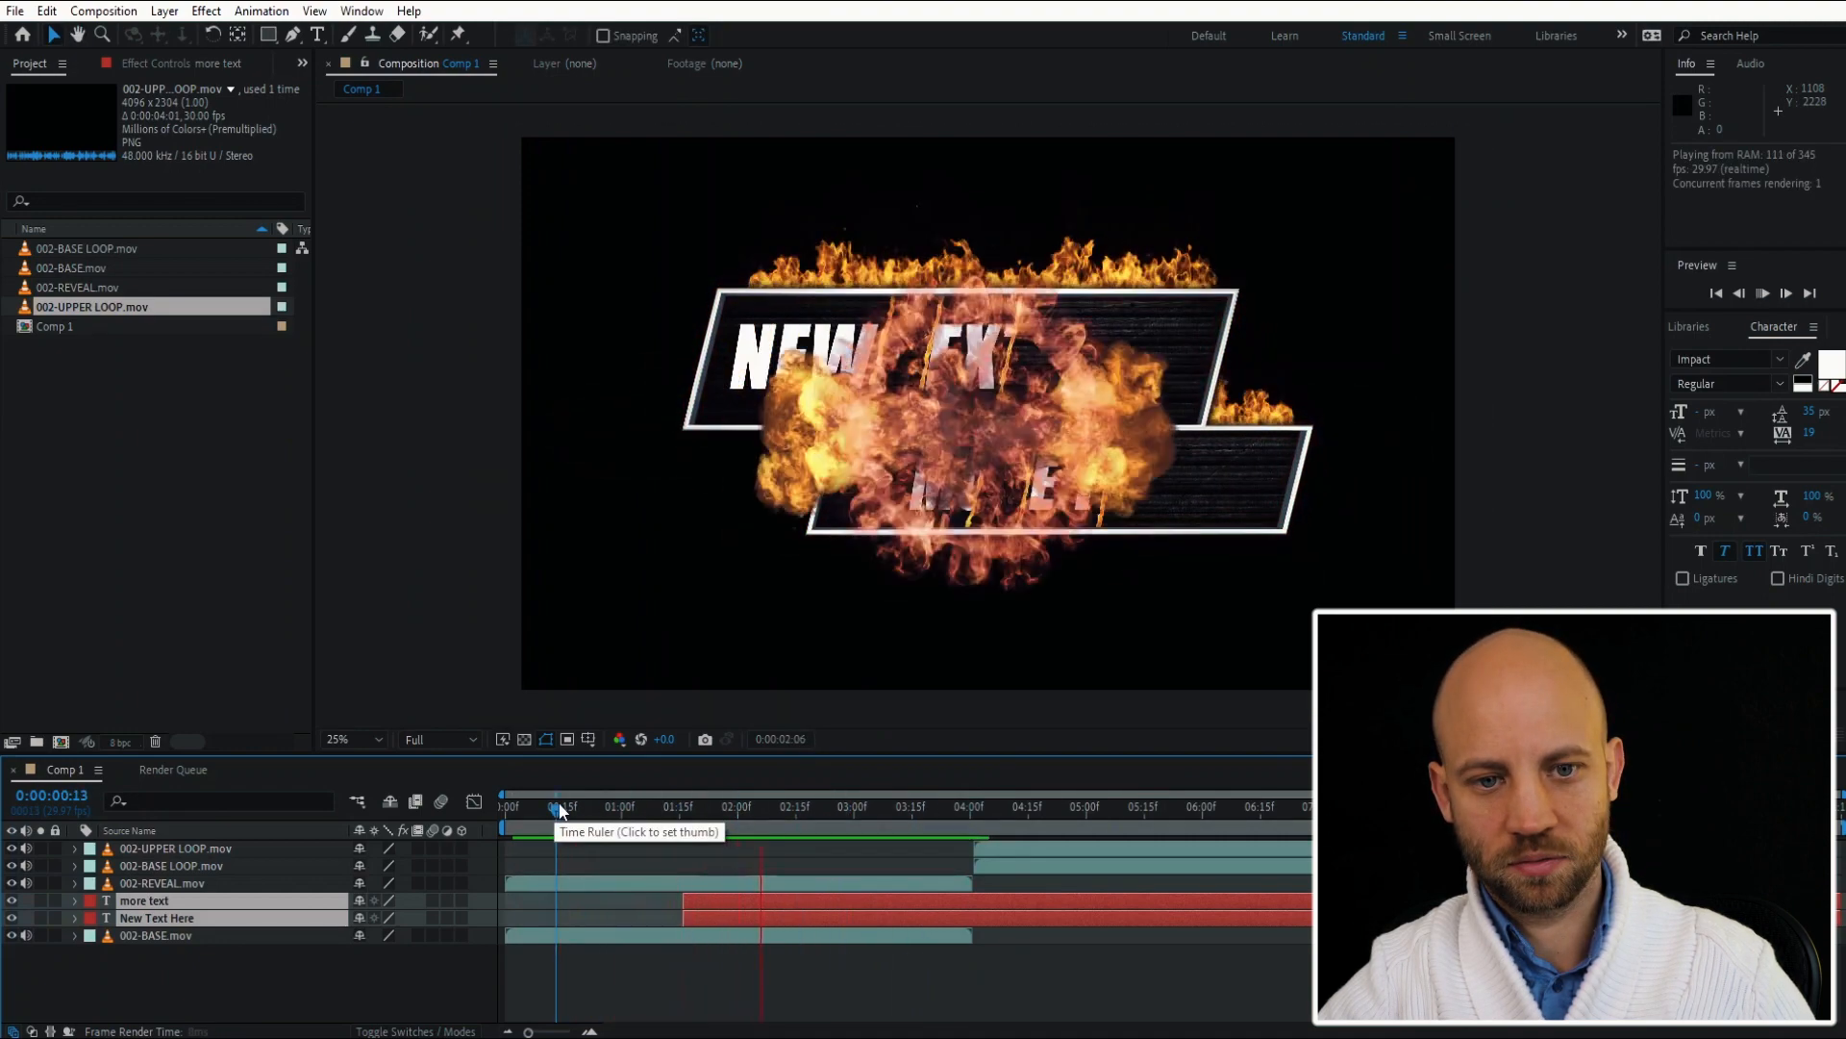
{"action": "left_click", "coordinate": [954, 806]}
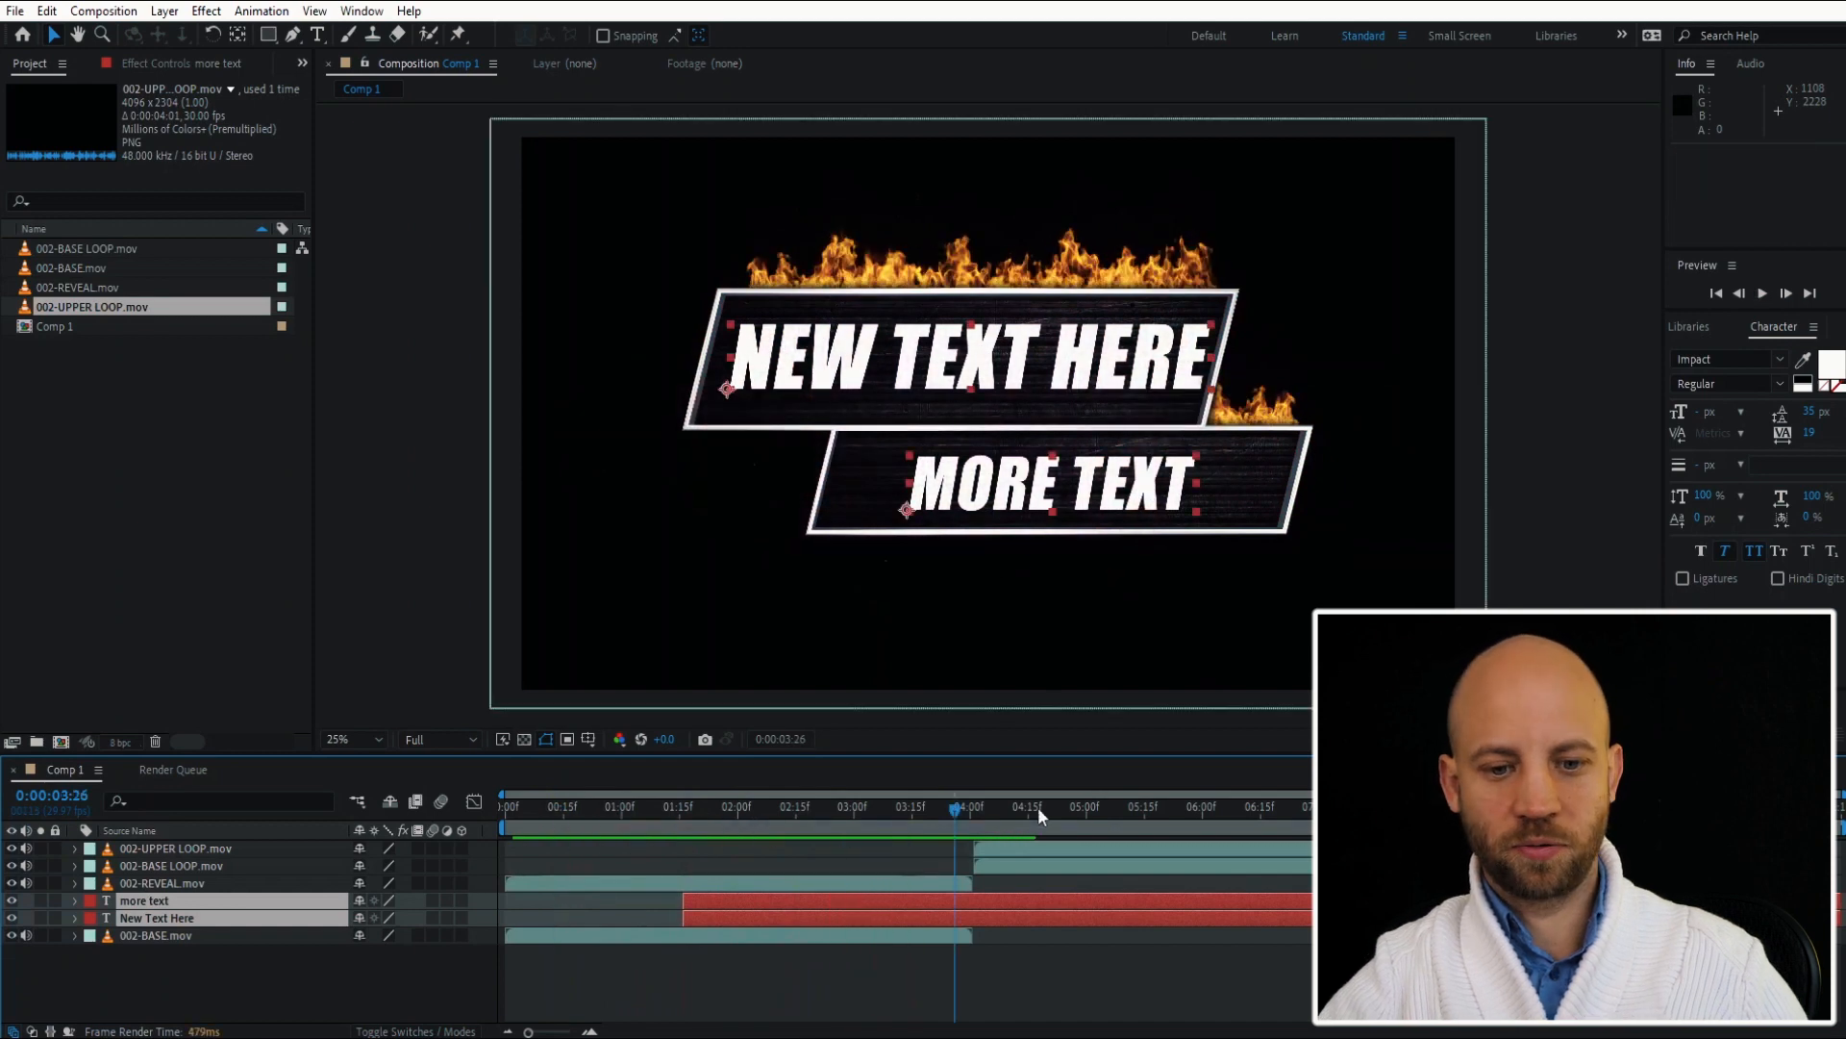
{"action": "left_click", "coordinate": [171, 866]}
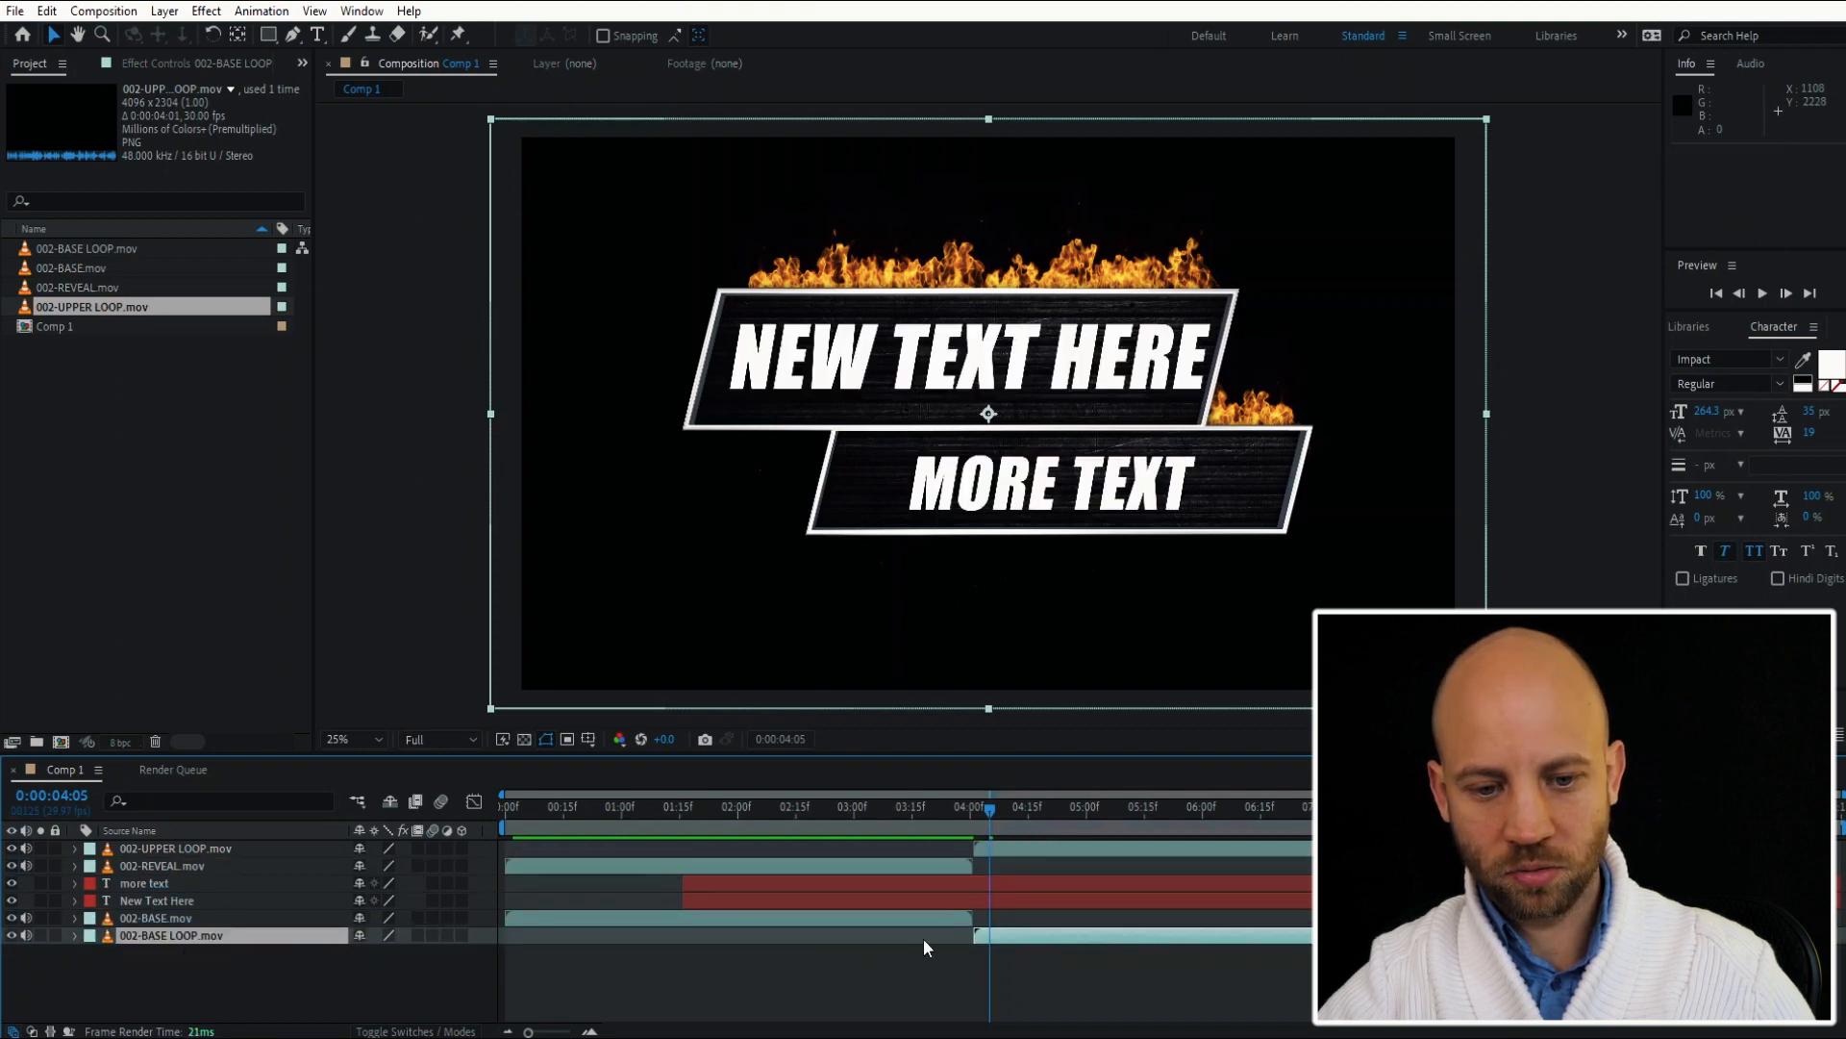
{"action": "mouse_move", "coordinate": [960, 916]}
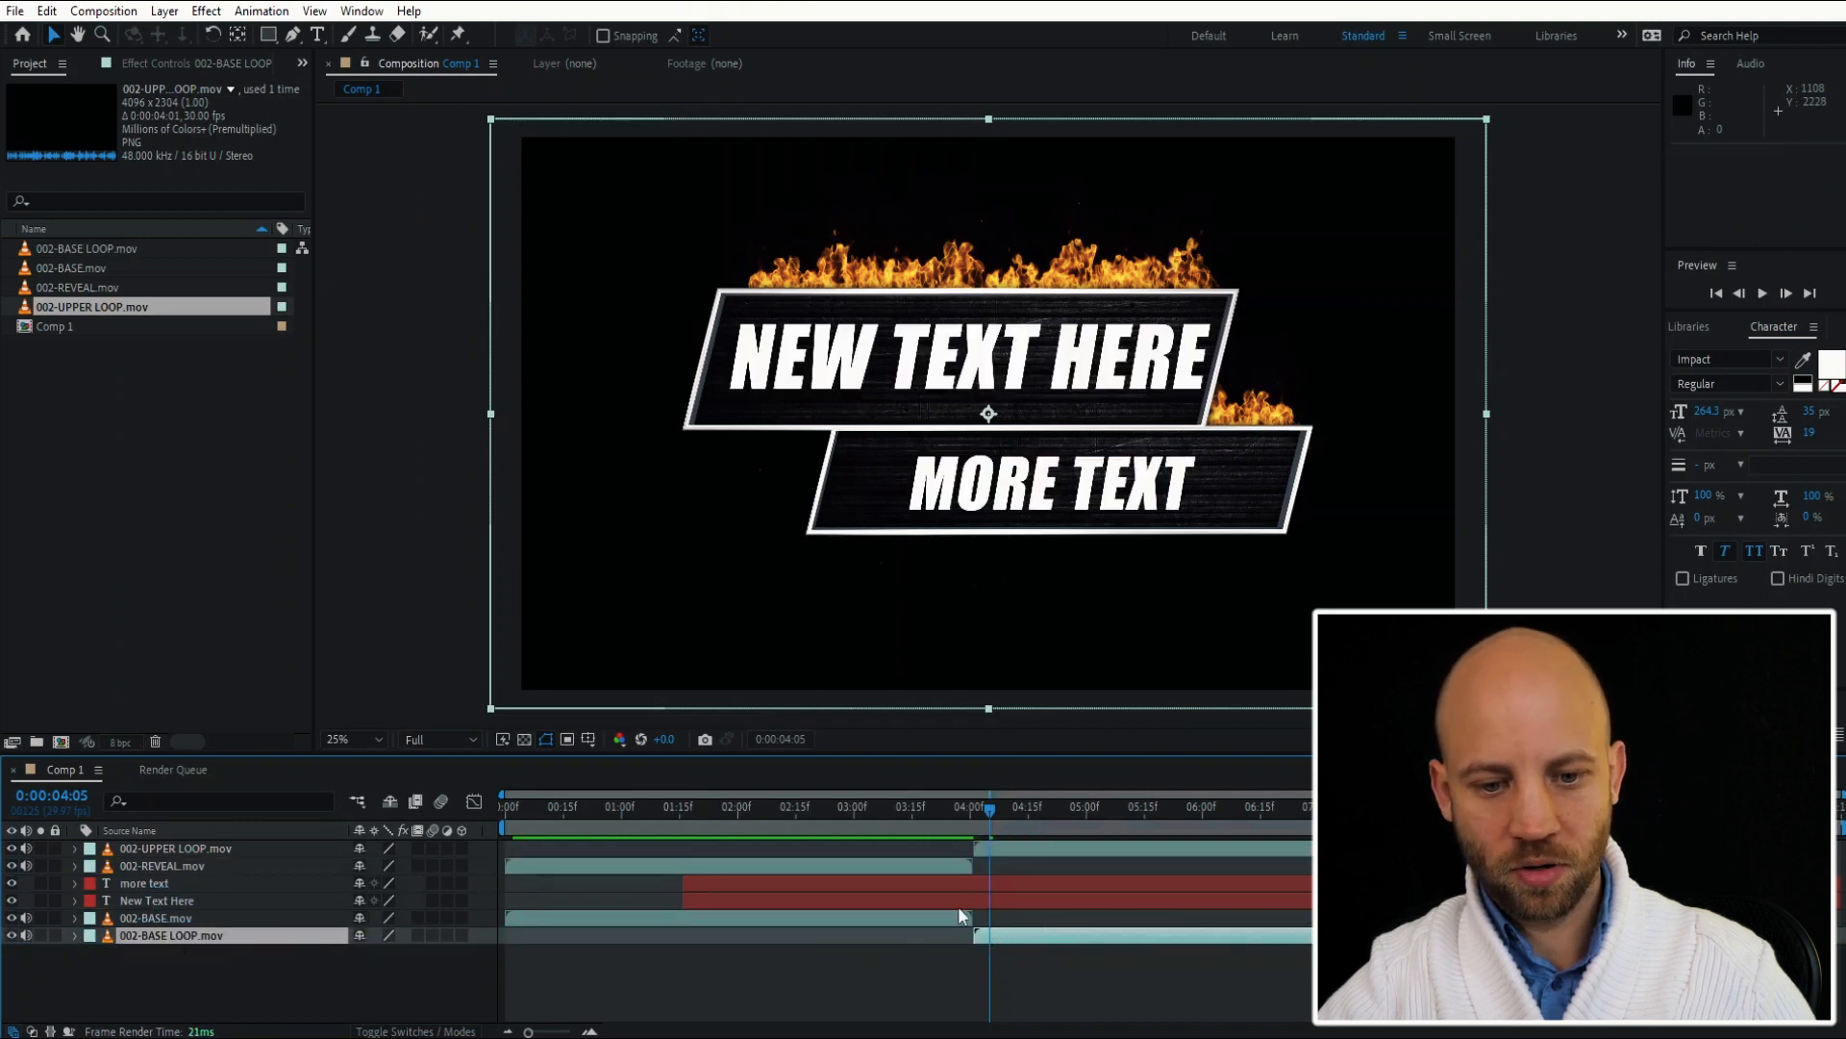
Move 002-BASE LOOP beneath the text and duplicate it offset later so the fire keeps burning.
{"action": "left_click", "coordinate": [1137, 805]}
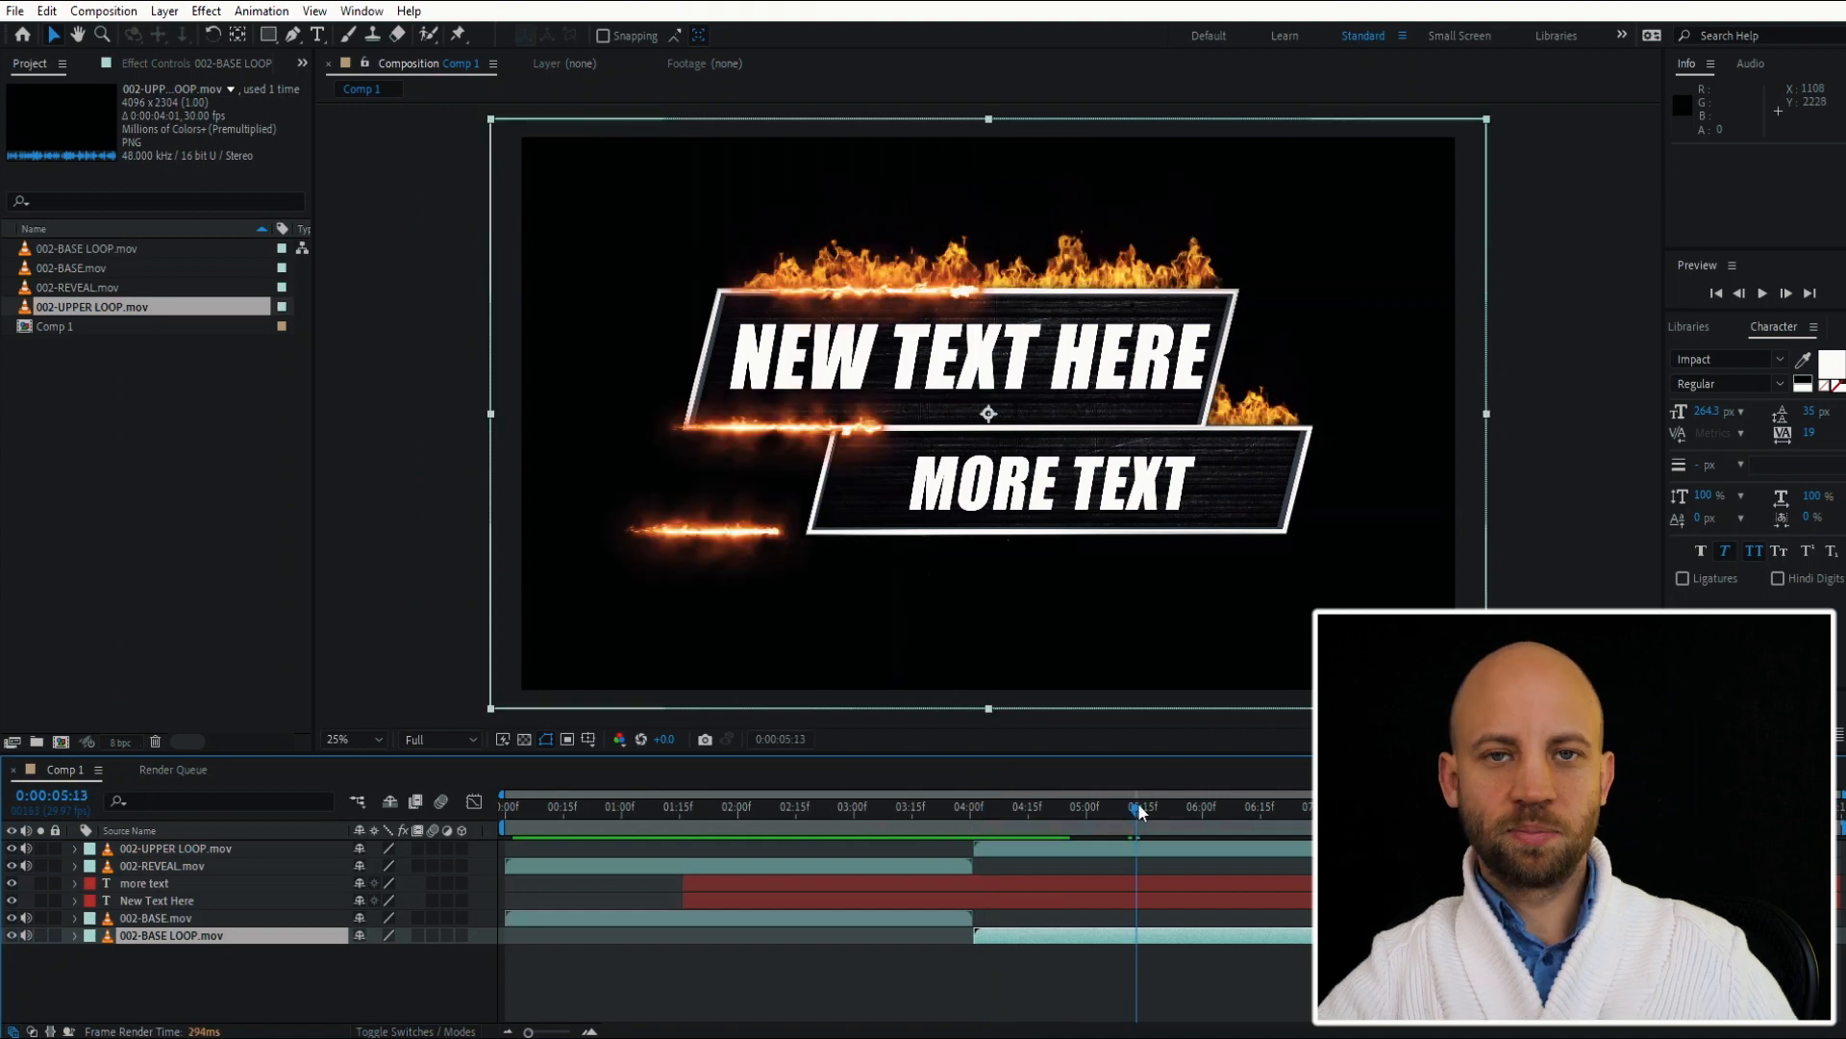
{"action": "mouse_move", "coordinate": [1023, 943]}
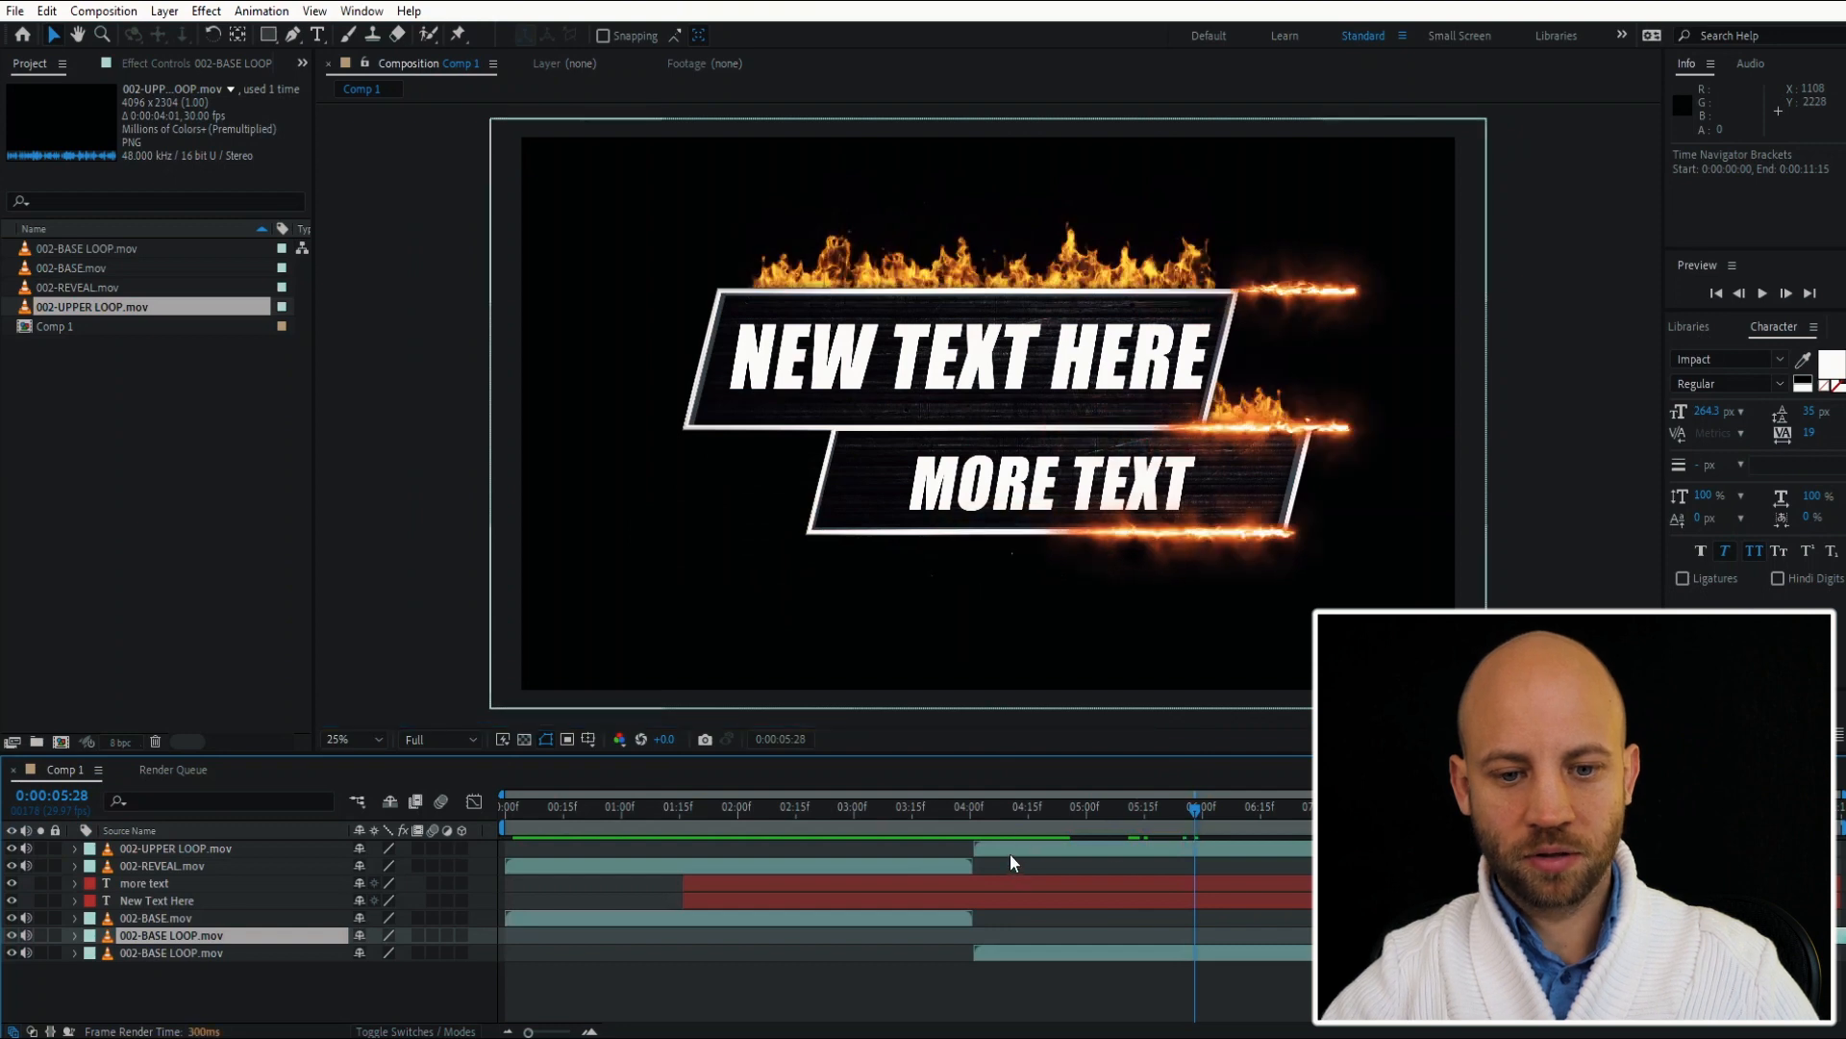
{"action": "left_click", "coordinate": [175, 848]}
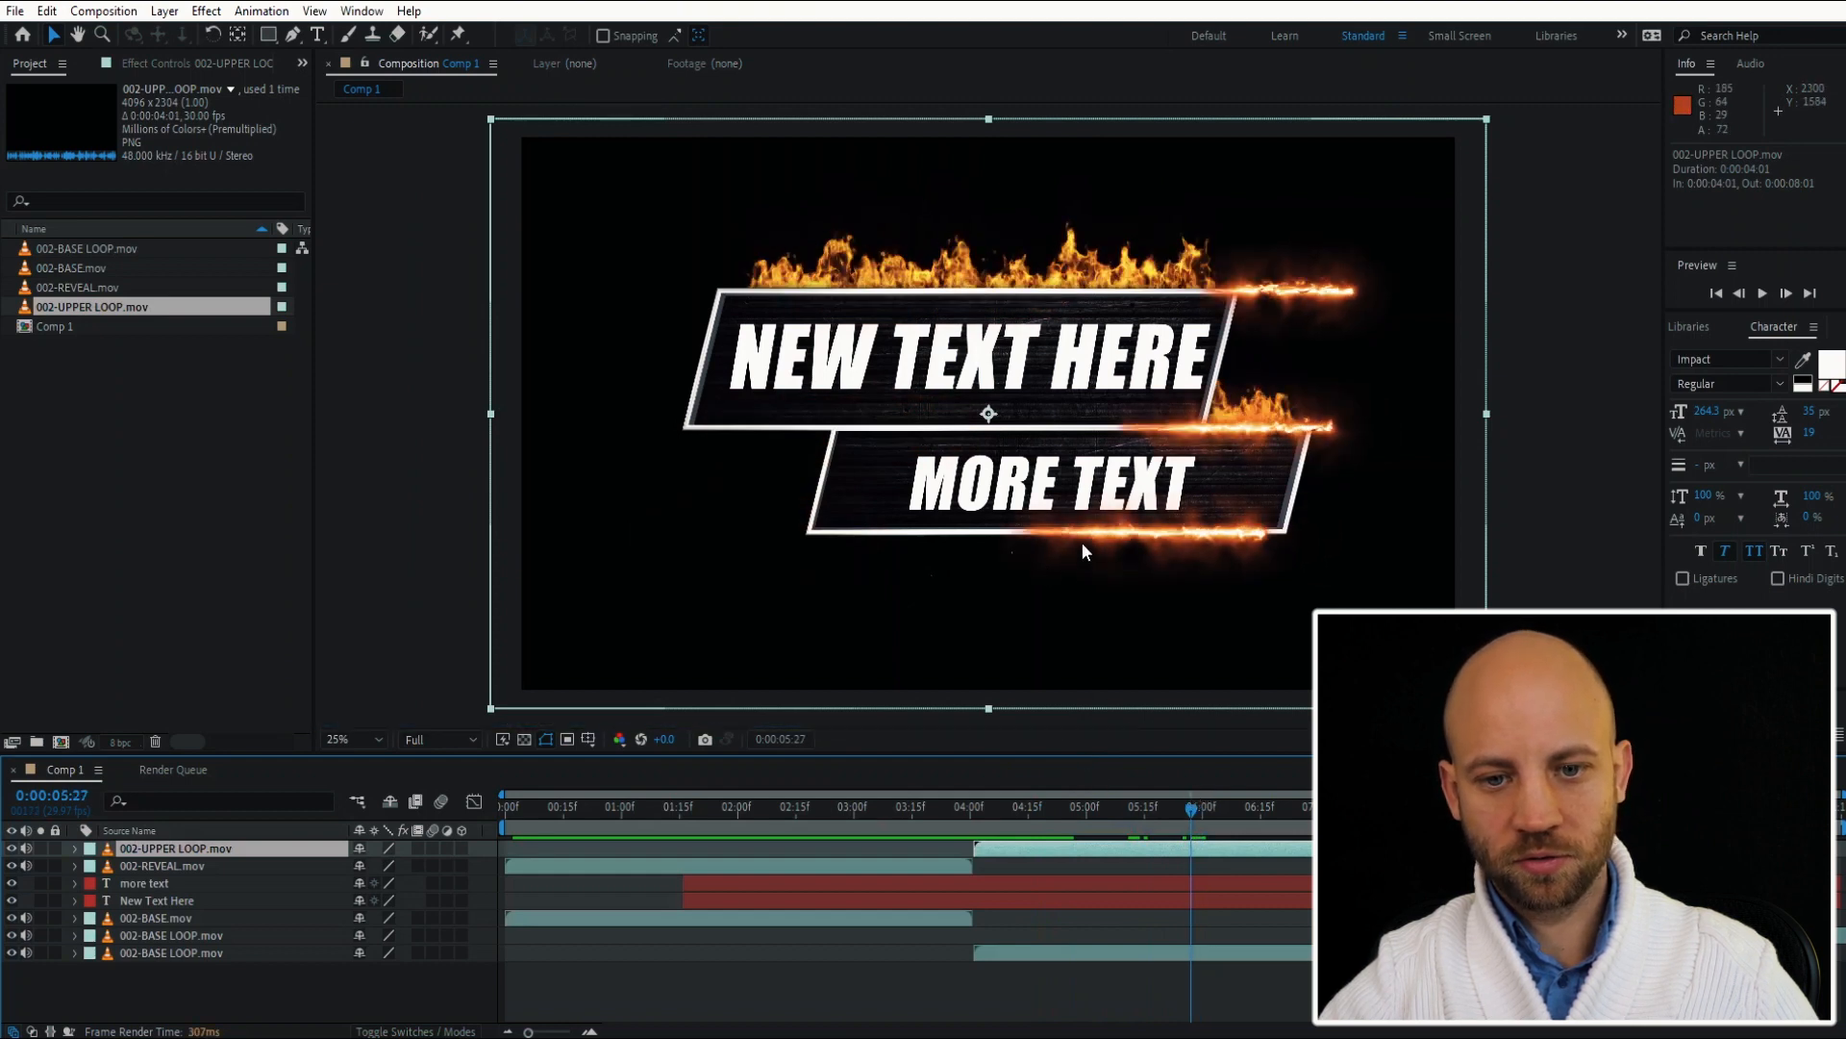
{"action": "mouse_move", "coordinate": [1128, 538]}
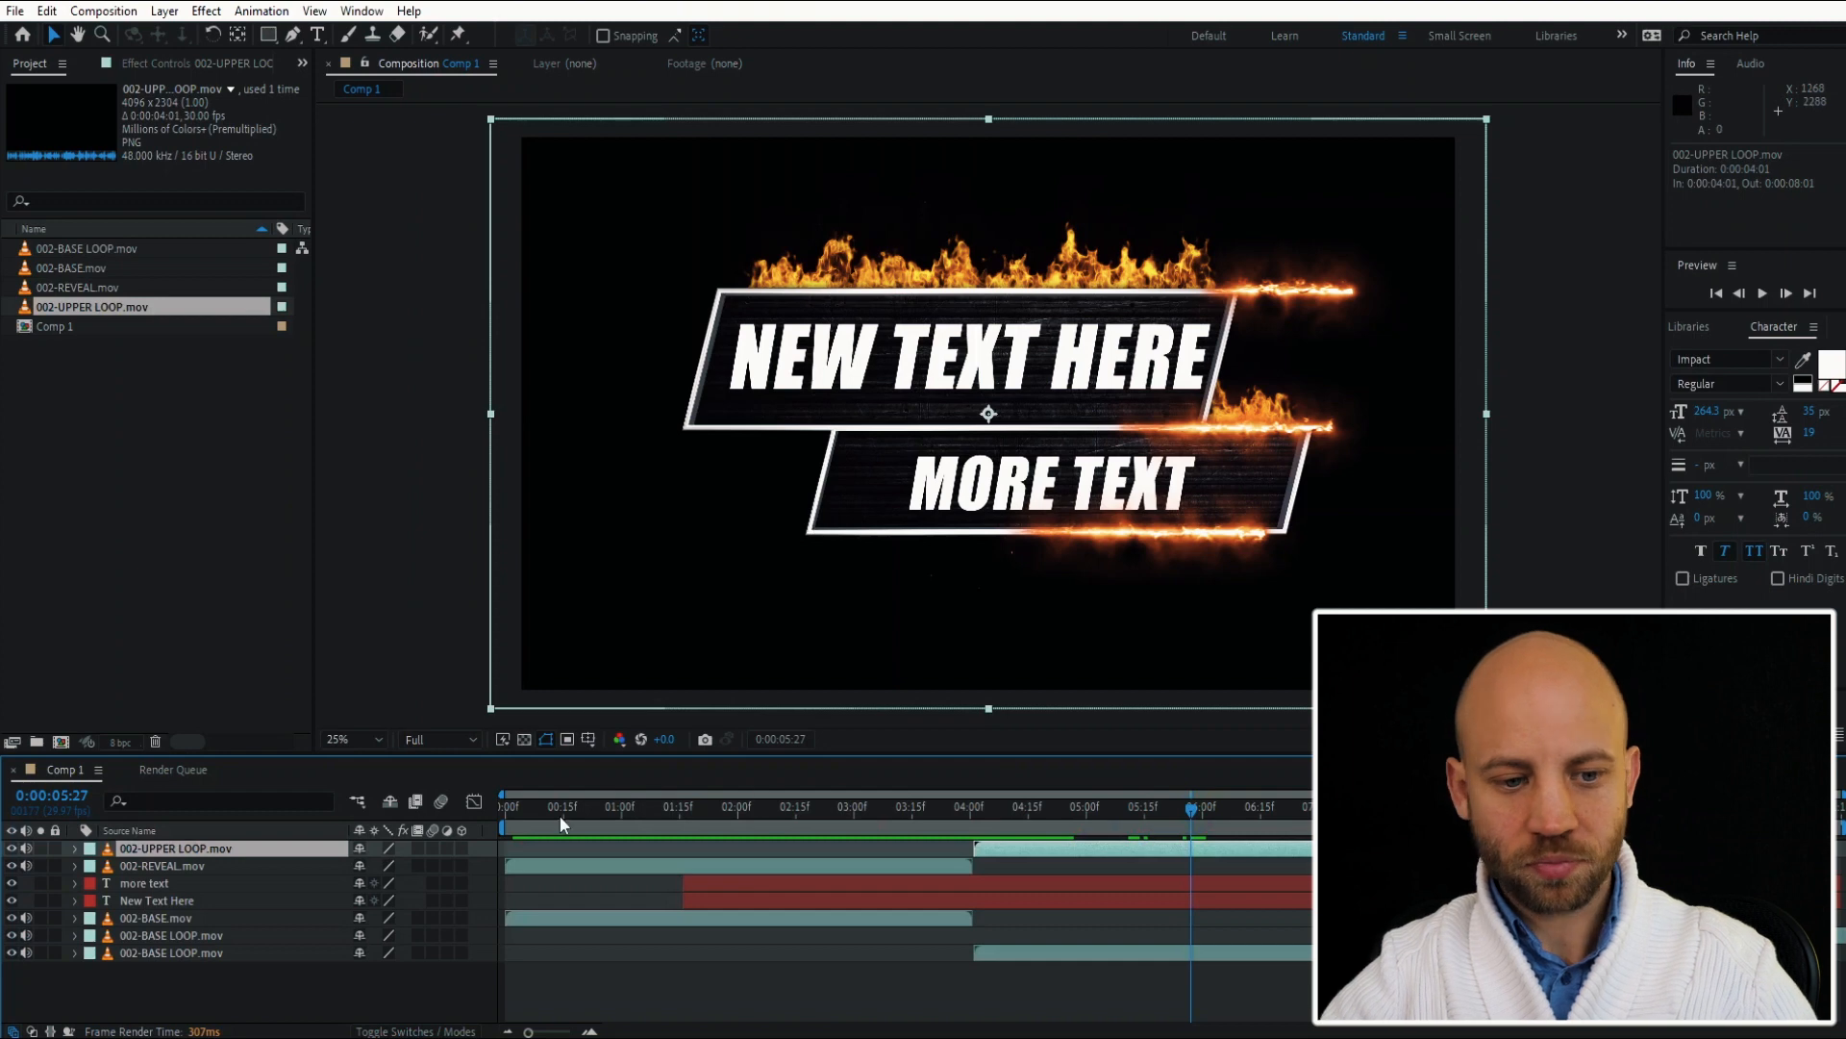
{"action": "mouse_move", "coordinate": [966, 837]}
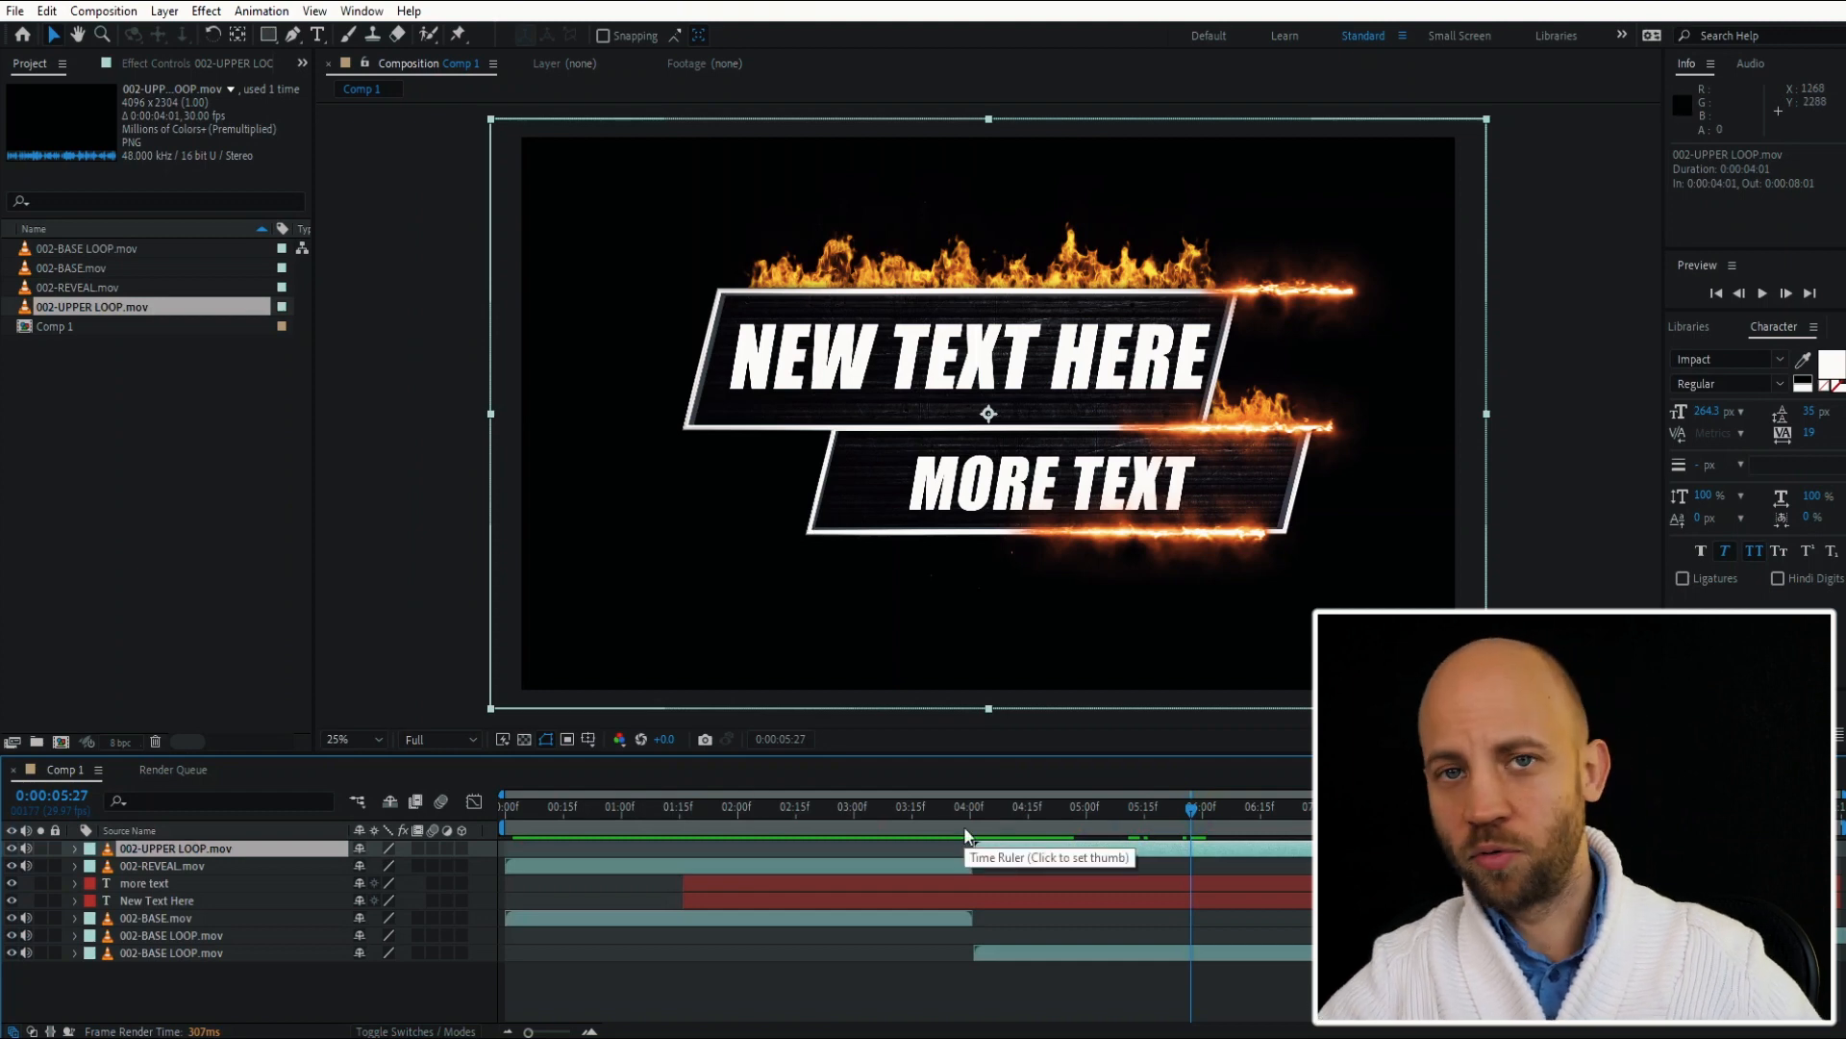
{"action": "left_click", "coordinate": [504, 806]}
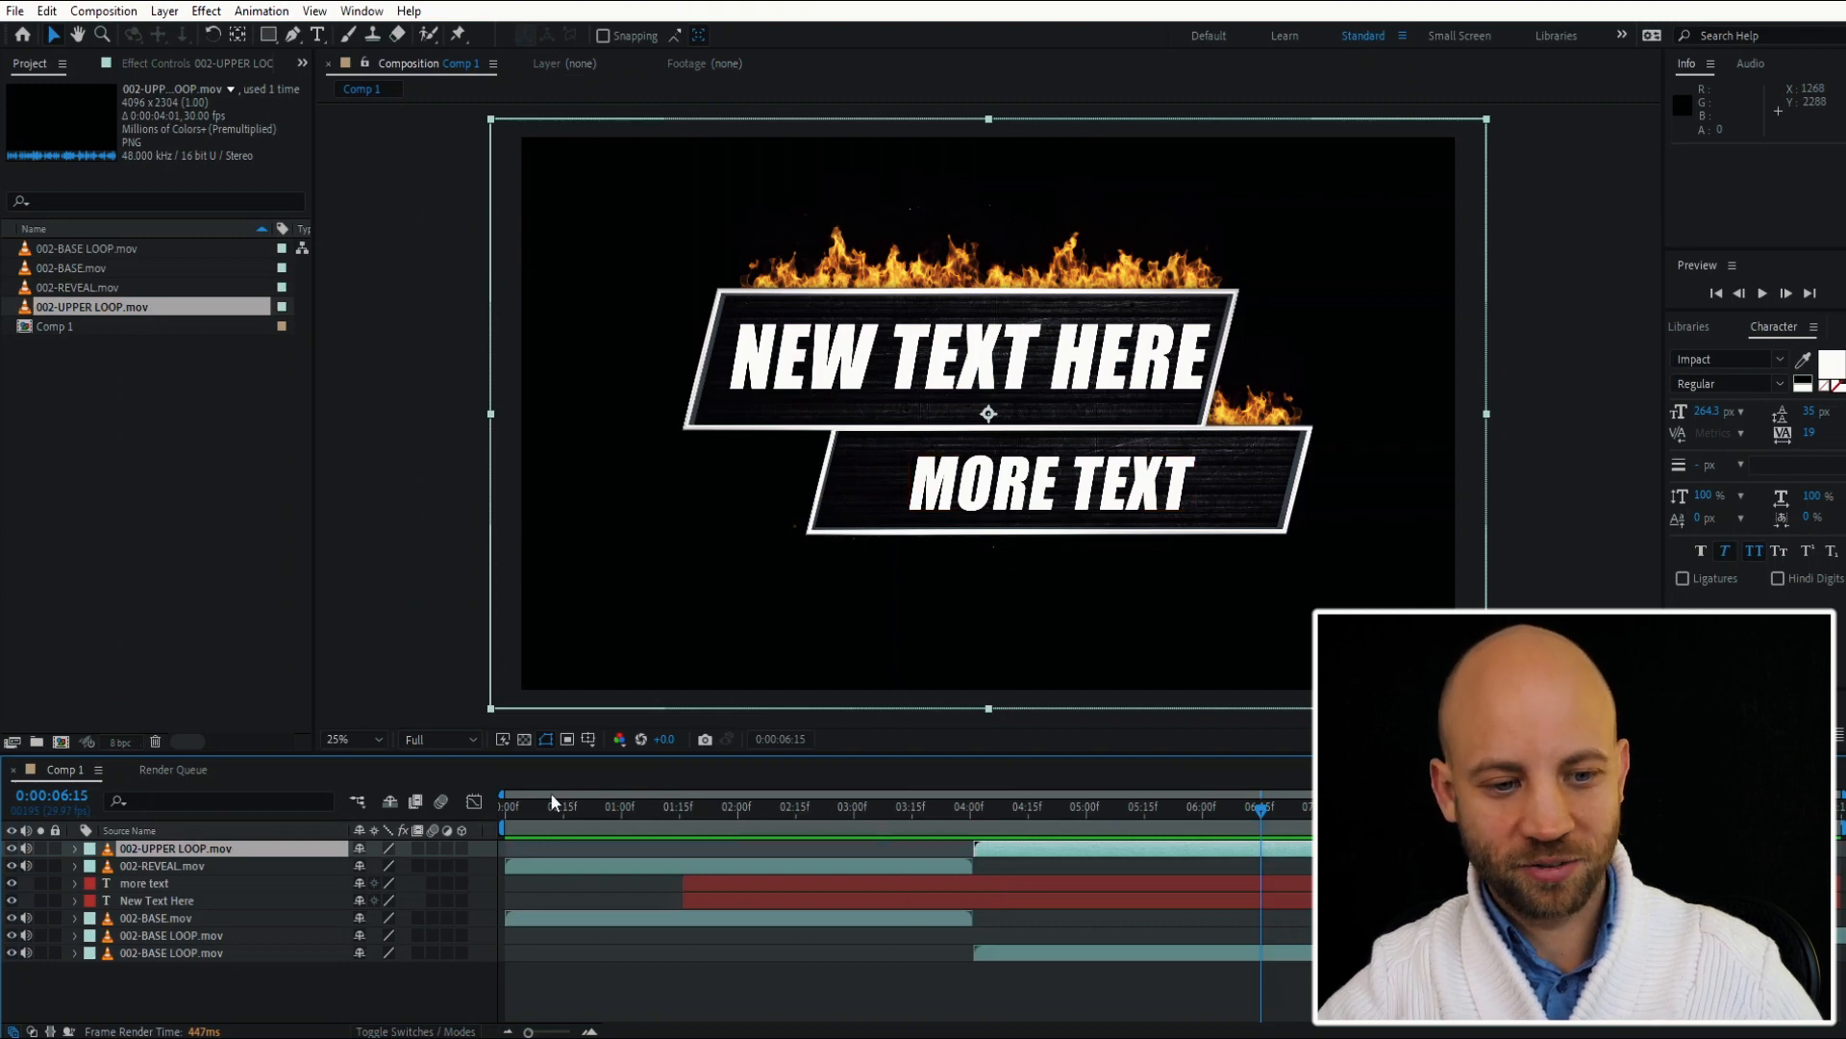
{"action": "left_click", "coordinate": [865, 806]}
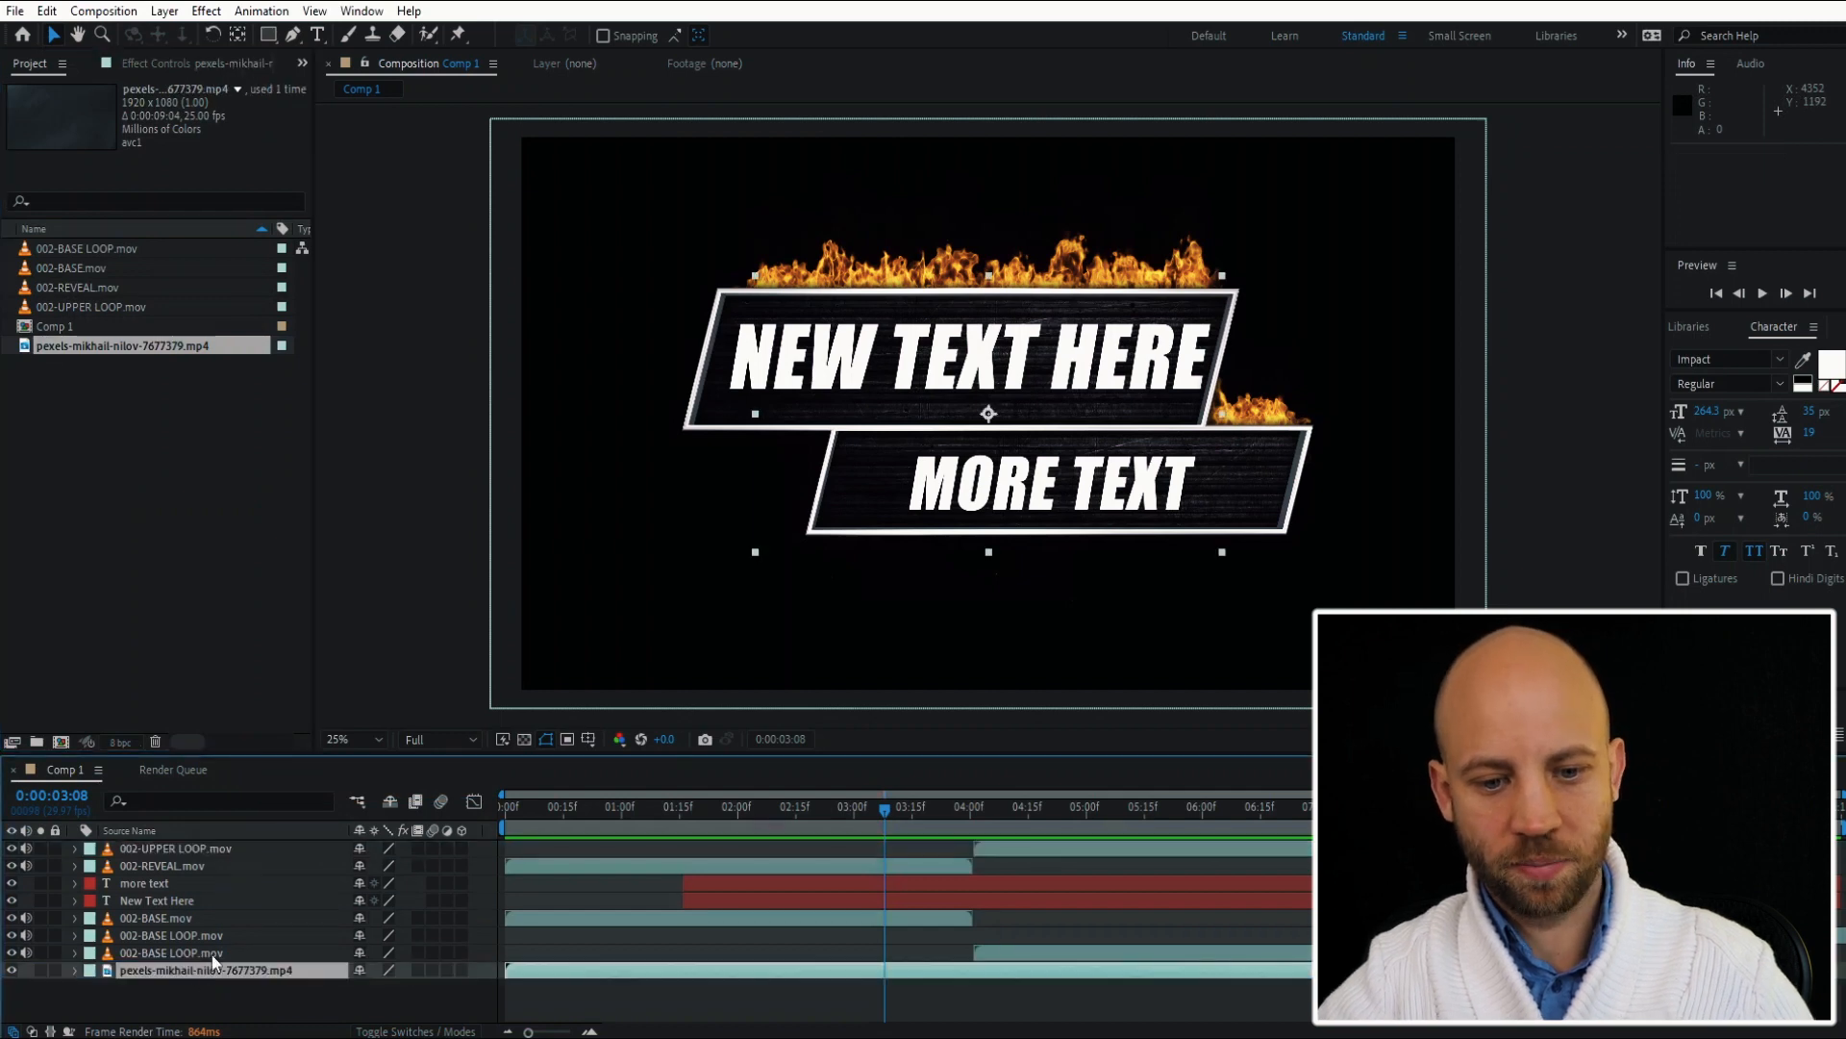
Place the hazelnut mp4 at the bottom of the stack and scale it to about 228% to fill the frame.
{"action": "left_click", "coordinate": [77, 969]}
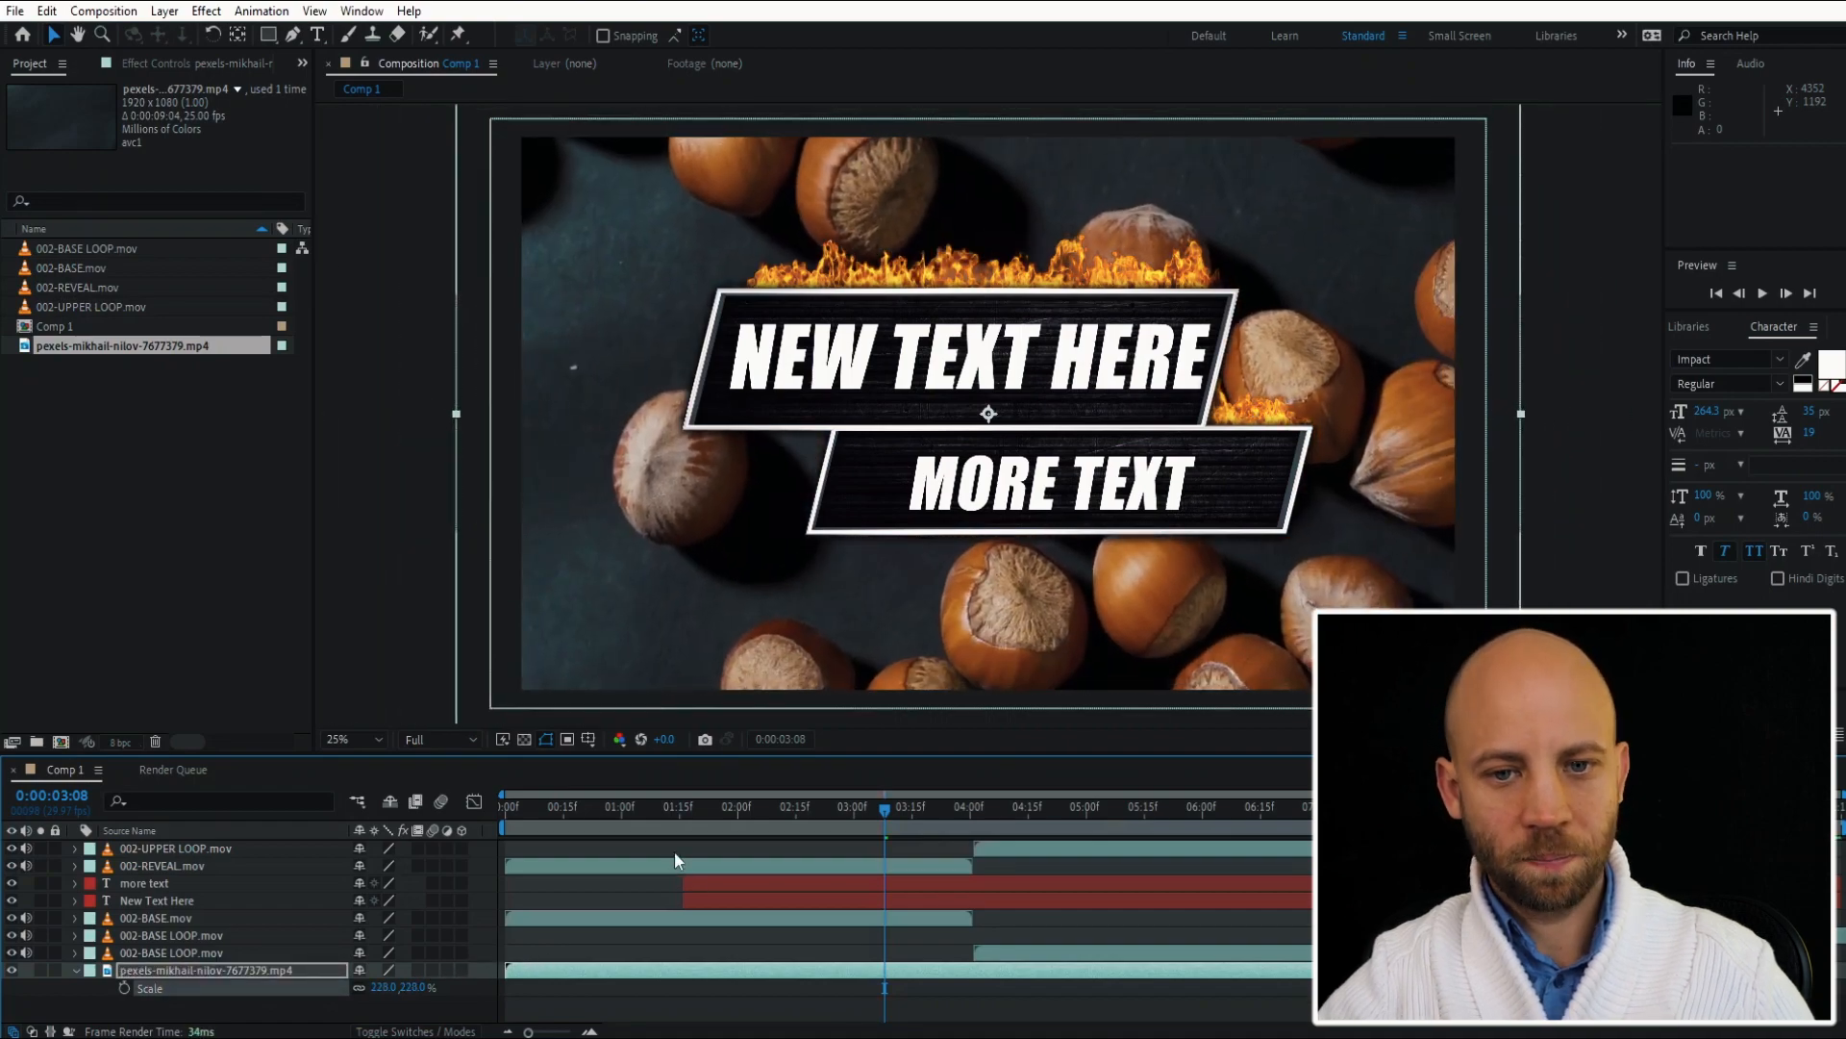
{"action": "mouse_move", "coordinate": [754, 821]}
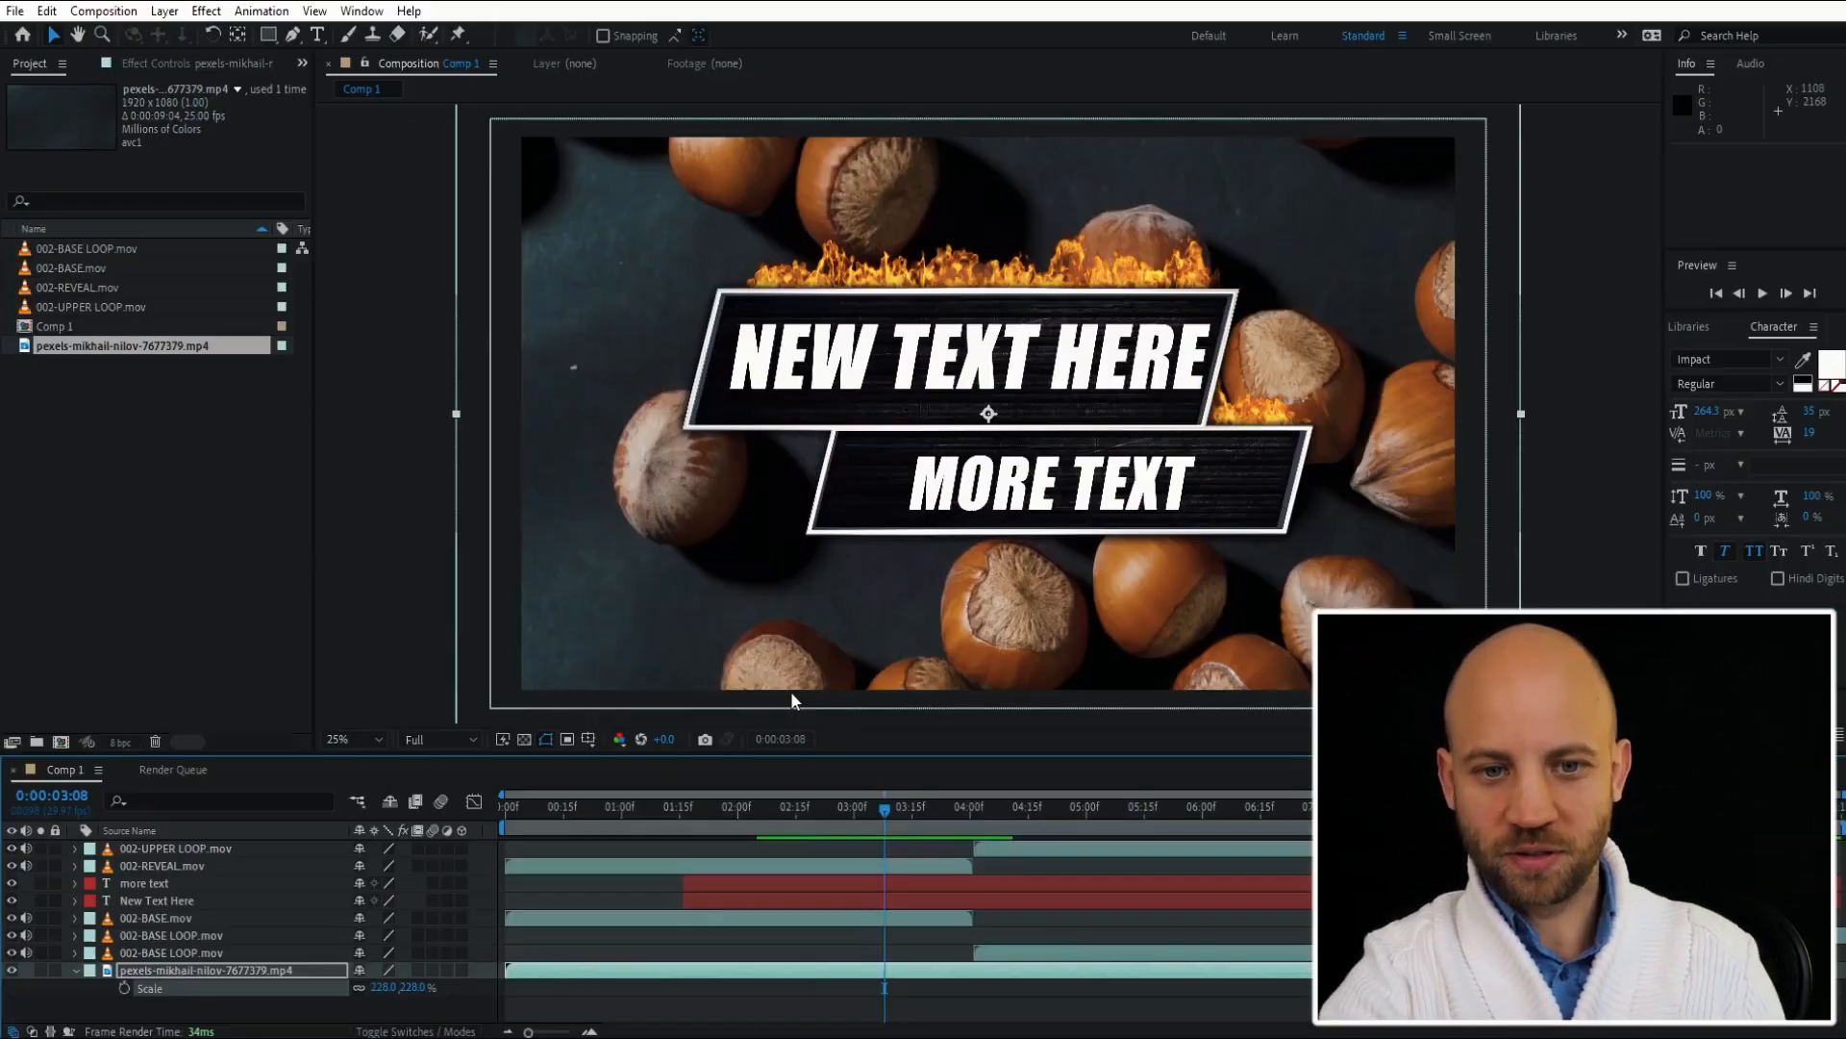
{"action": "left_click", "coordinate": [12, 970]}
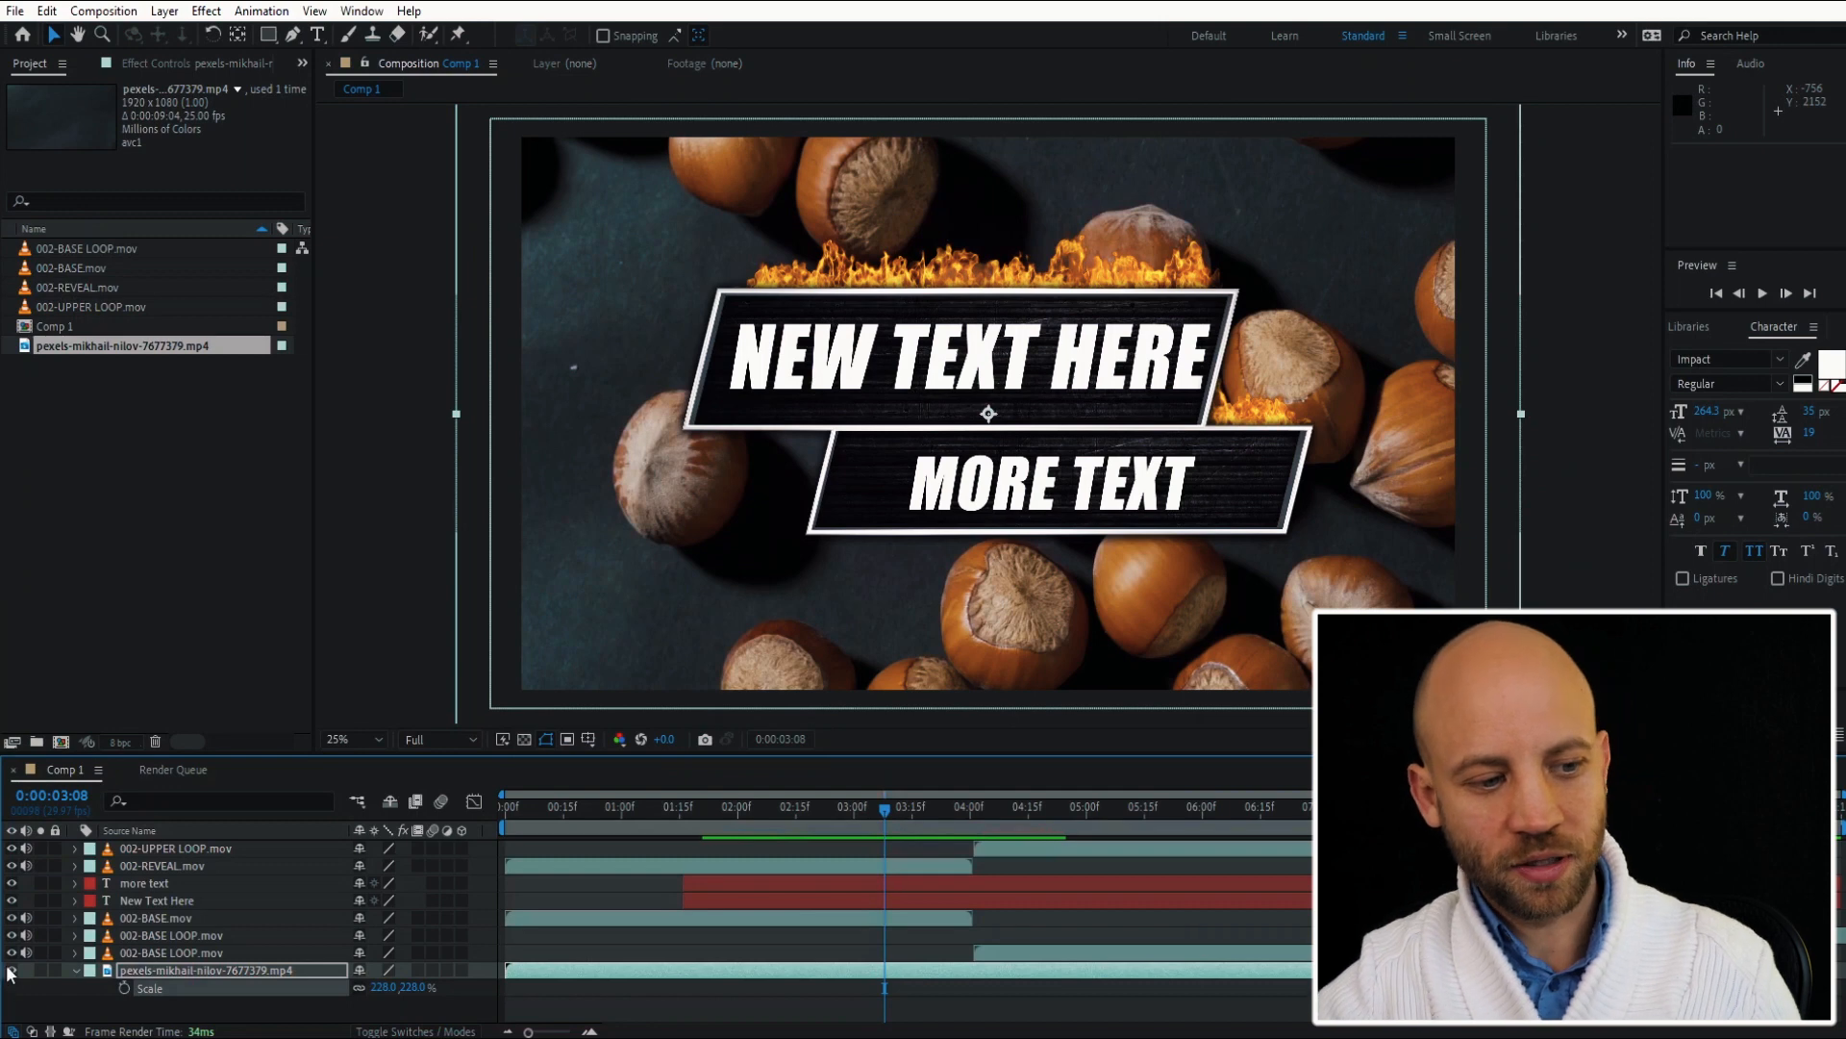
{"action": "left_click", "coordinate": [12, 970]}
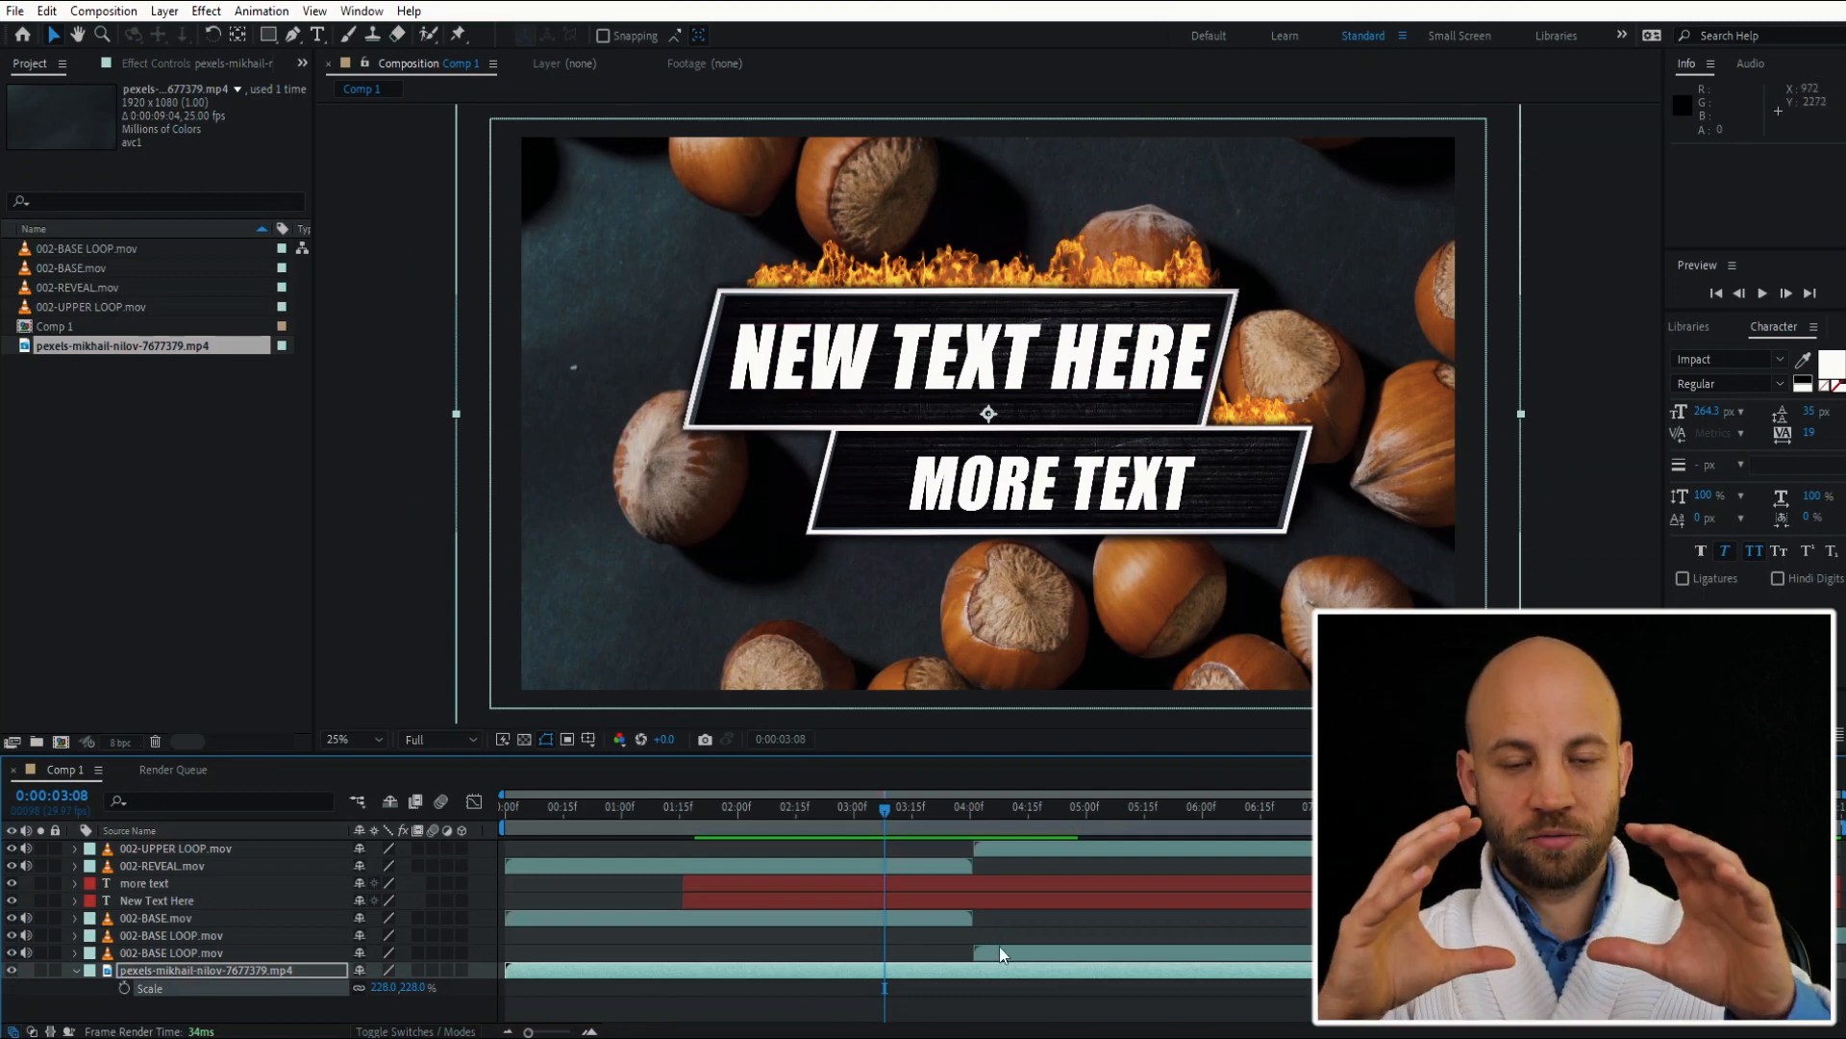
{"action": "mouse_move", "coordinate": [175, 969]}
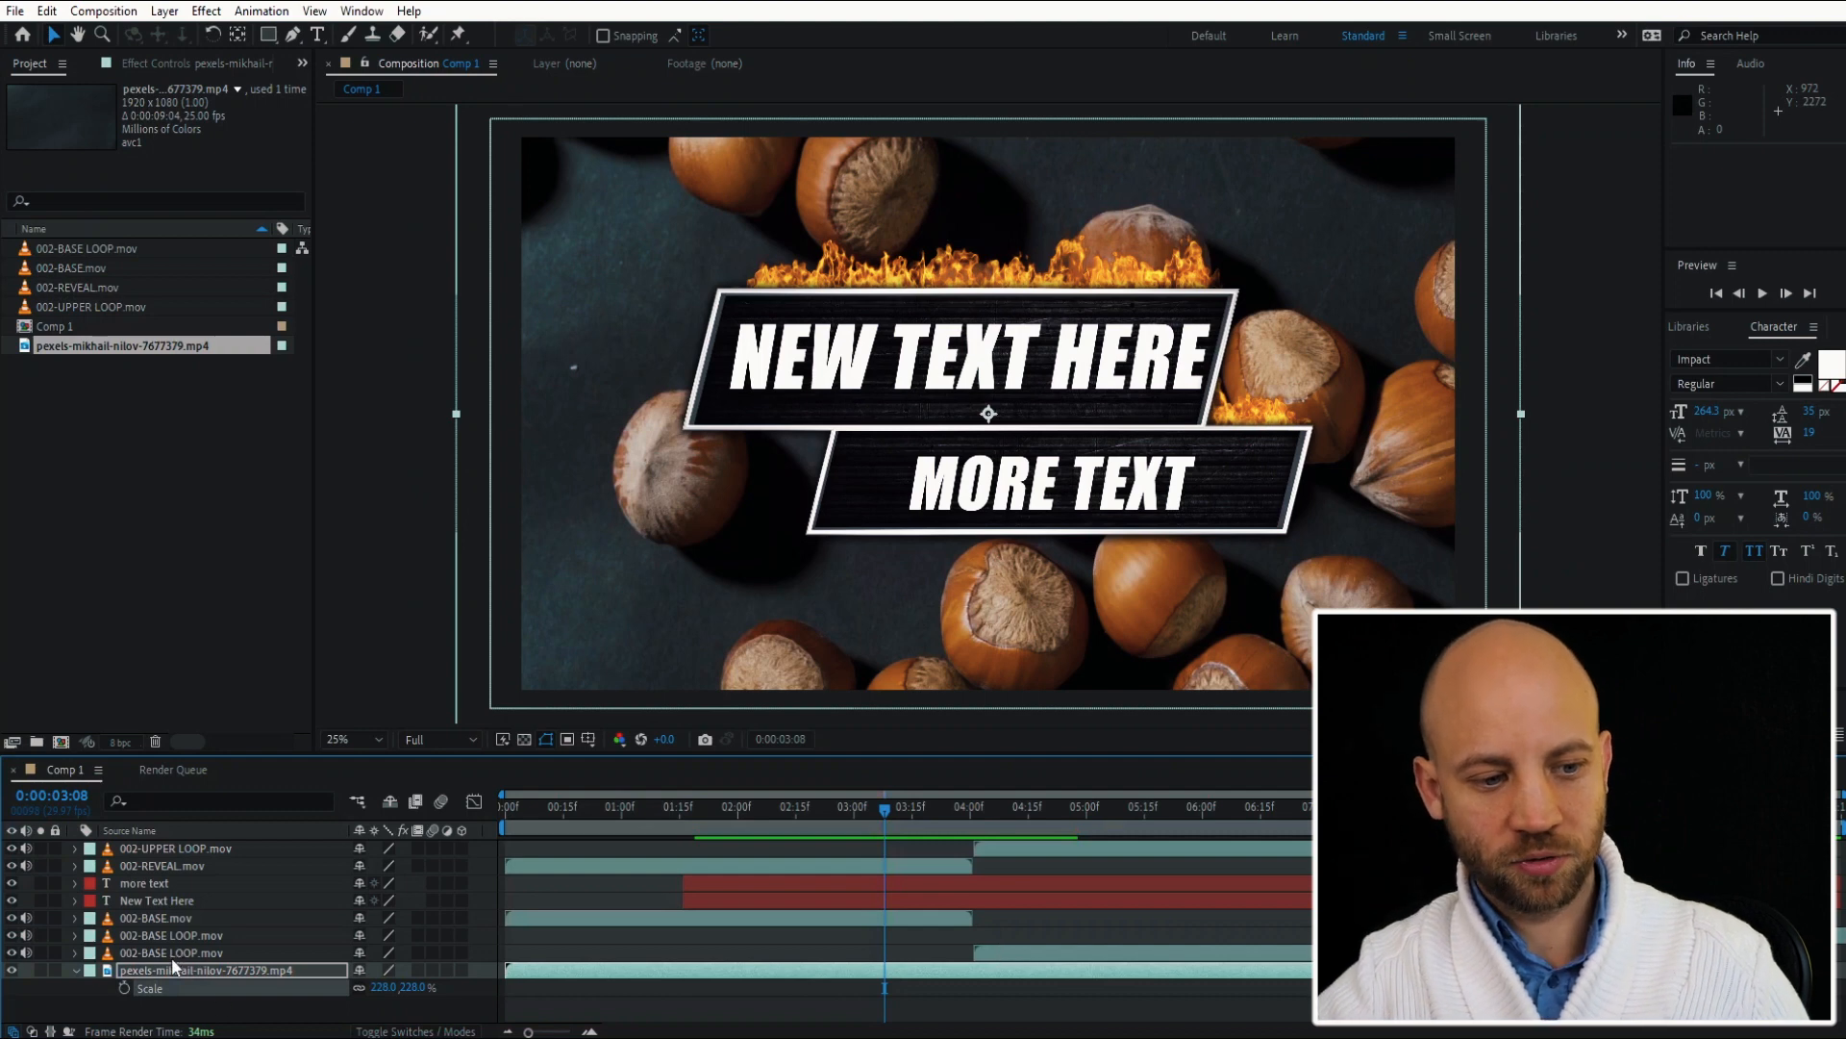
{"action": "left_click", "coordinate": [171, 952]}
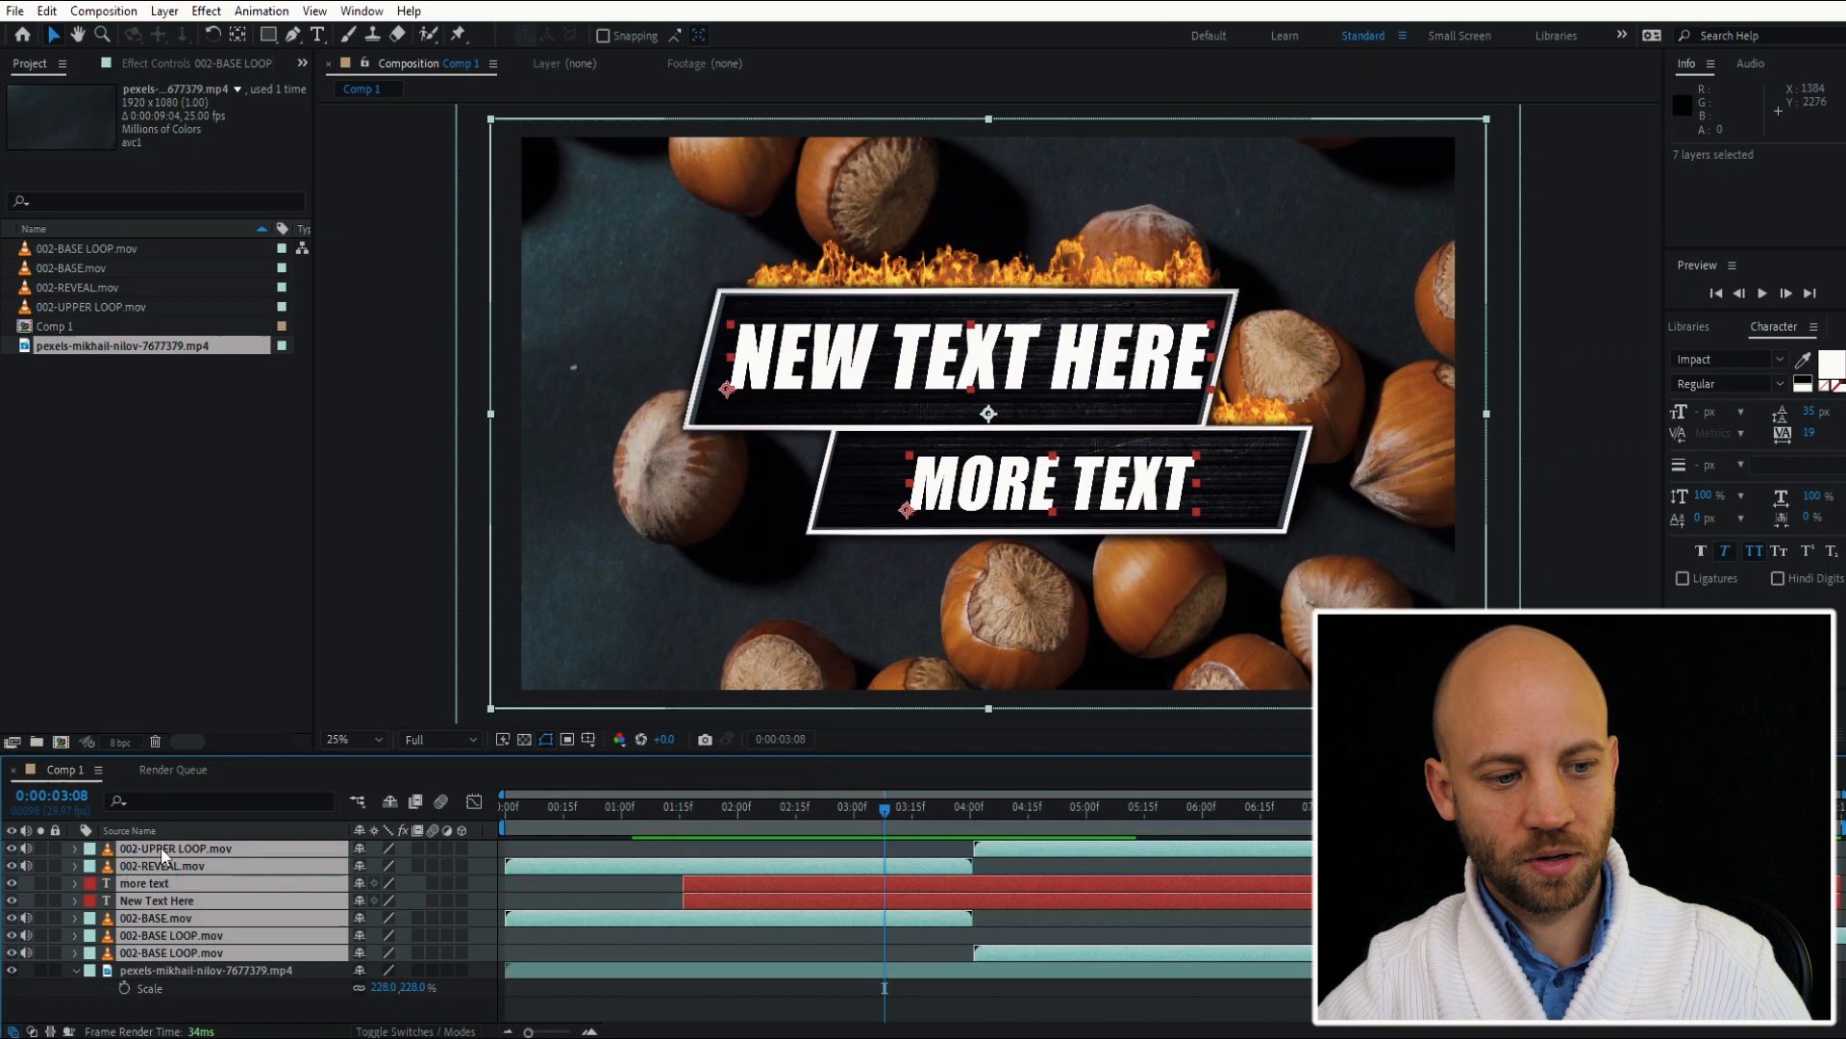
Pre-compose all selected layers into Pre-comp 1.
{"action": "right_click", "coordinate": [175, 866]}
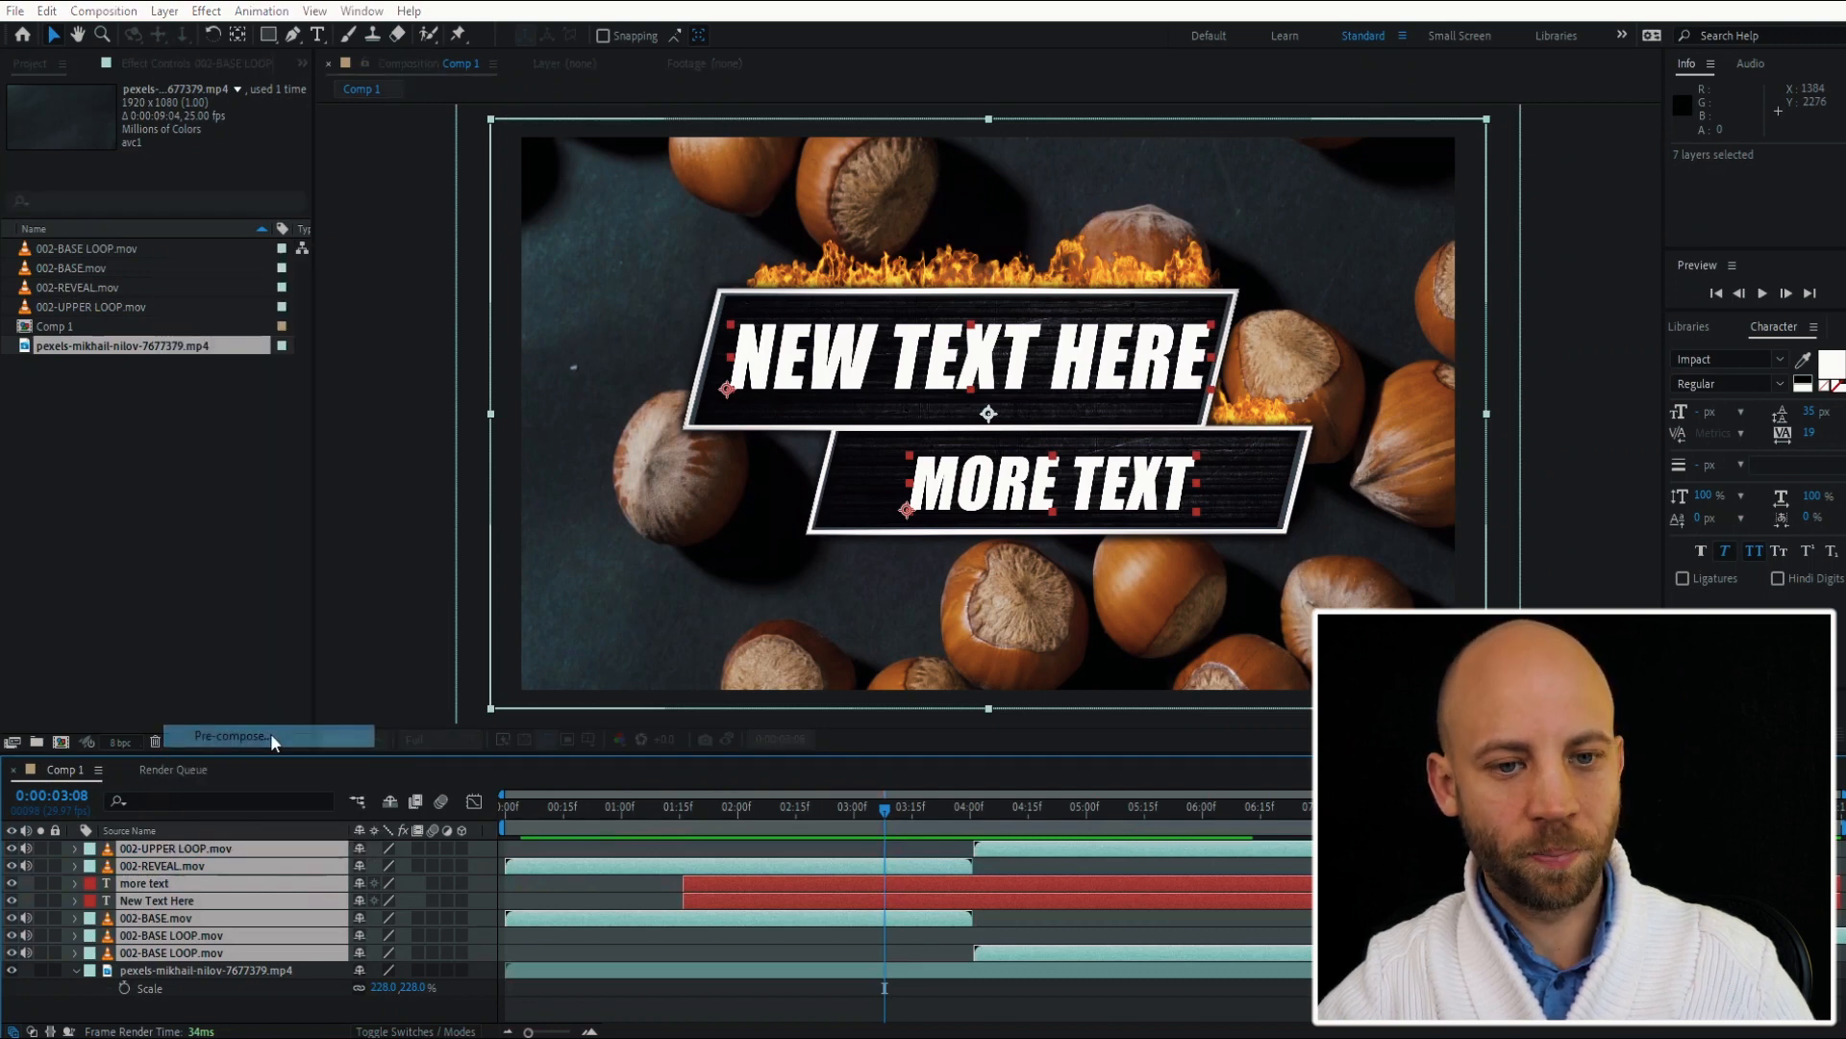
{"action": "left_click", "coordinate": [227, 735]}
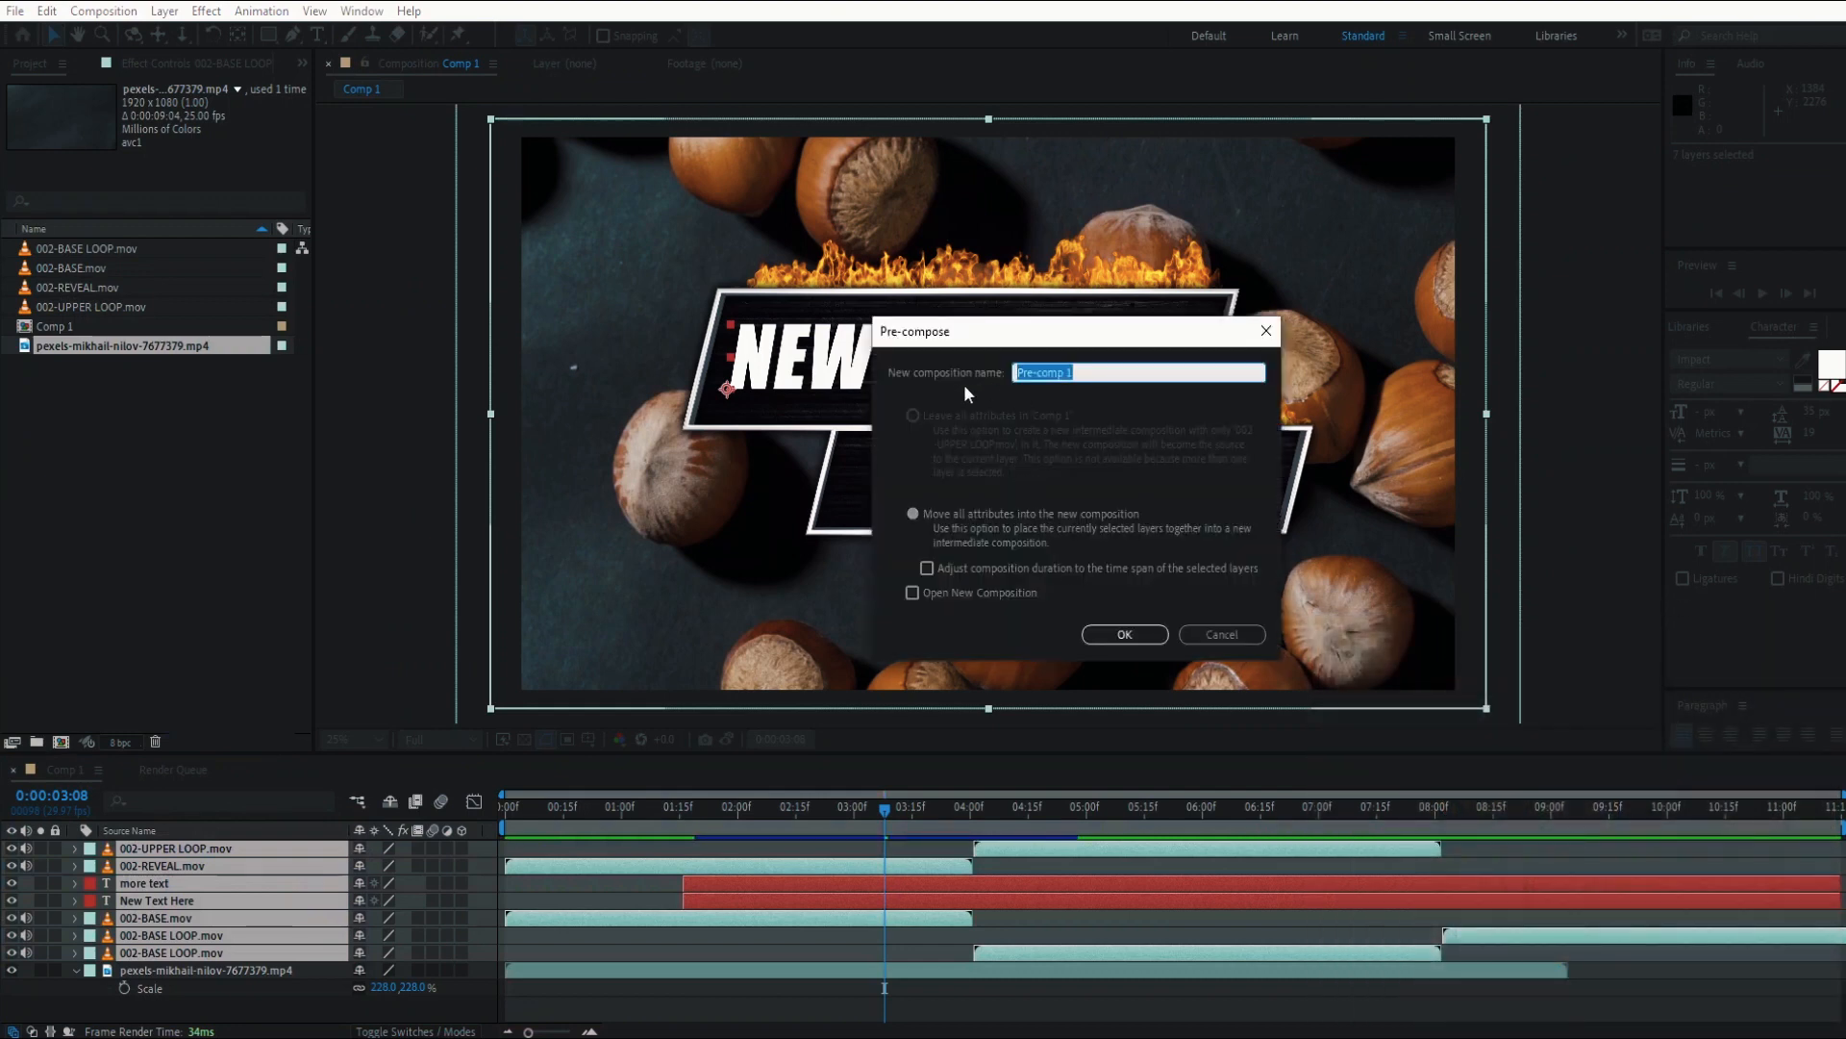
{"action": "left_click", "coordinate": [1123, 632]}
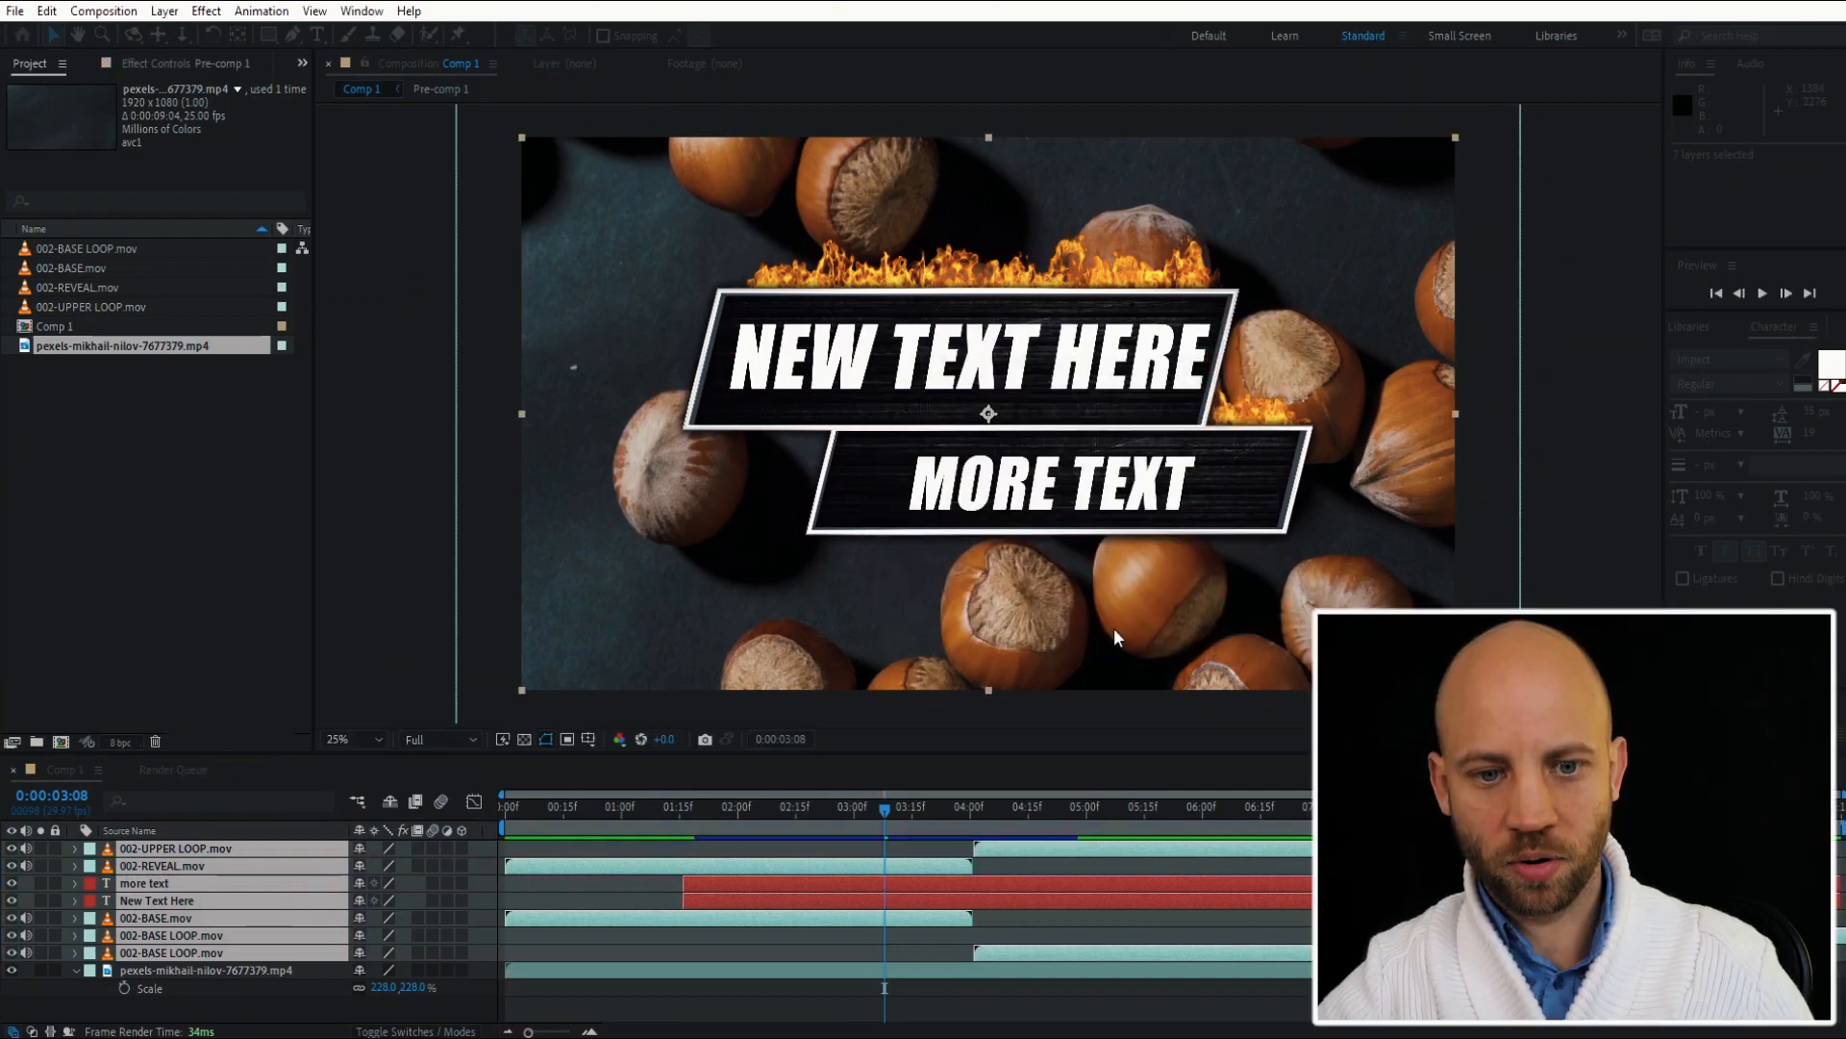